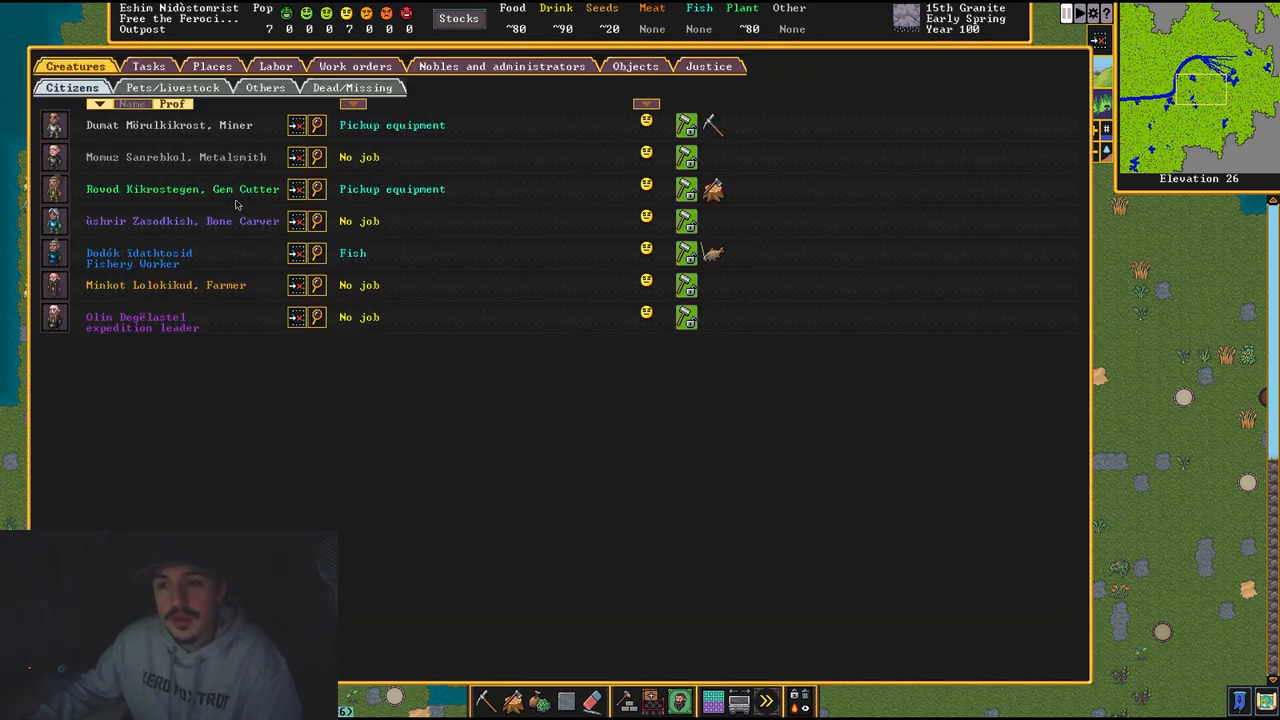
pyautogui.moveTo(196, 300)
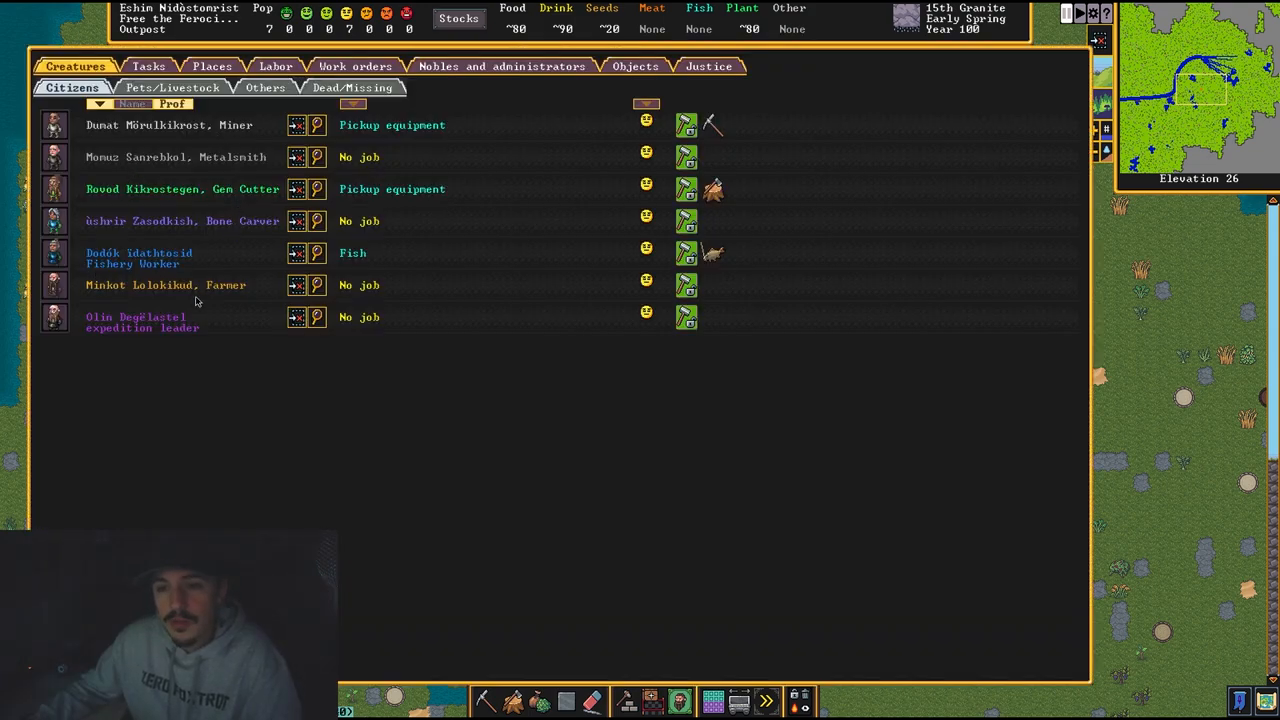
# Show the Pets/Livestock list of yaks, dogs, cats and turkeys.
pyautogui.click(172, 88)
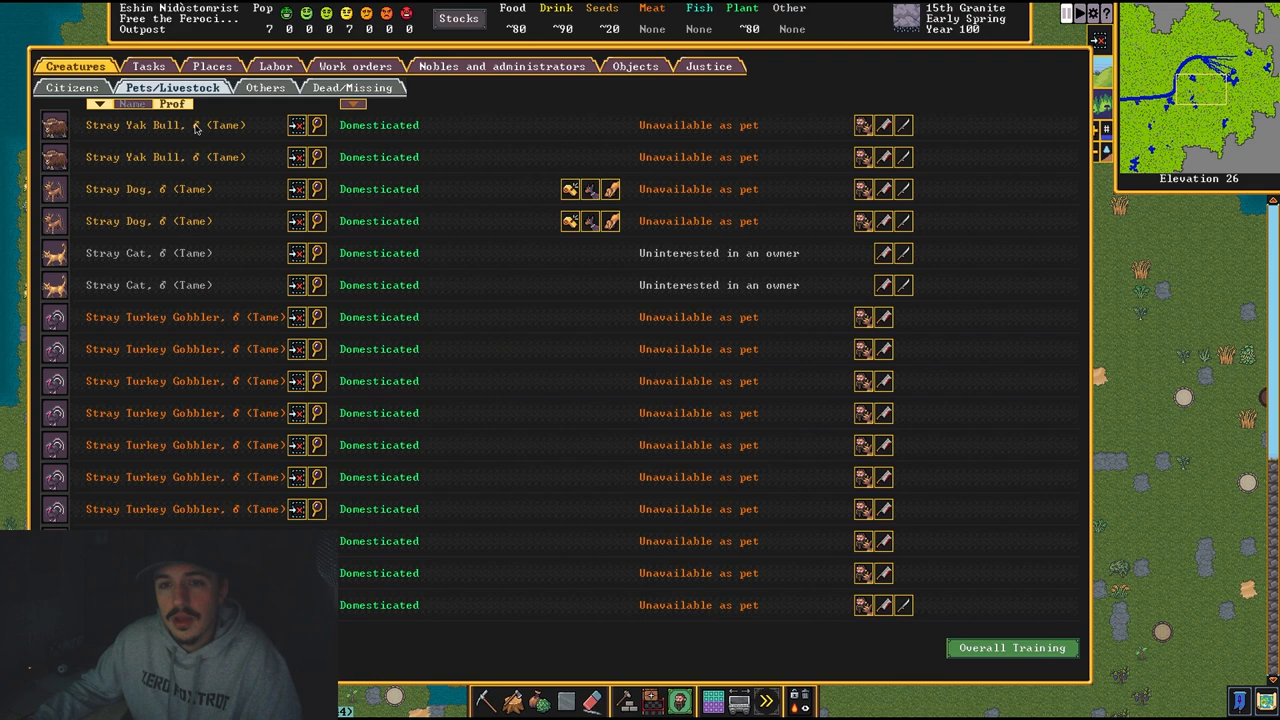
pyautogui.moveTo(202, 314)
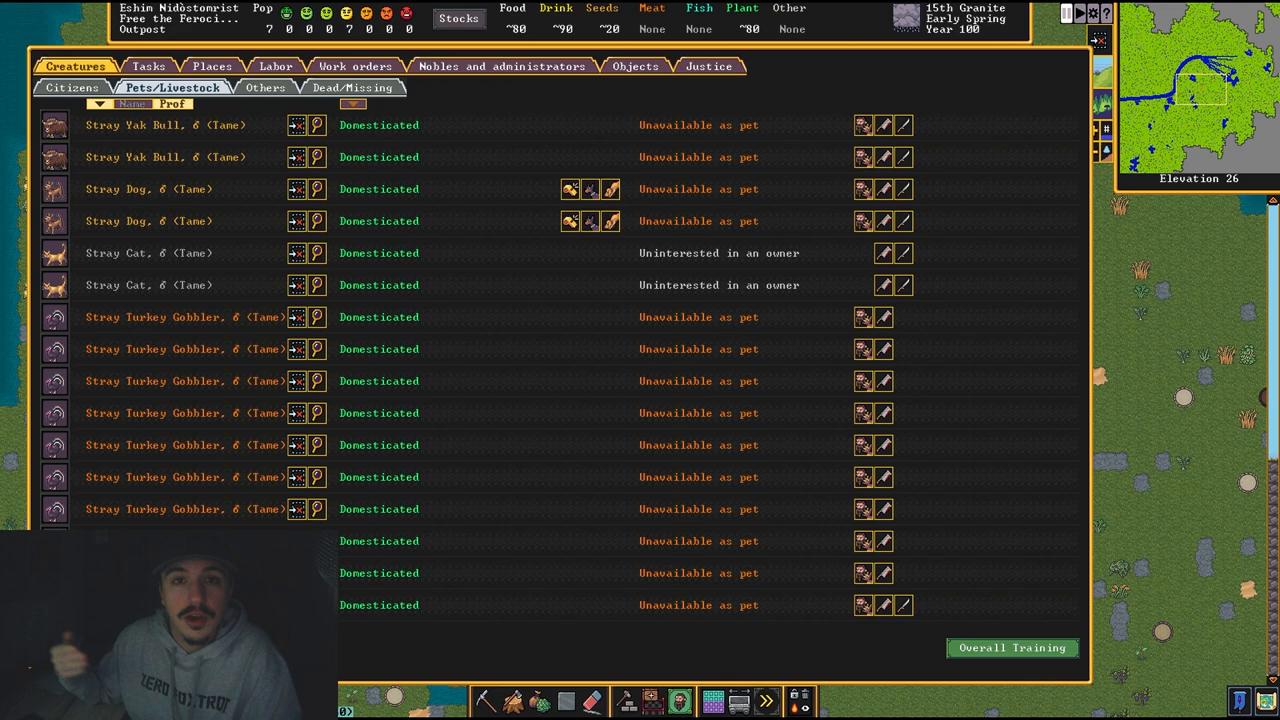
pyautogui.moveTo(156, 348)
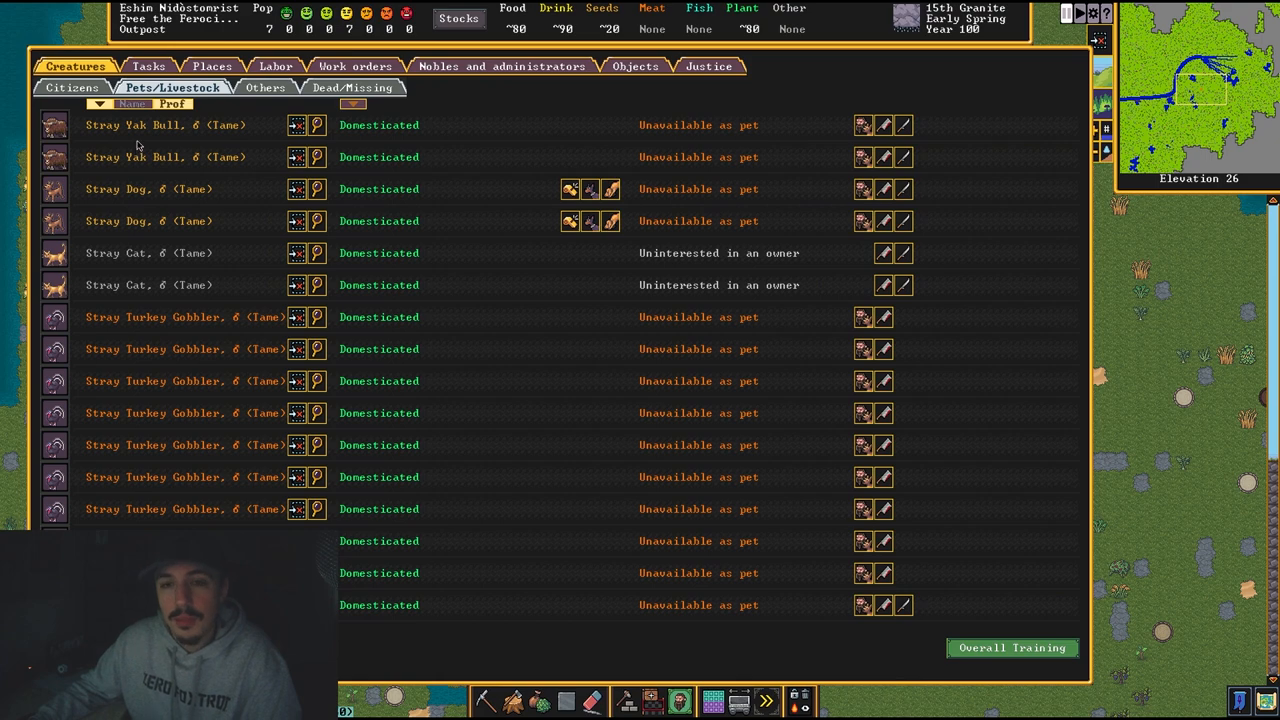
pyautogui.moveTo(118, 150)
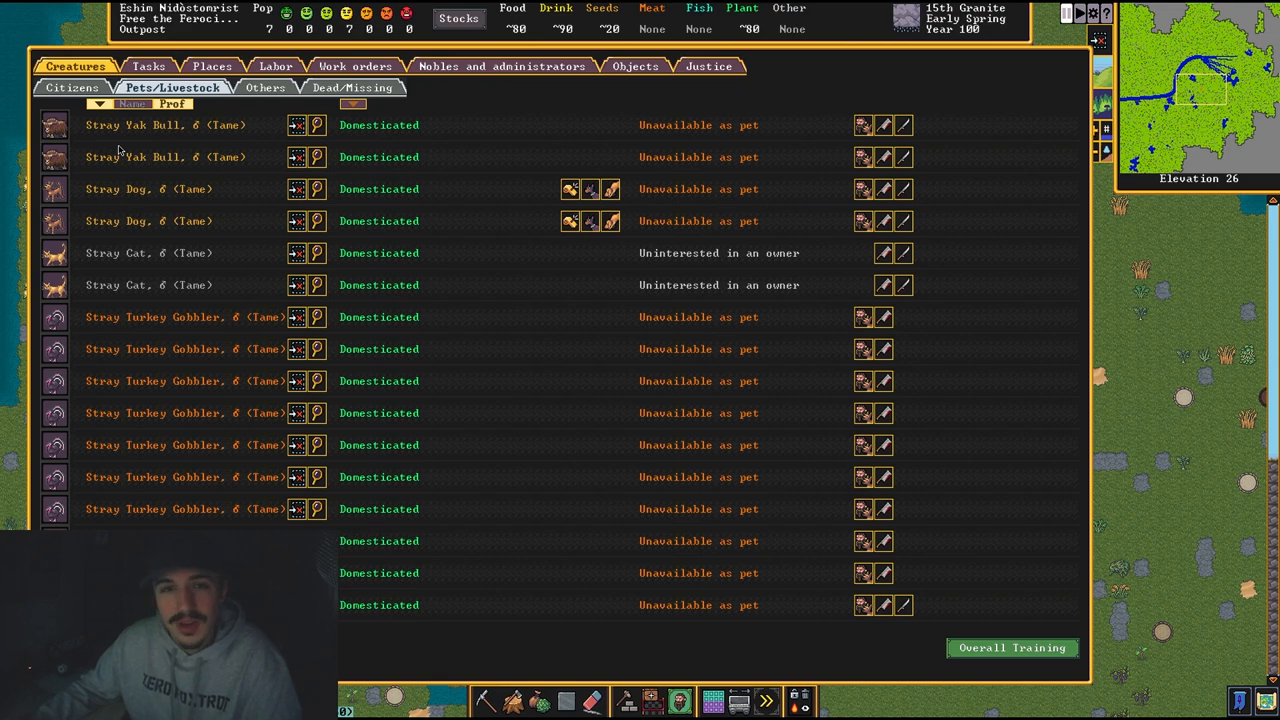
# Check the other nearby creatures, then show the Places zones overview (no zones yet).
pyautogui.click(264, 88)
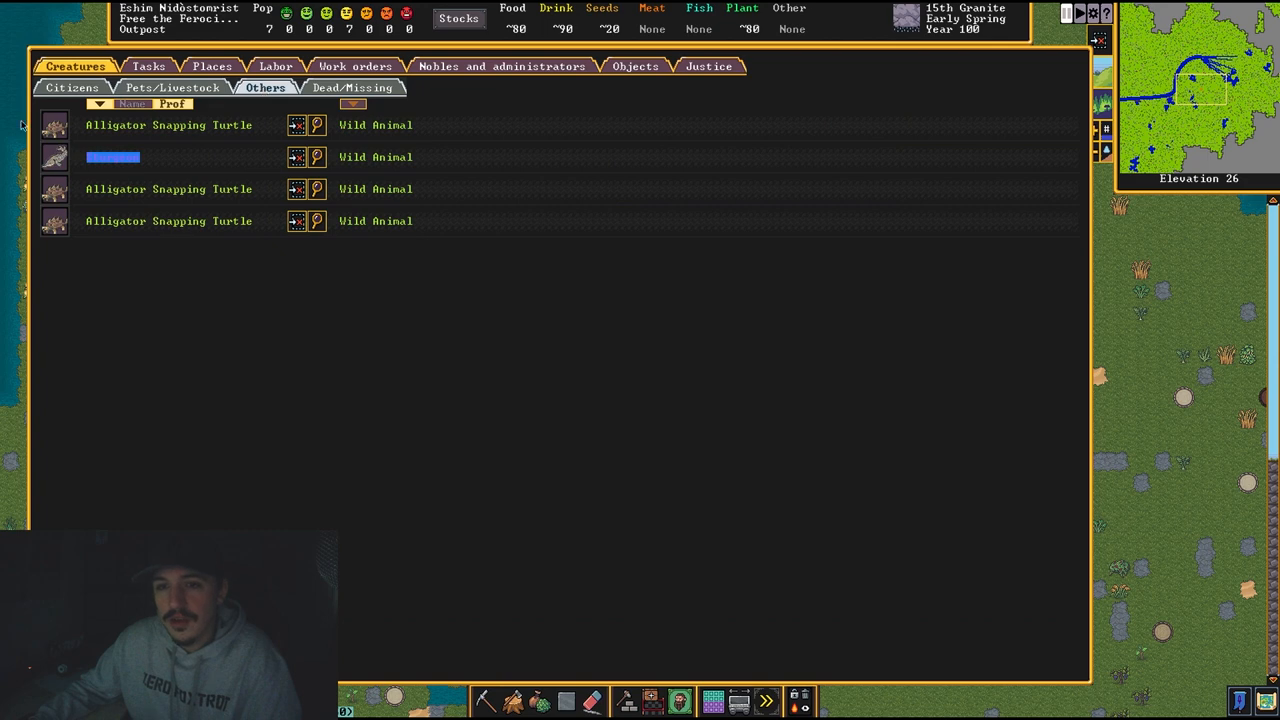
pyautogui.moveTo(280, 172)
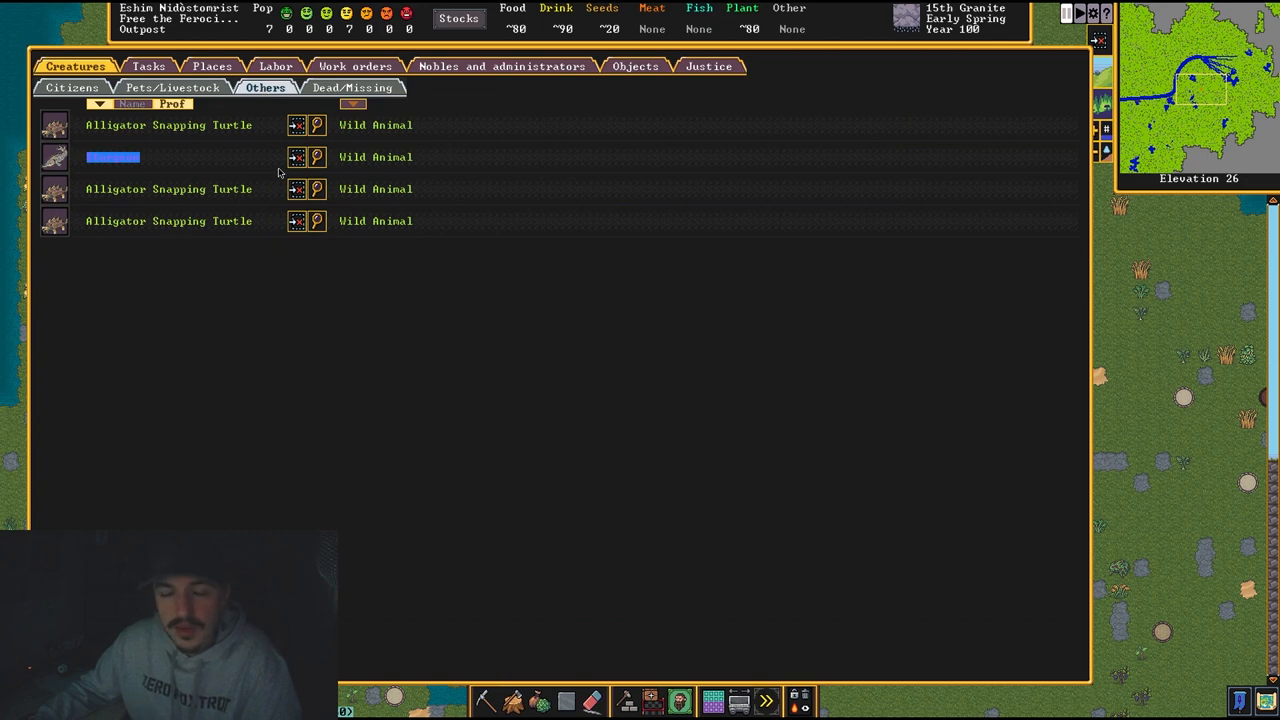
pyautogui.moveTo(440, 228)
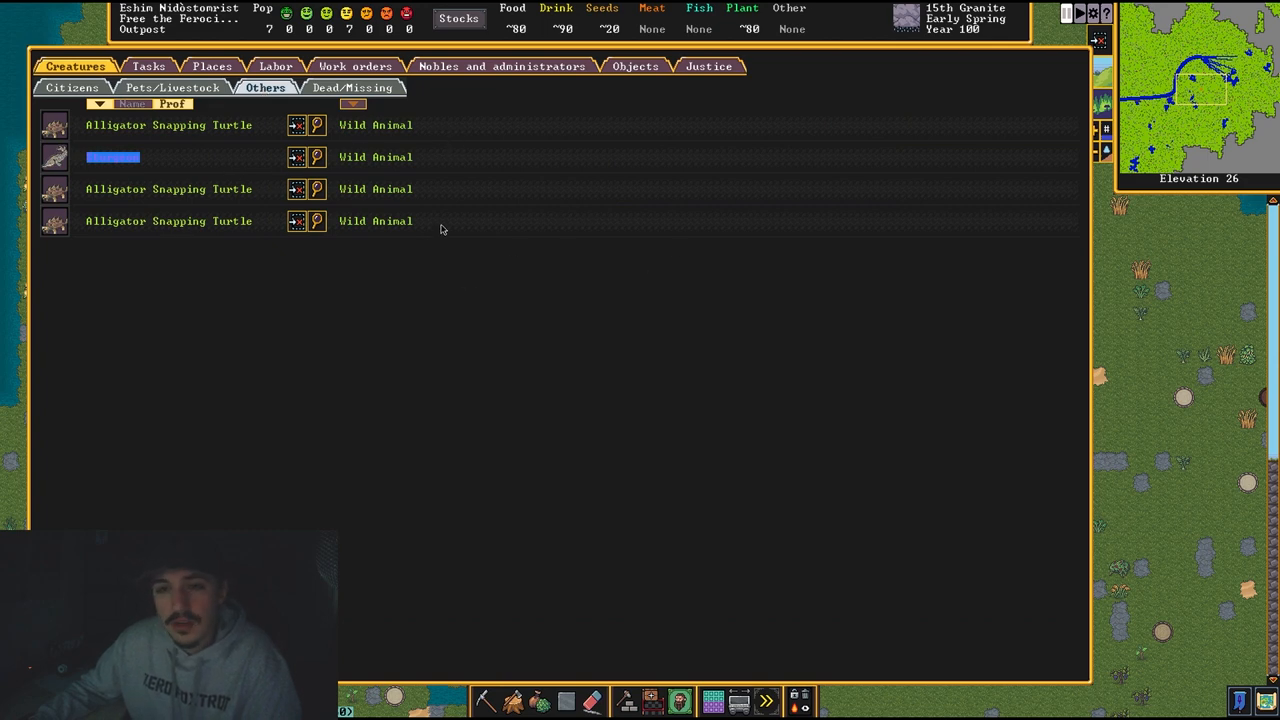
pyautogui.click(172, 88)
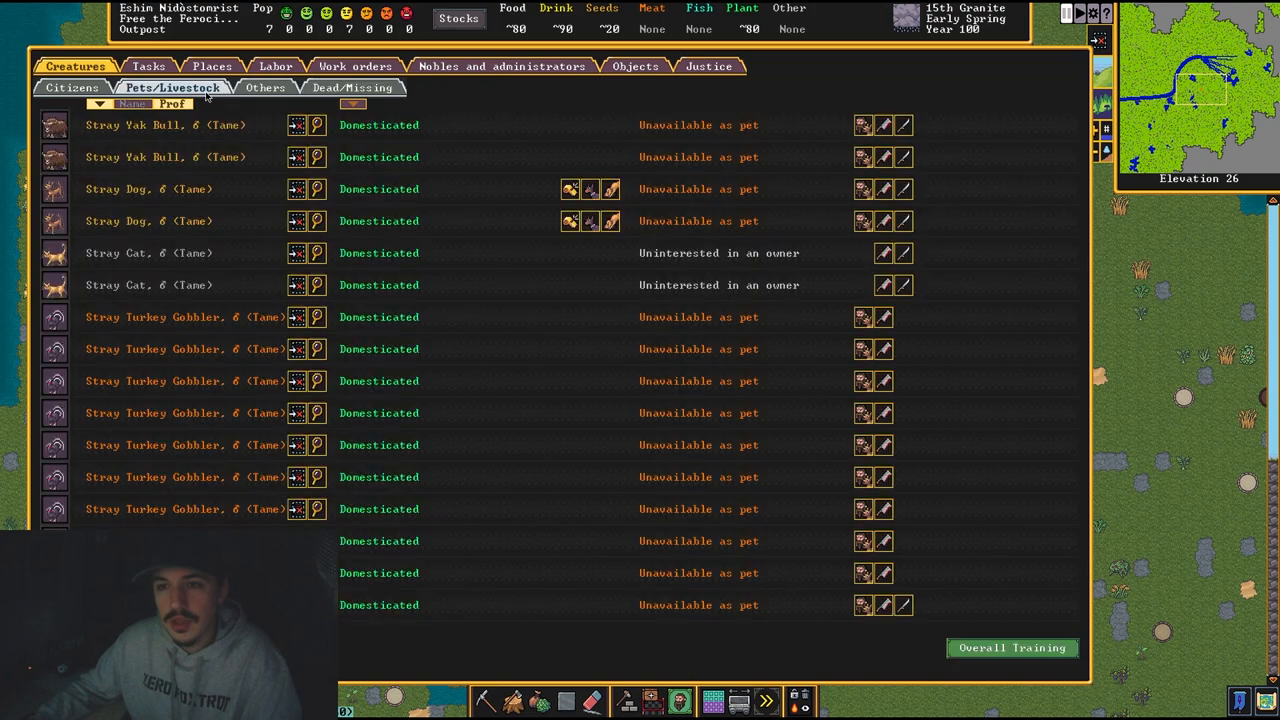
pyautogui.click(212, 66)
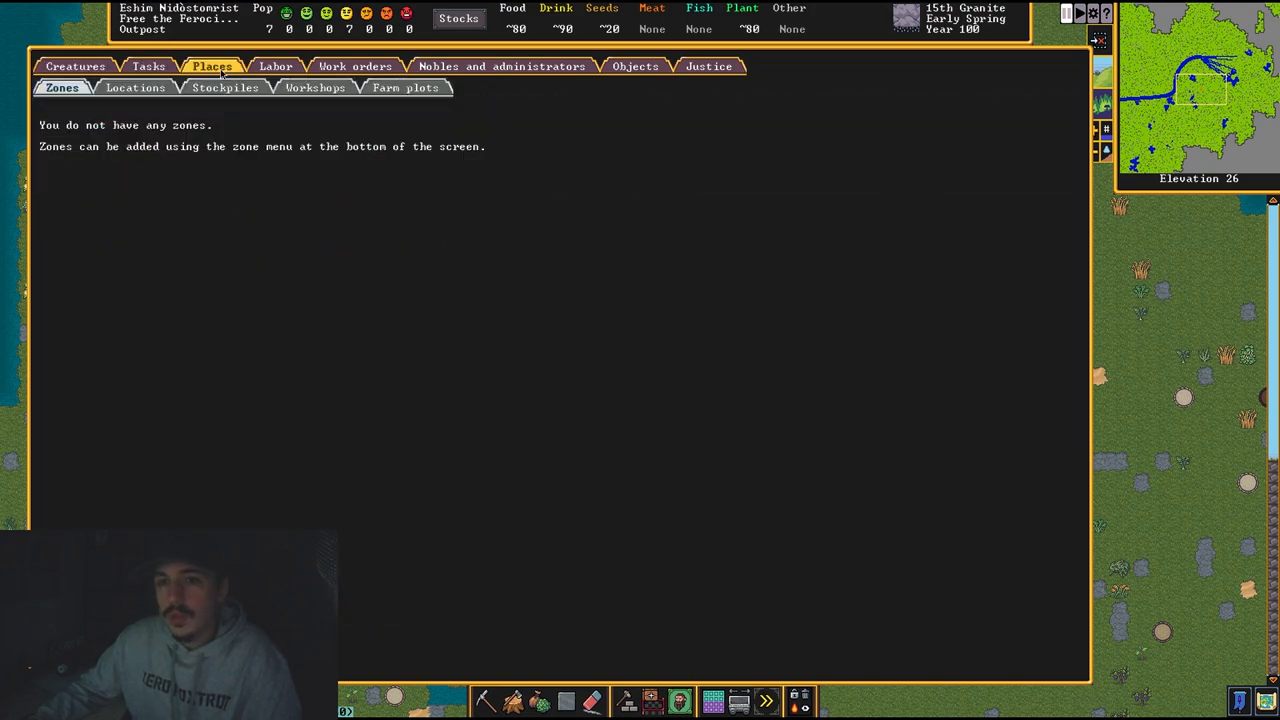
# Review the Miners and Woodcutters work details under Labor.
pyautogui.click(276, 66)
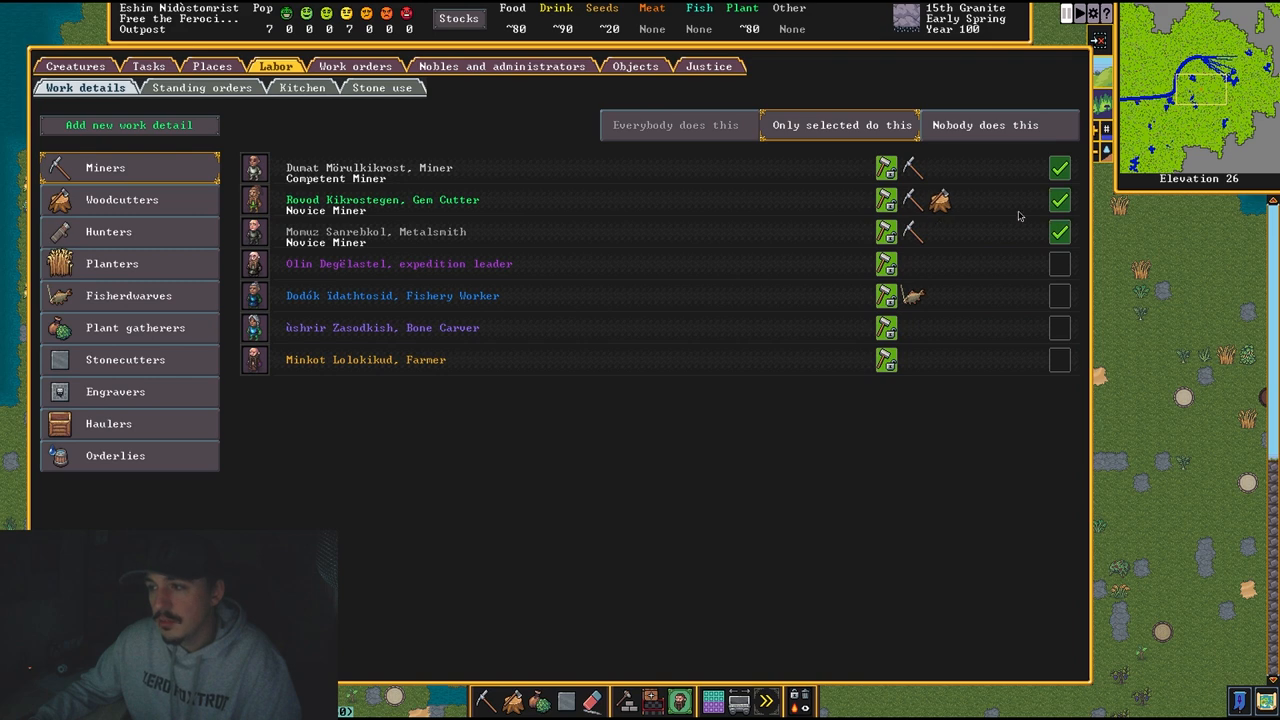
pyautogui.moveTo(940, 202)
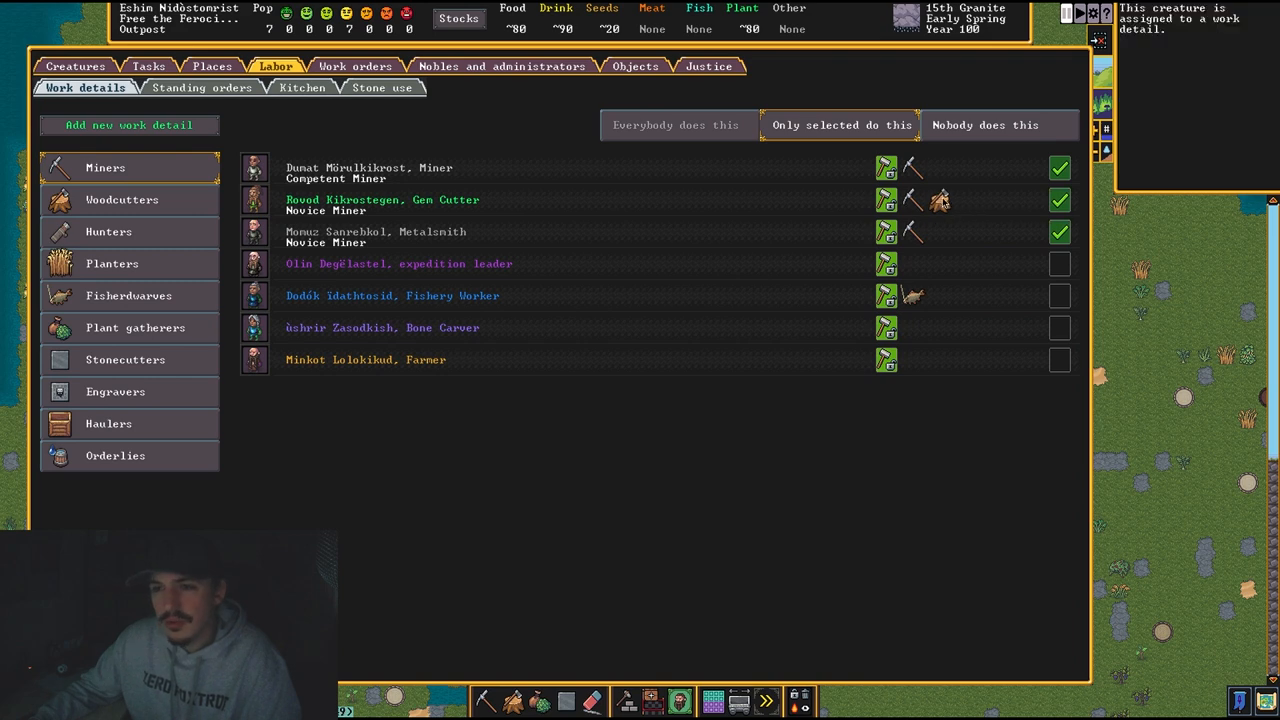
pyautogui.moveTo(944, 206)
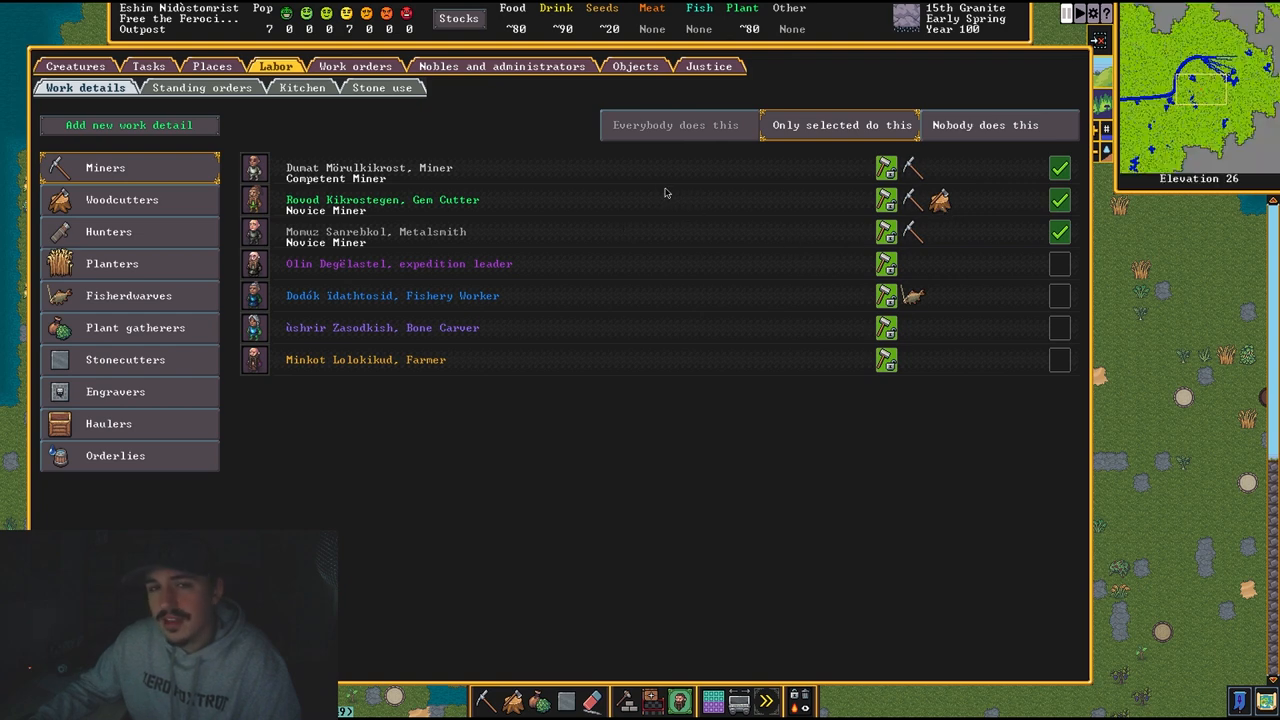
pyautogui.moveTo(556, 172)
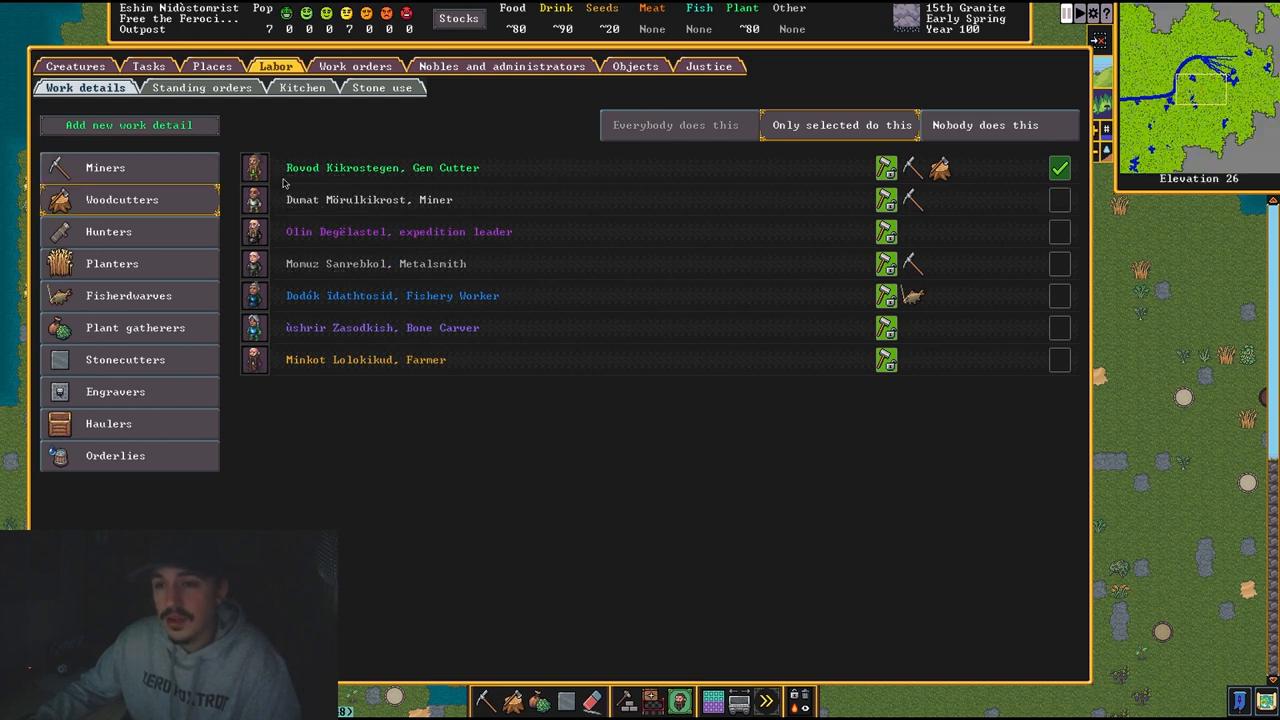
pyautogui.click(1060, 168)
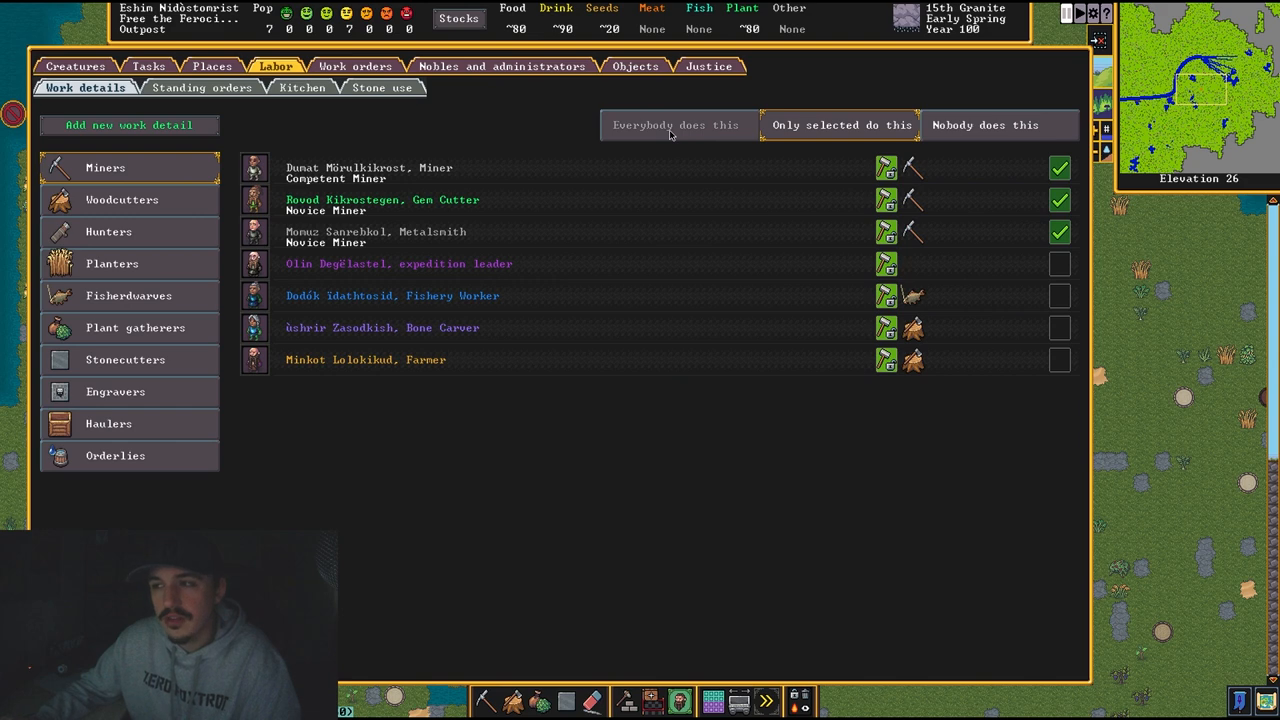
pyautogui.moveTo(190, 204)
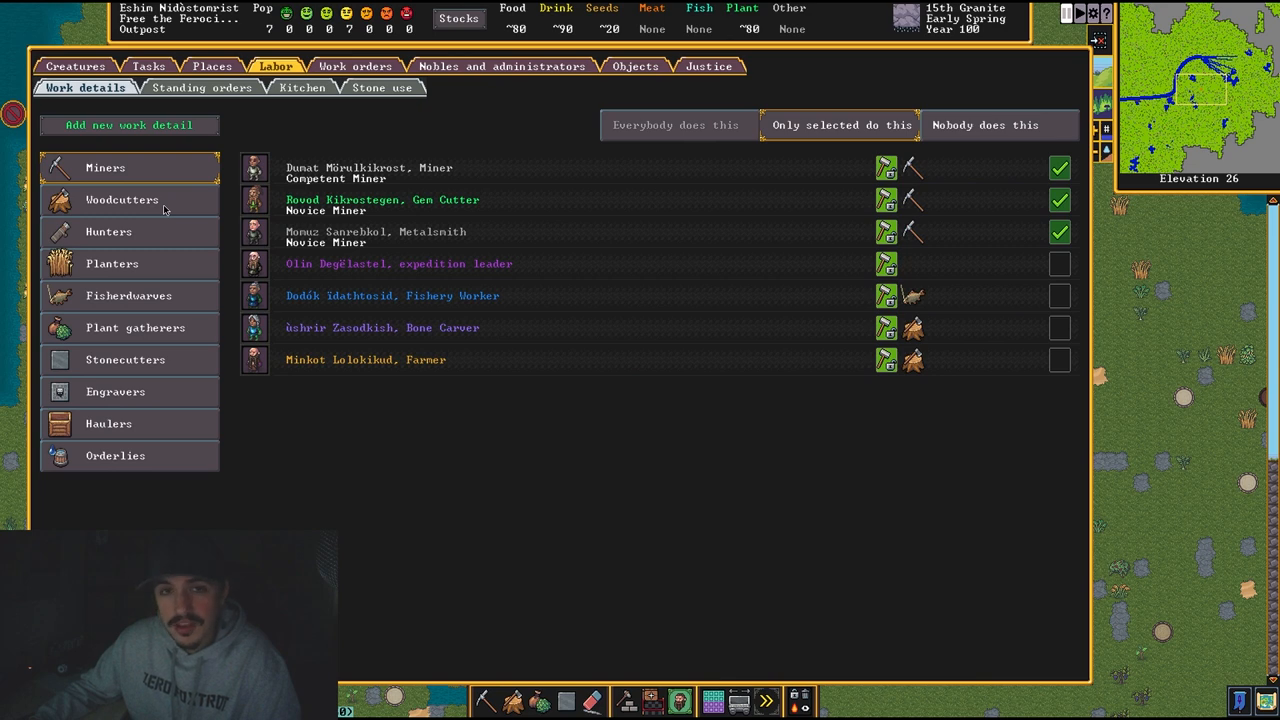
pyautogui.click(120, 200)
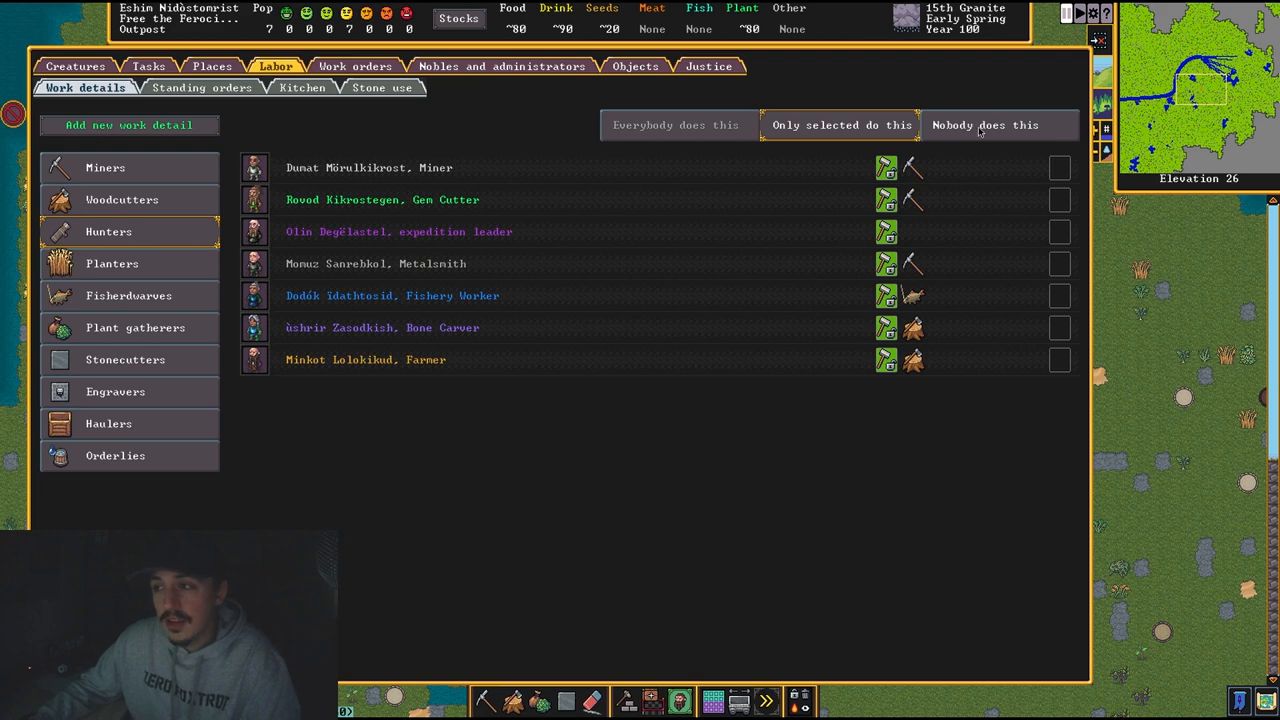
# Set Hunters to nobody and Planters to only selected dwarves.
pyautogui.click(986, 124)
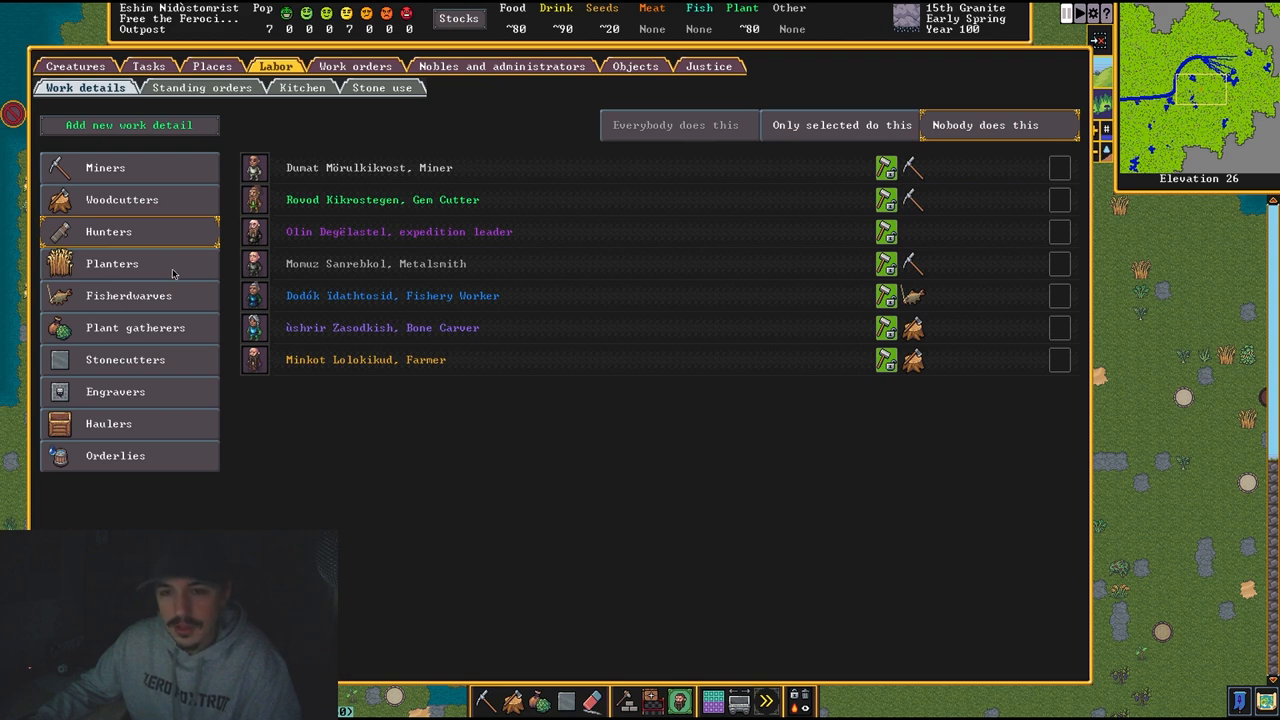
pyautogui.click(112, 264)
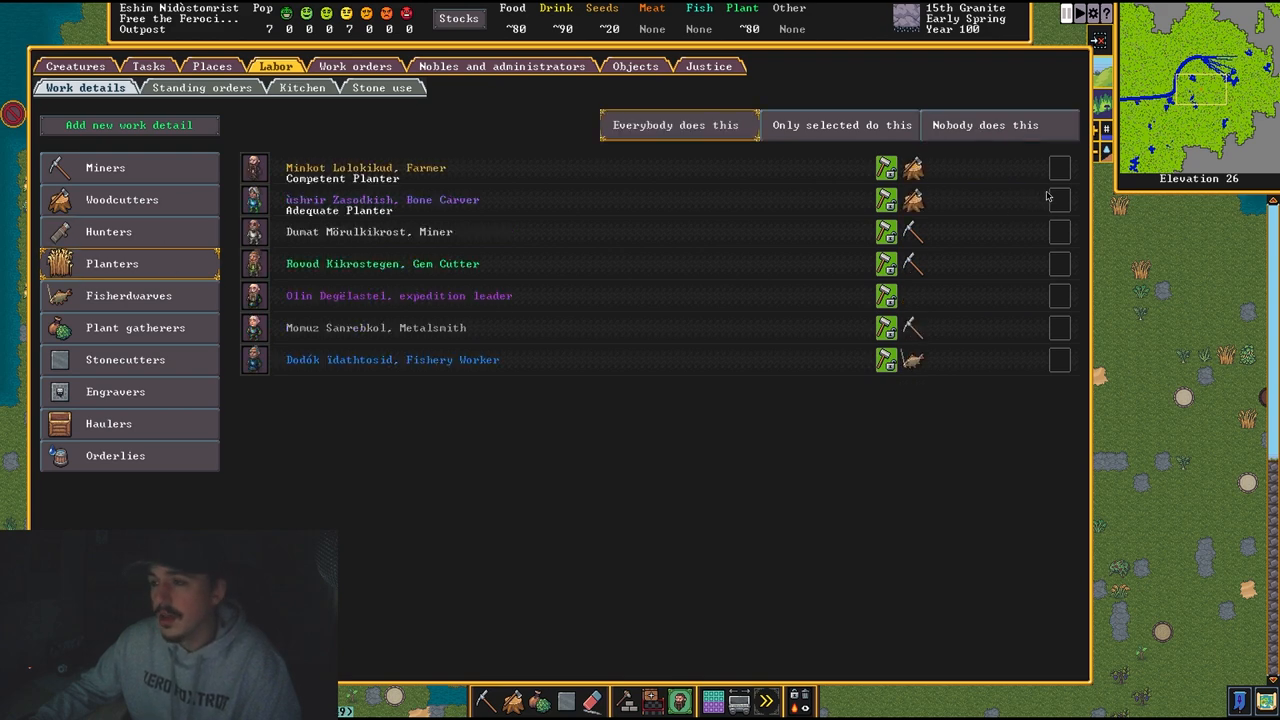
pyautogui.click(840, 124)
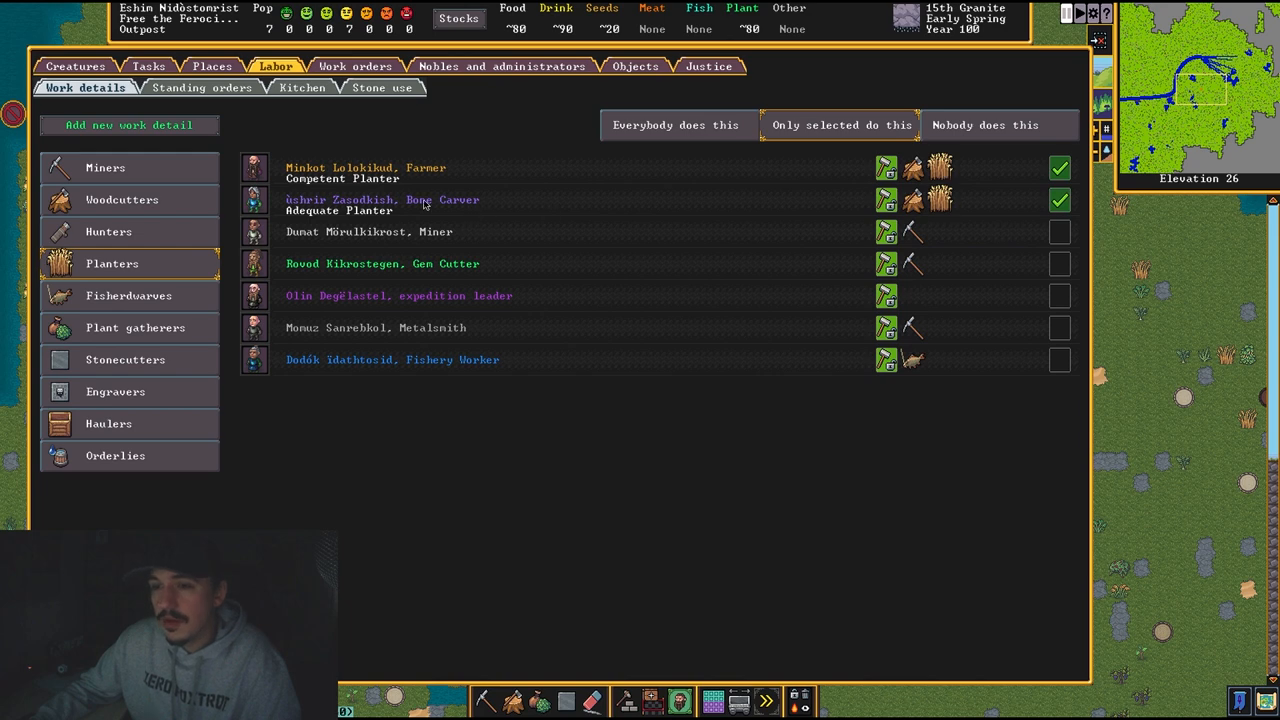
pyautogui.moveTo(446, 172)
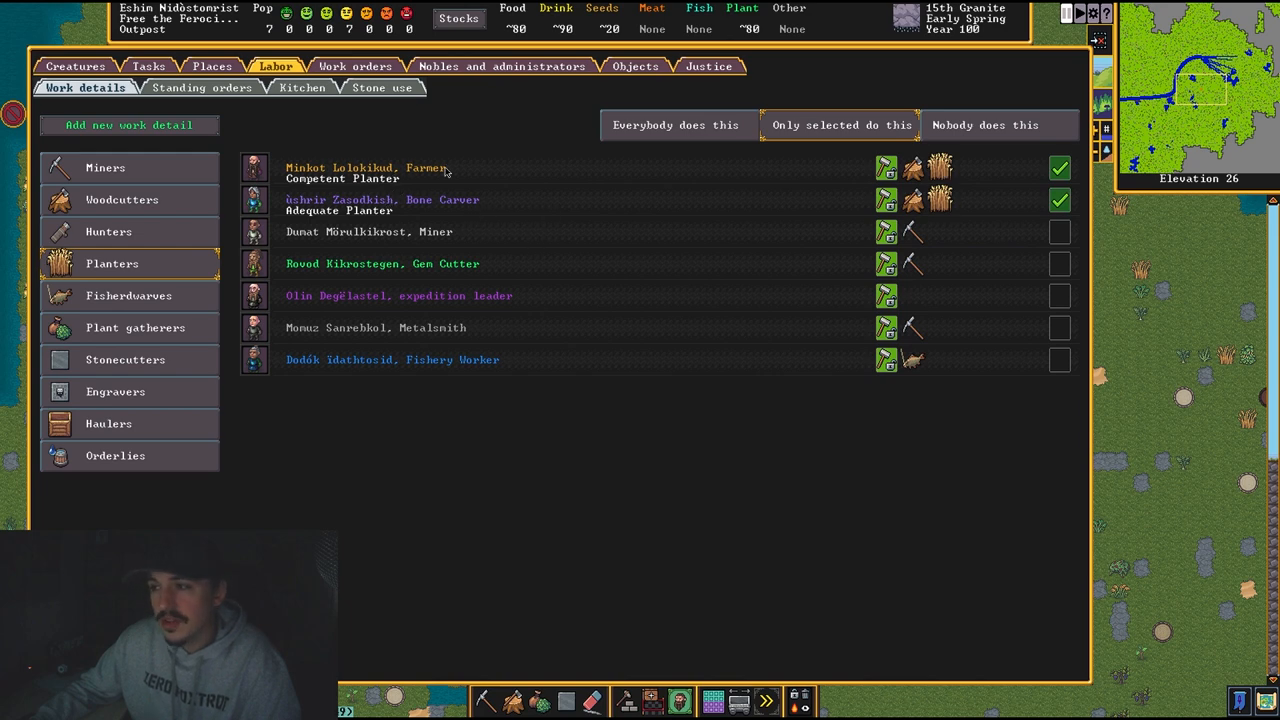
pyautogui.moveTo(28, 236)
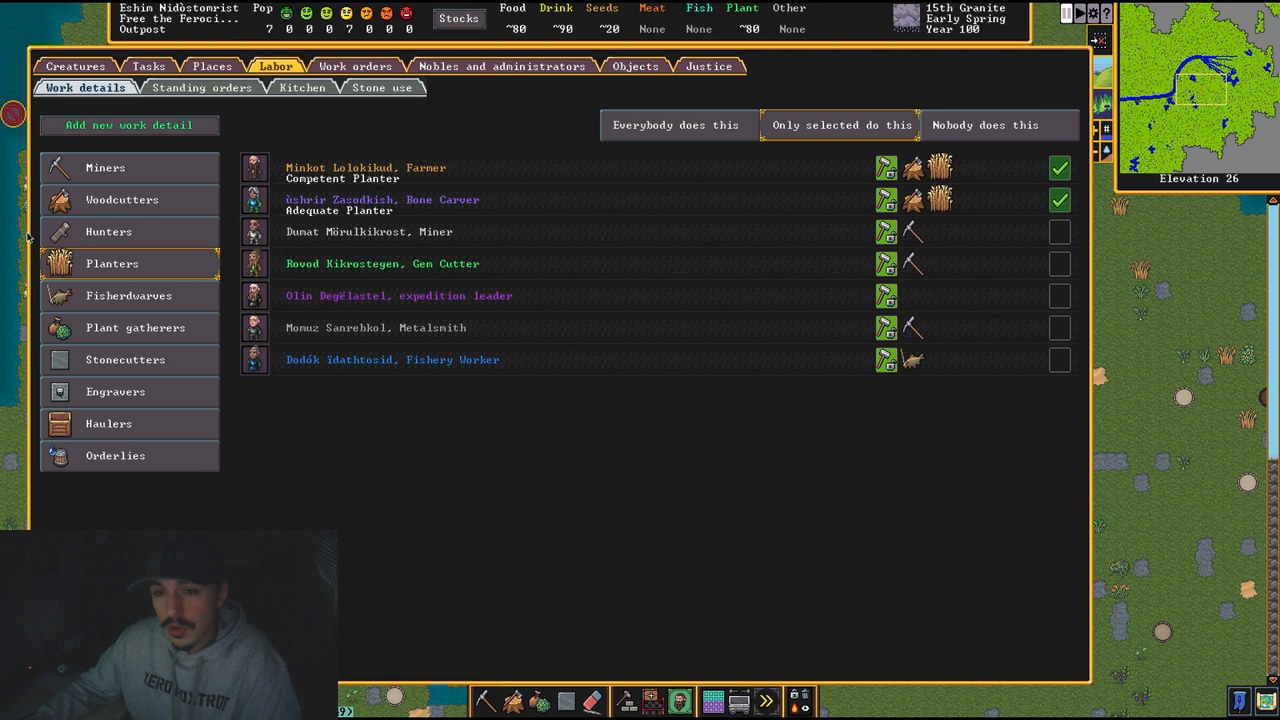
pyautogui.click(128, 296)
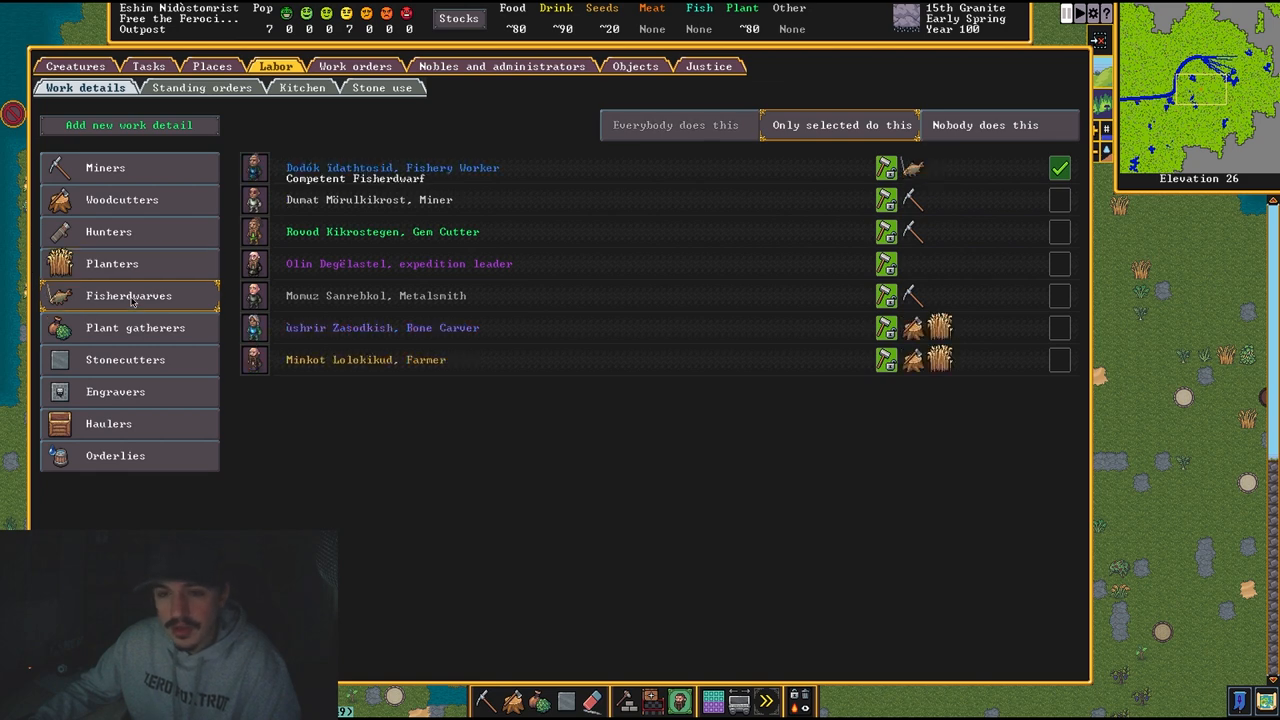
pyautogui.moveTo(124, 318)
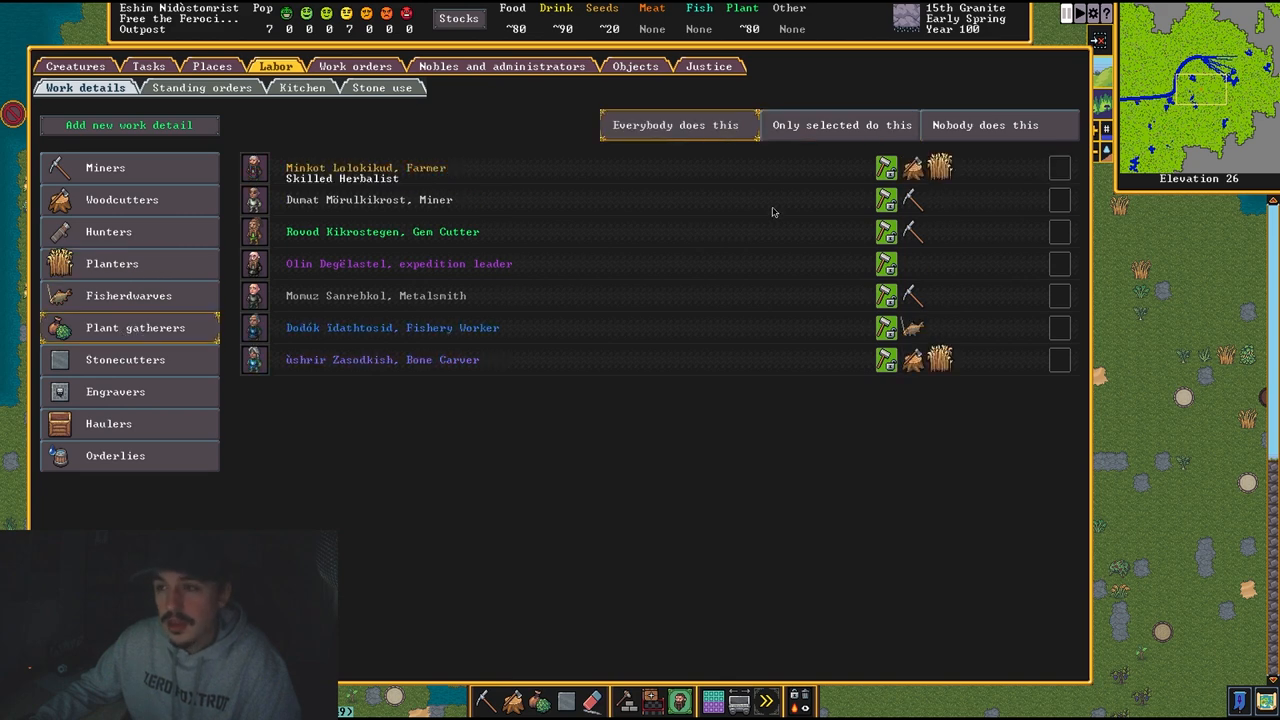
# Set Plant gatherers to only selected dwarves, adding the bone carver.
pyautogui.click(840, 124)
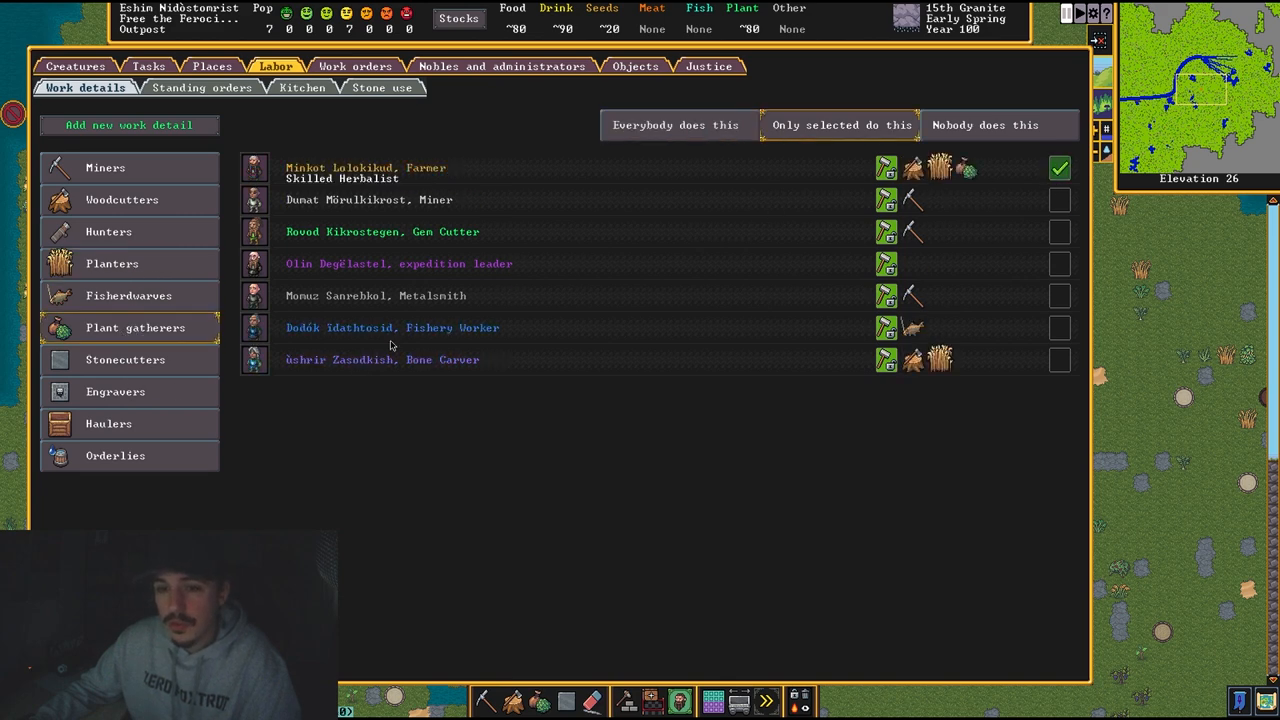
pyautogui.click(1060, 360)
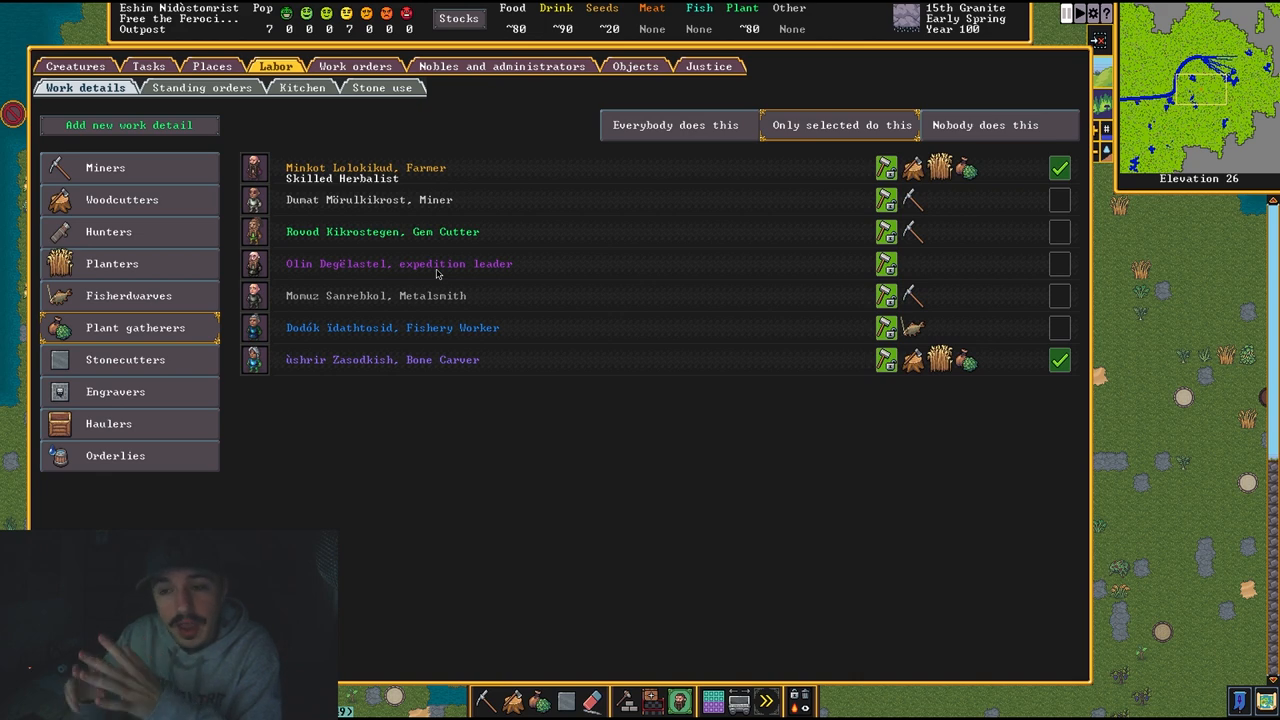
pyautogui.moveTo(840, 268)
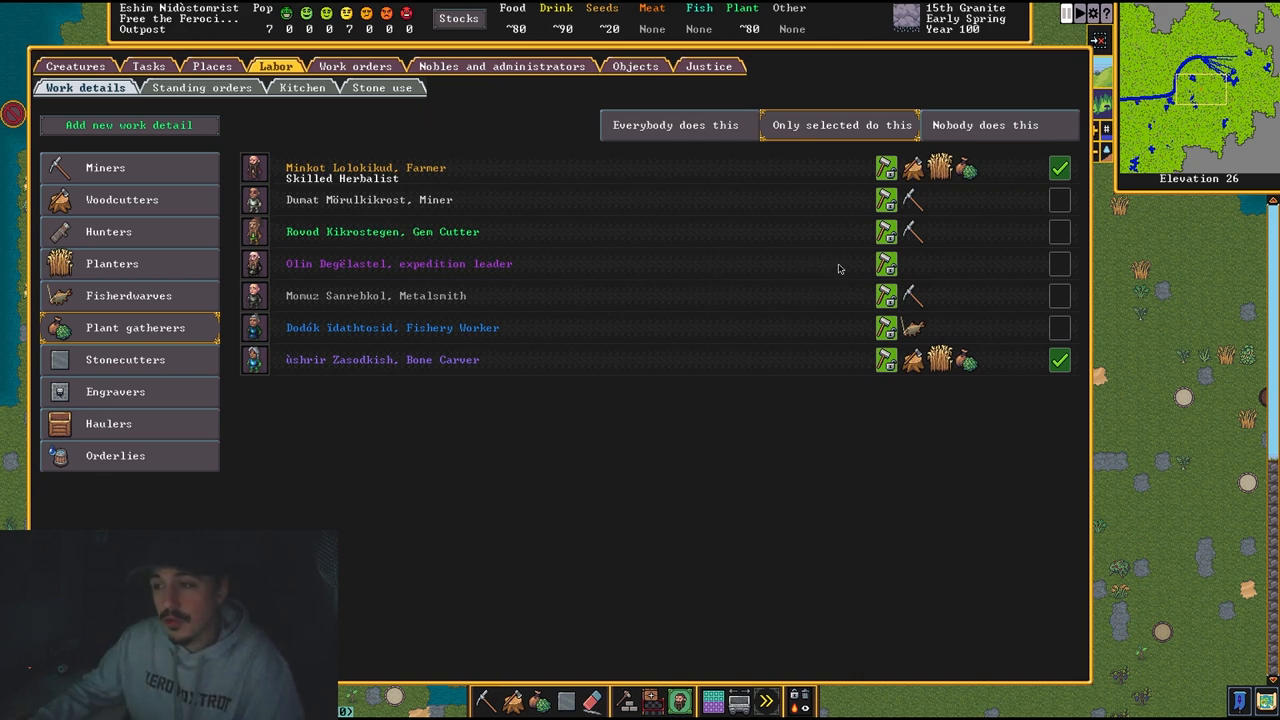
pyautogui.click(886, 264)
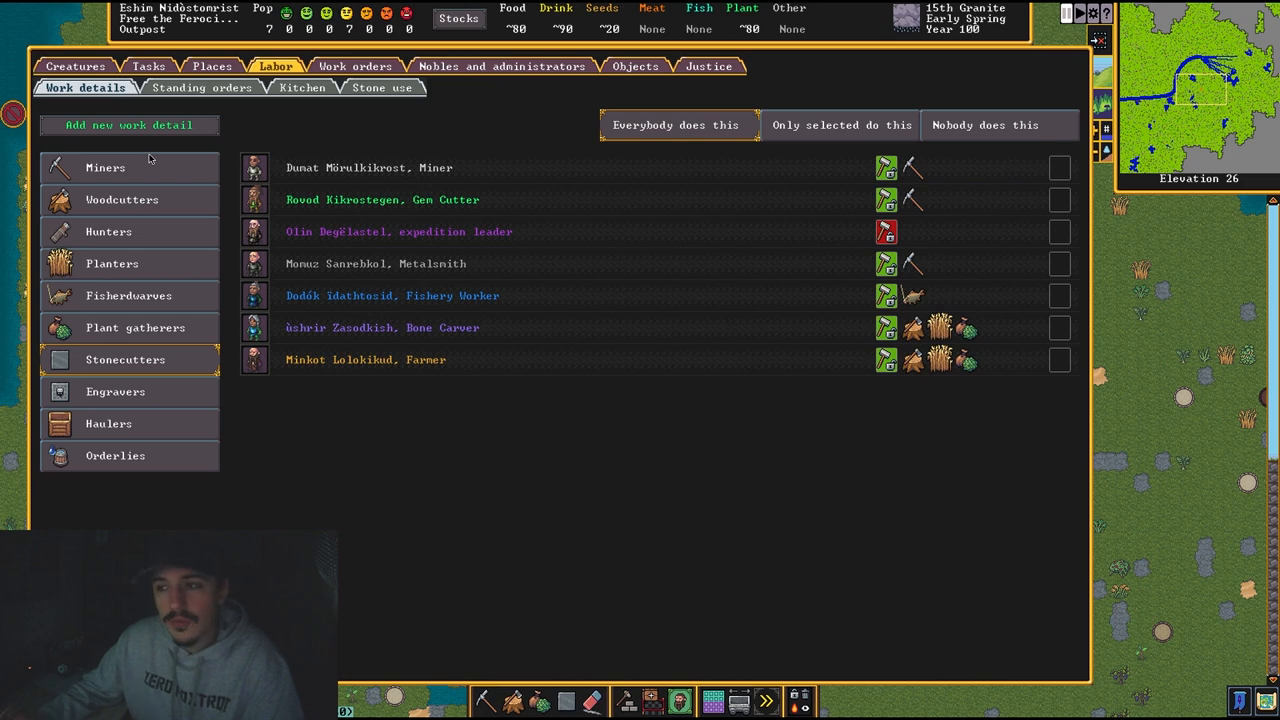
# Turn off automatic thread weaving and automatic web collection in Standing orders.
pyautogui.click(200, 88)
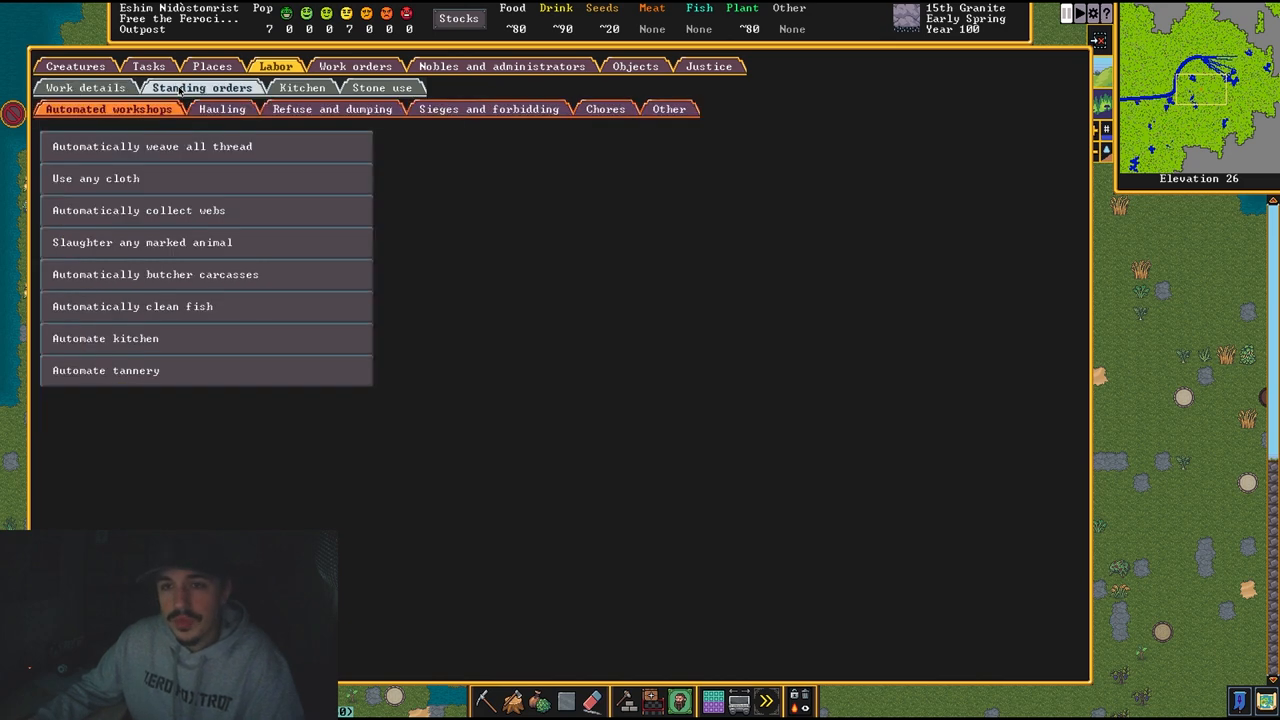
pyautogui.click(152, 146)
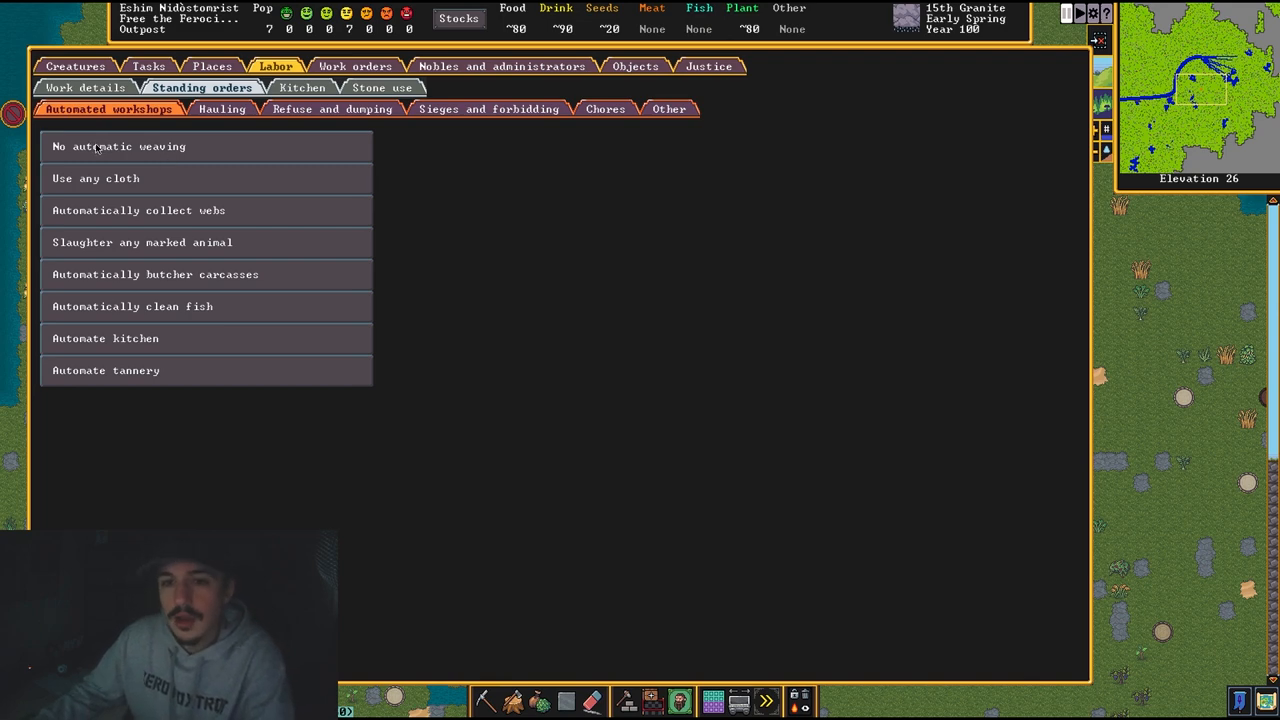
pyautogui.click(138, 210)
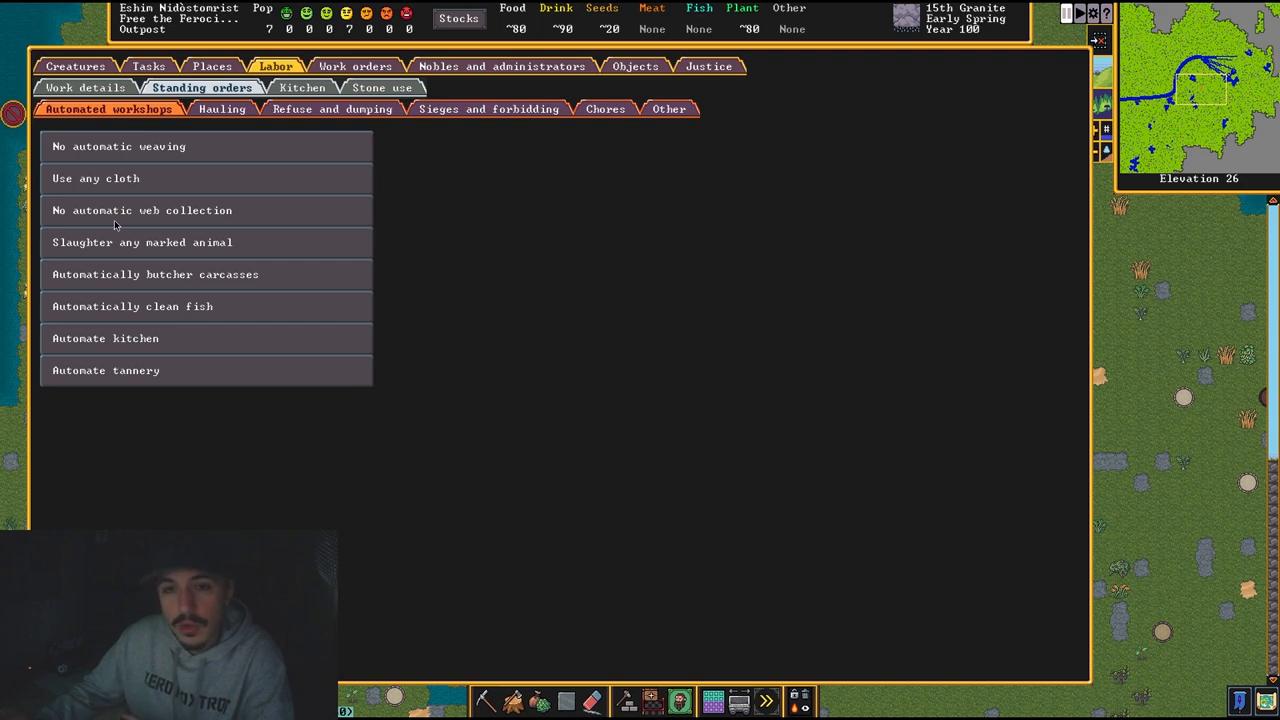
pyautogui.moveTo(122, 360)
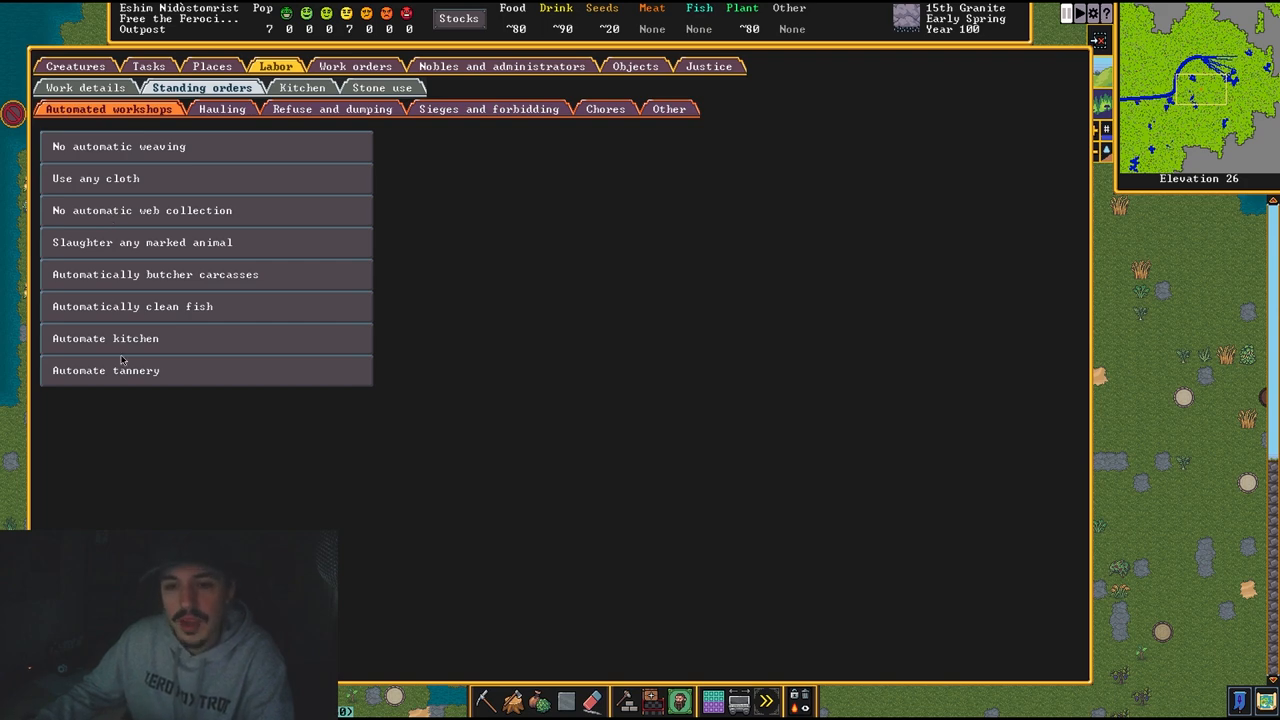
pyautogui.moveTo(210, 130)
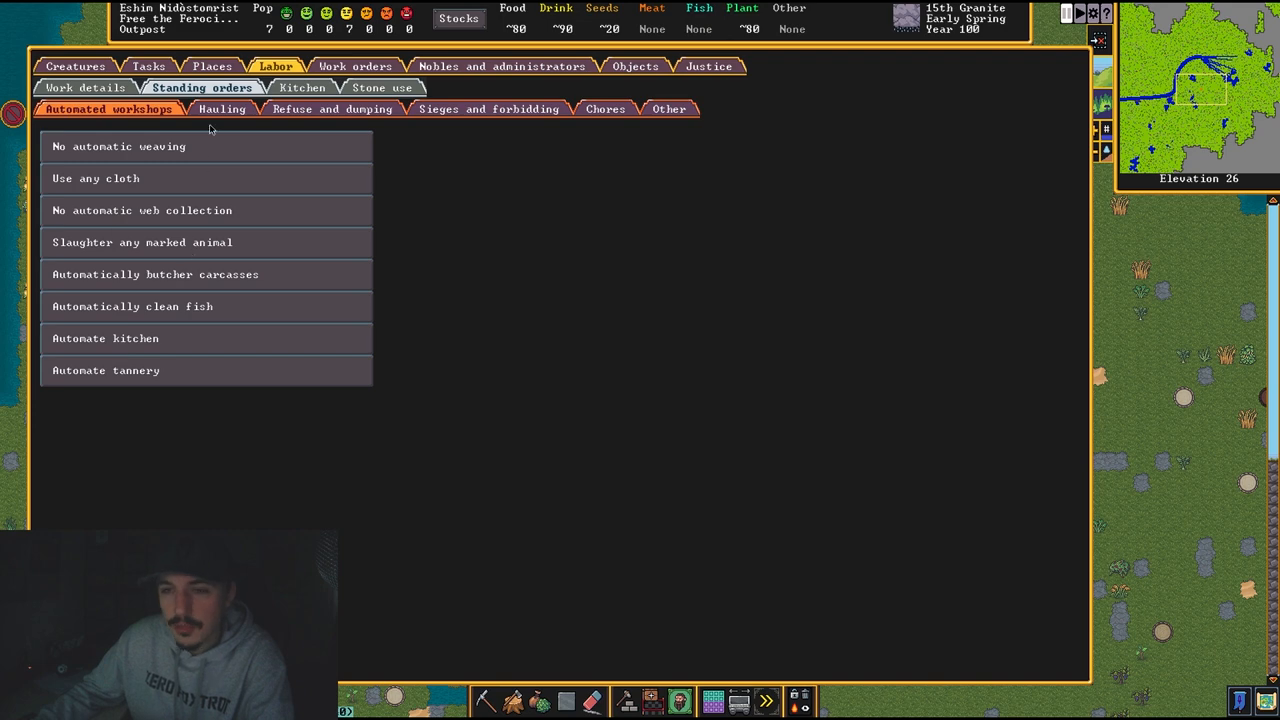
# Review refuse and dumping orders, leaving workers ignoring outdoor refuse.
pyautogui.click(220, 108)
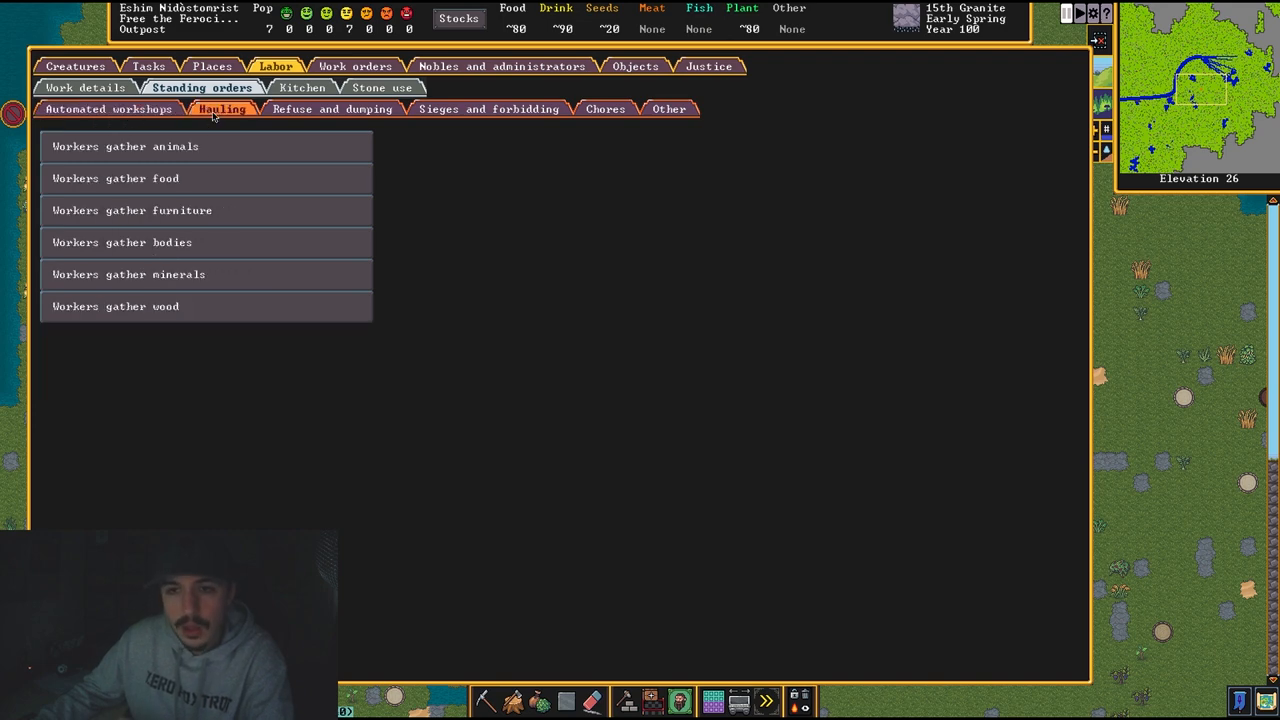
pyautogui.click(332, 108)
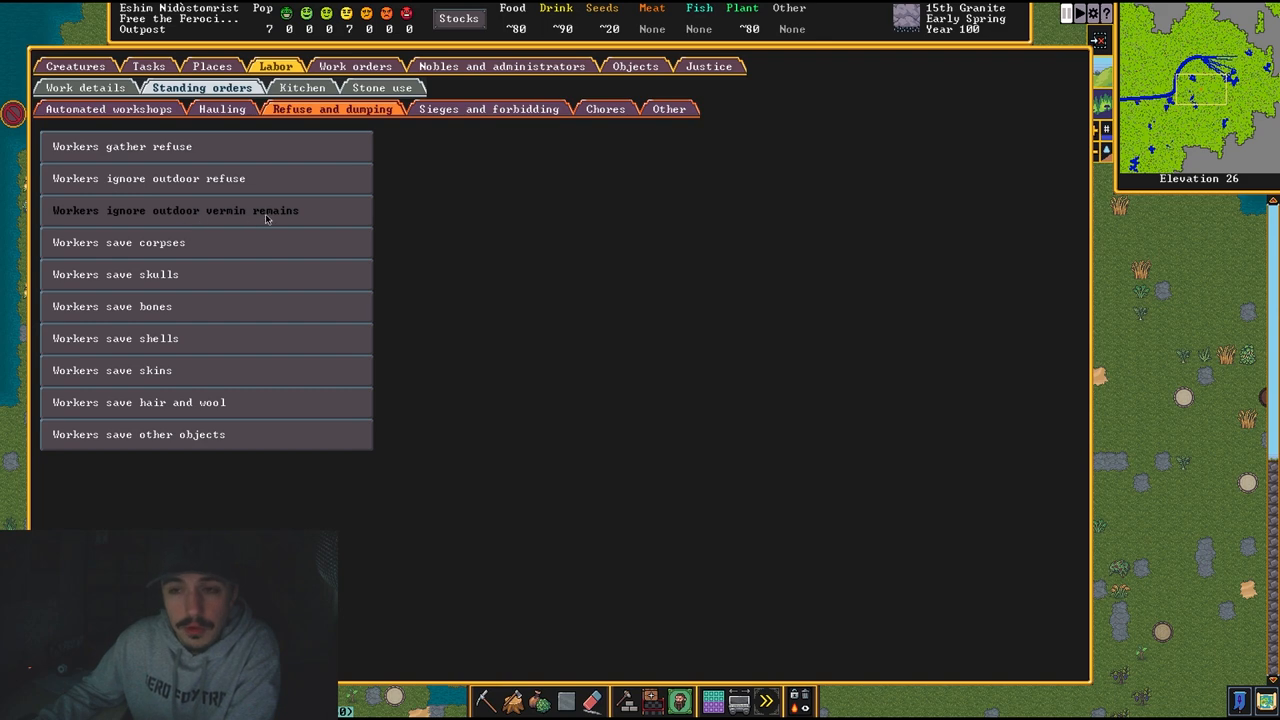
pyautogui.moveTo(252, 198)
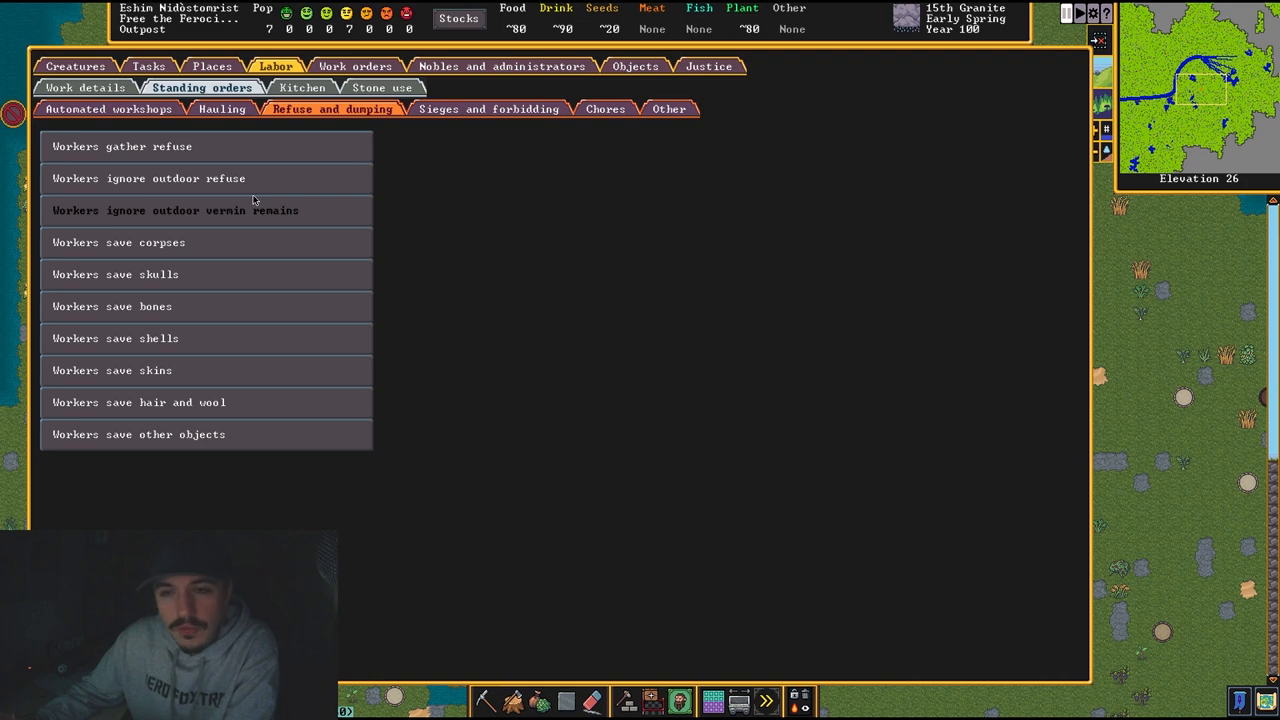
pyautogui.click(176, 210)
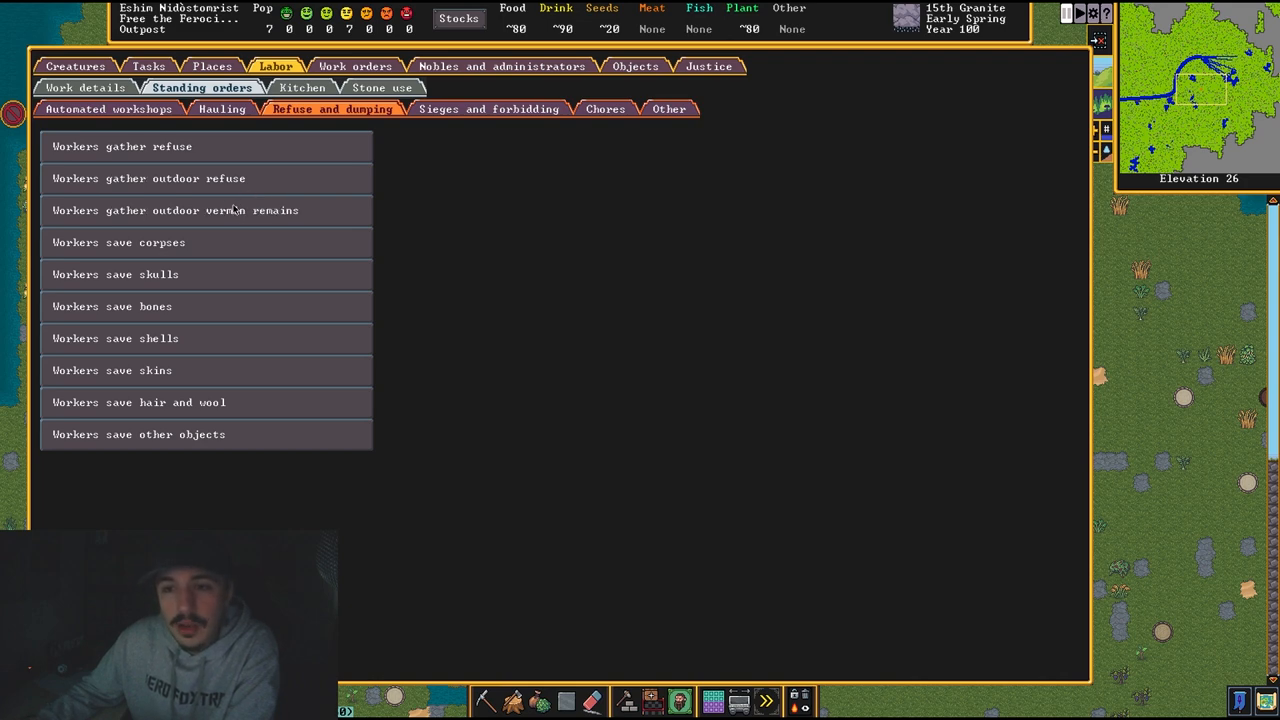
pyautogui.click(148, 178)
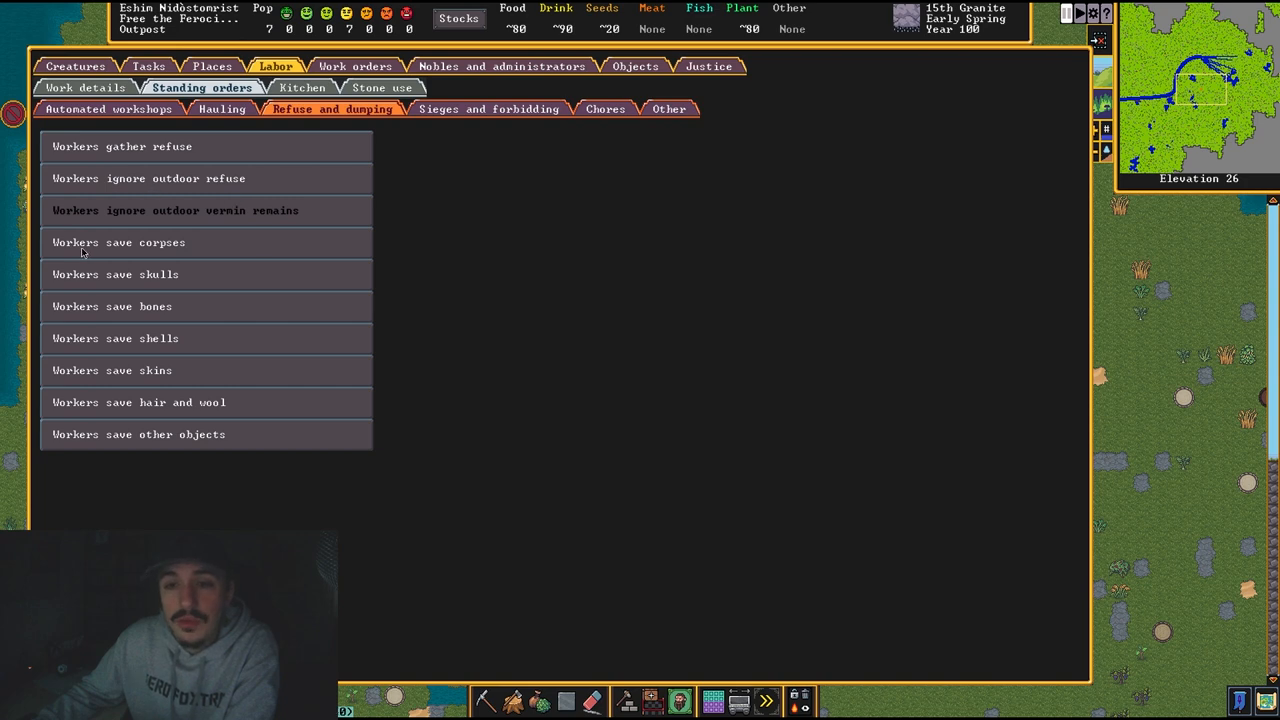
pyautogui.moveTo(168, 398)
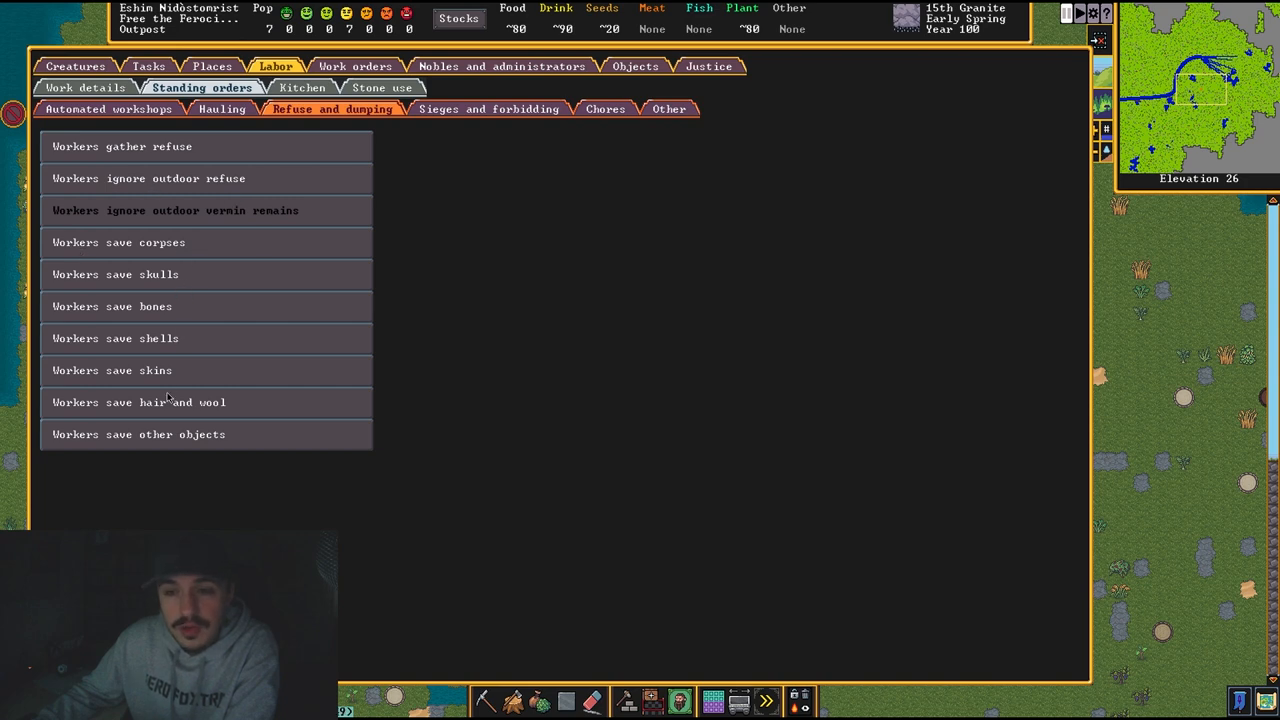
pyautogui.moveTo(294, 240)
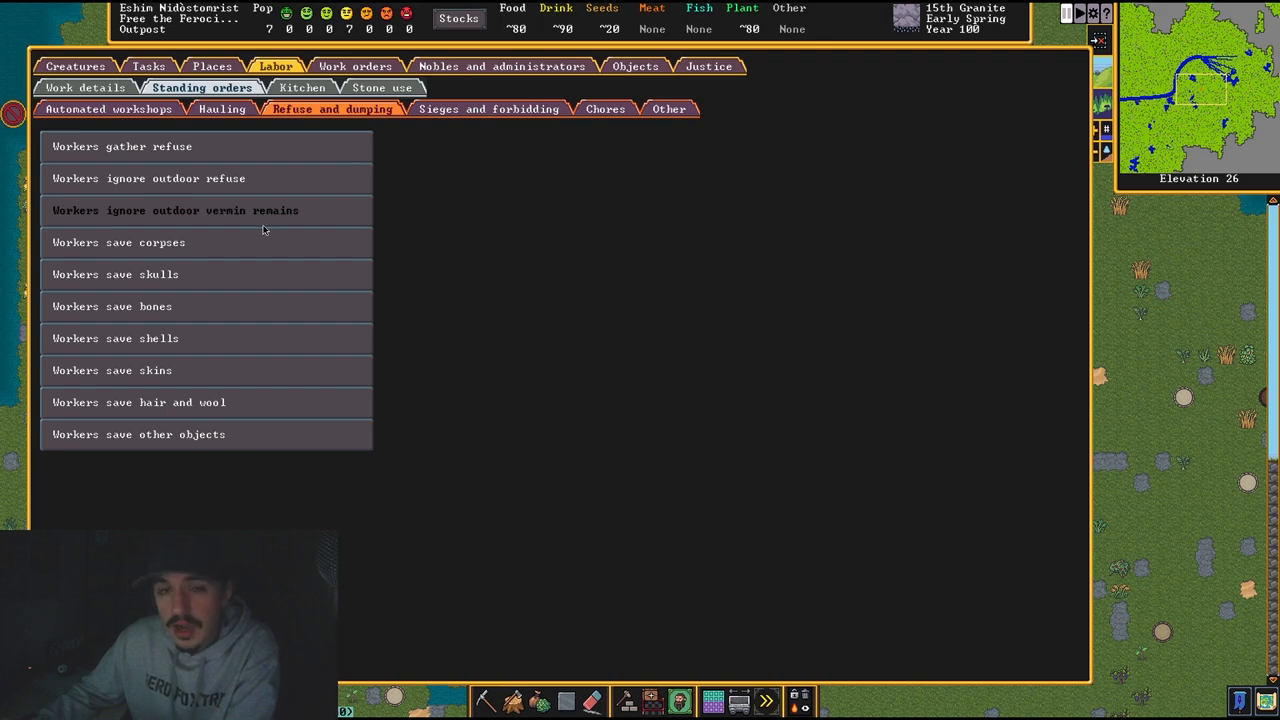
pyautogui.moveTo(168, 260)
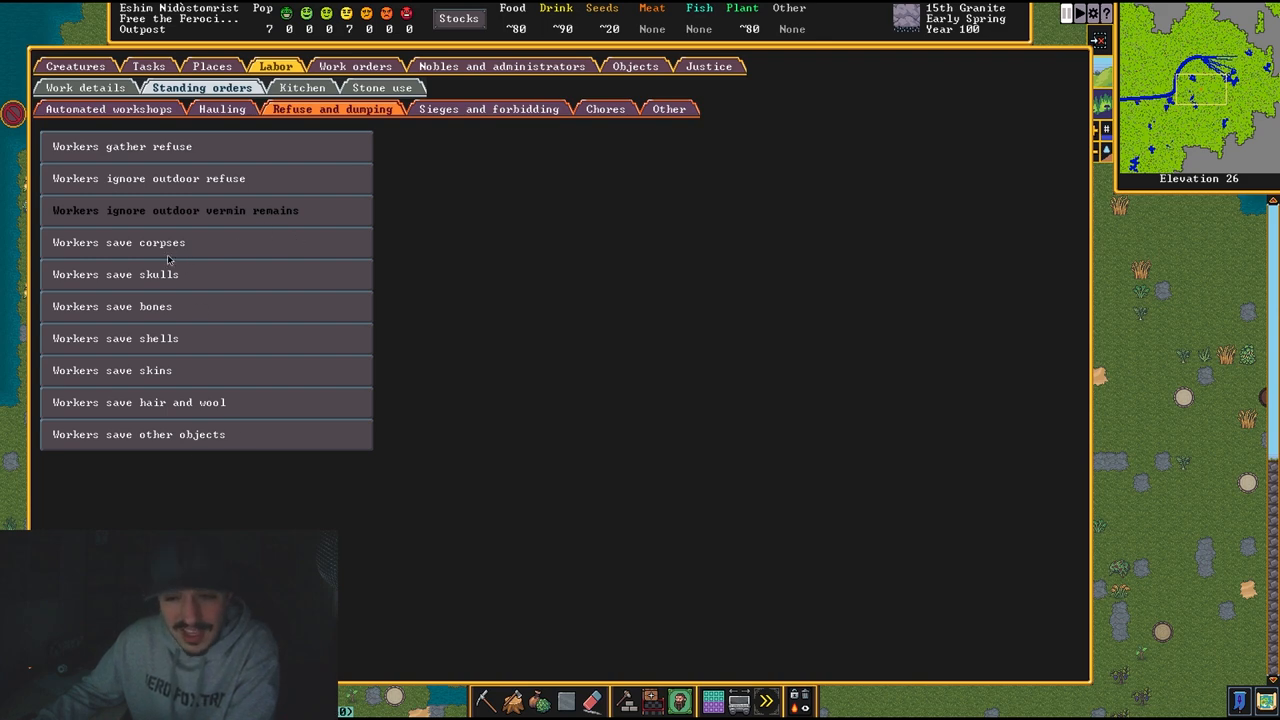
pyautogui.moveTo(96, 292)
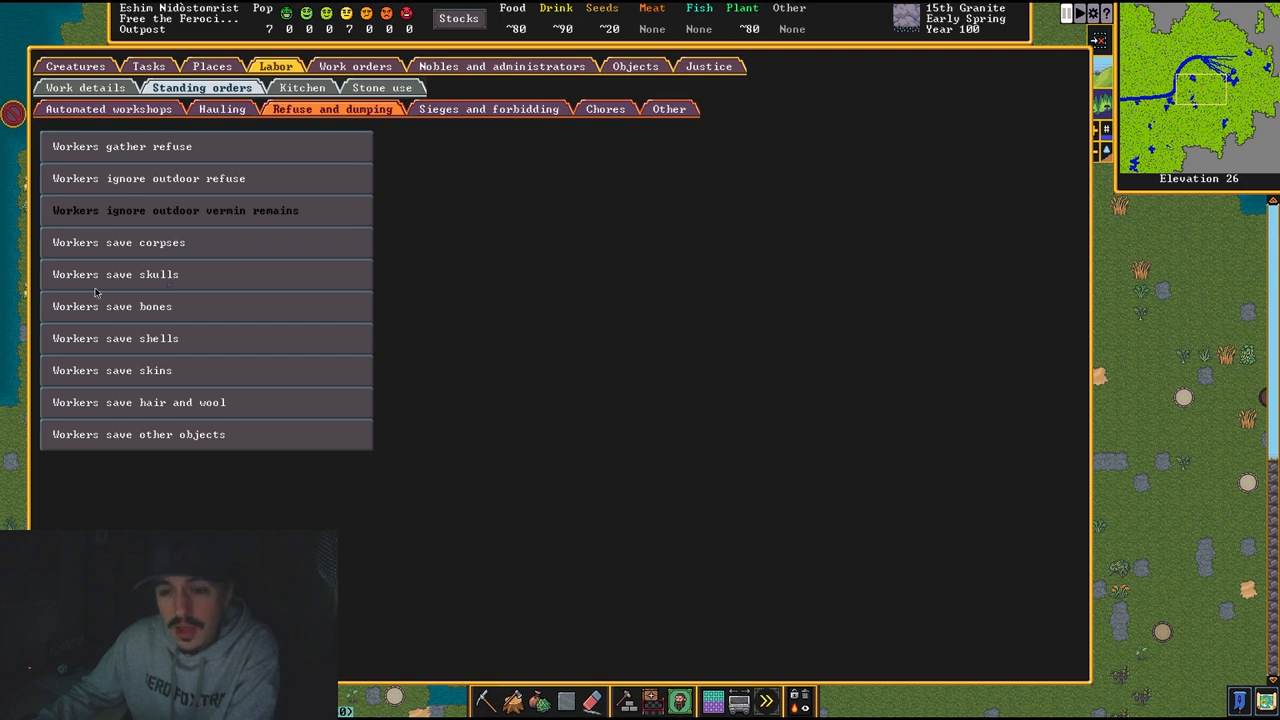
pyautogui.moveTo(170, 248)
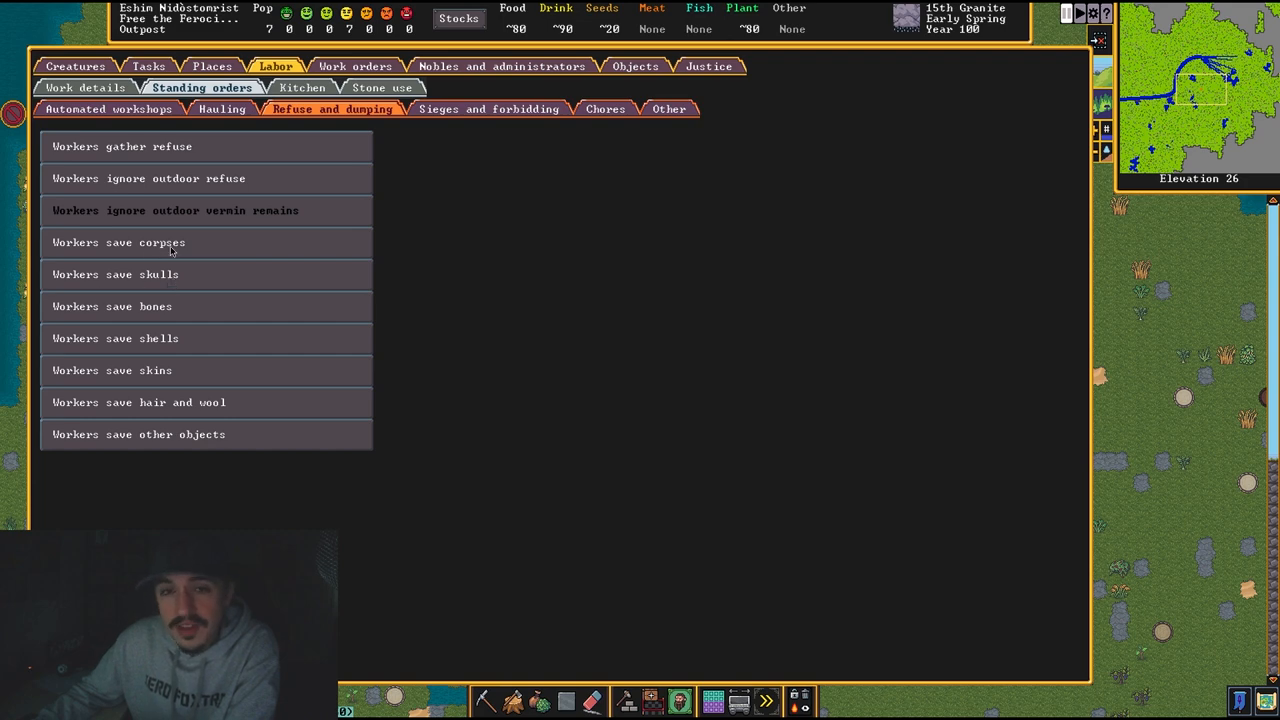
pyautogui.moveTo(176, 248)
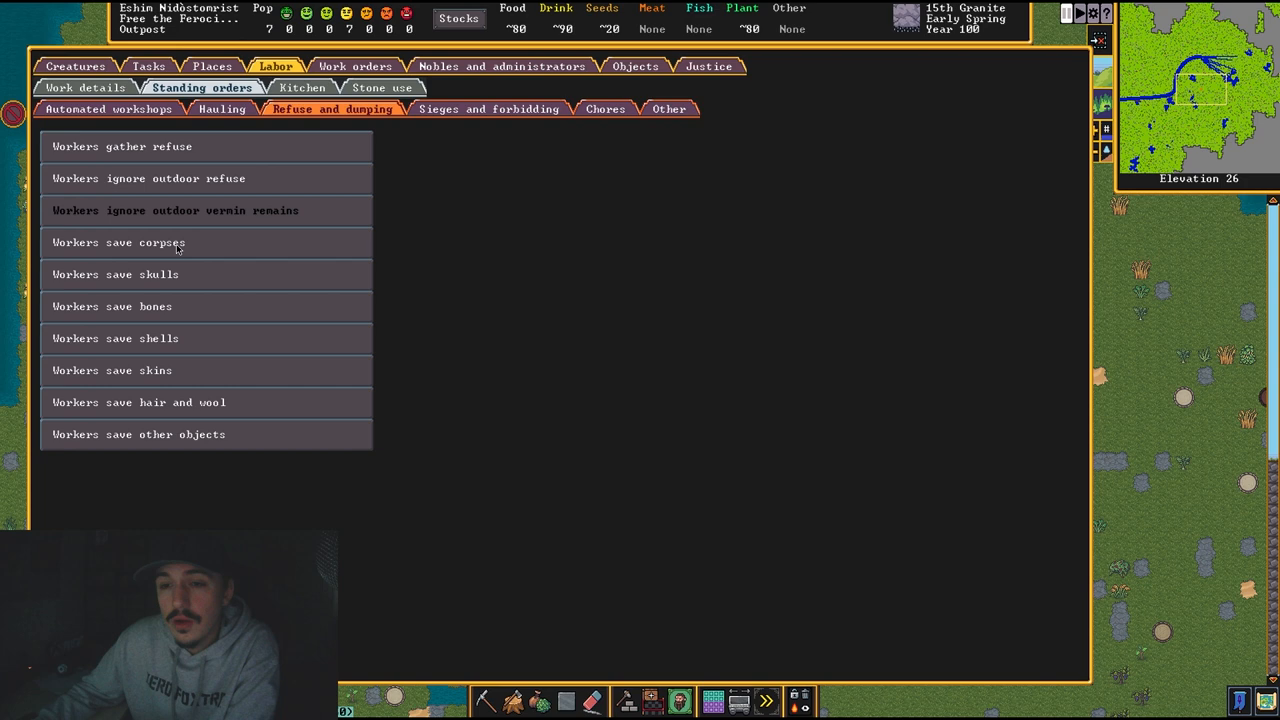
pyautogui.moveTo(448, 122)
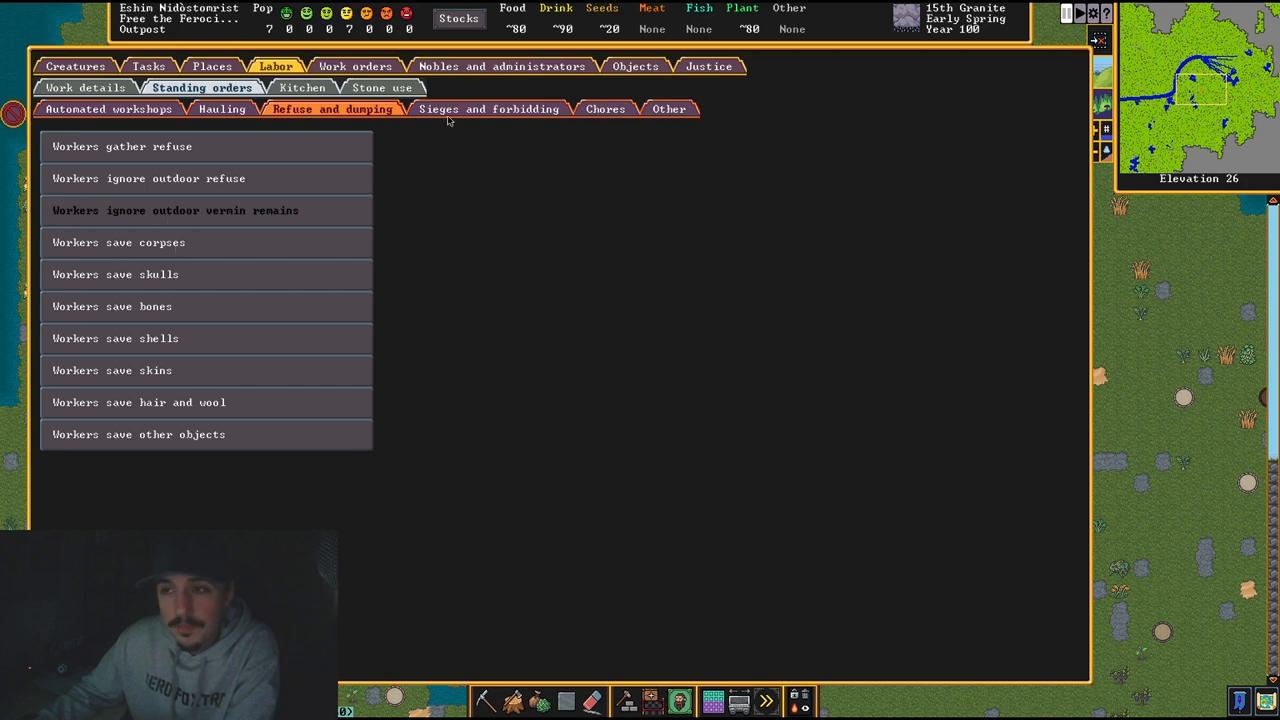
# Forbid your dead only during sieges in the Sieges and forbidding orders.
pyautogui.click(488, 108)
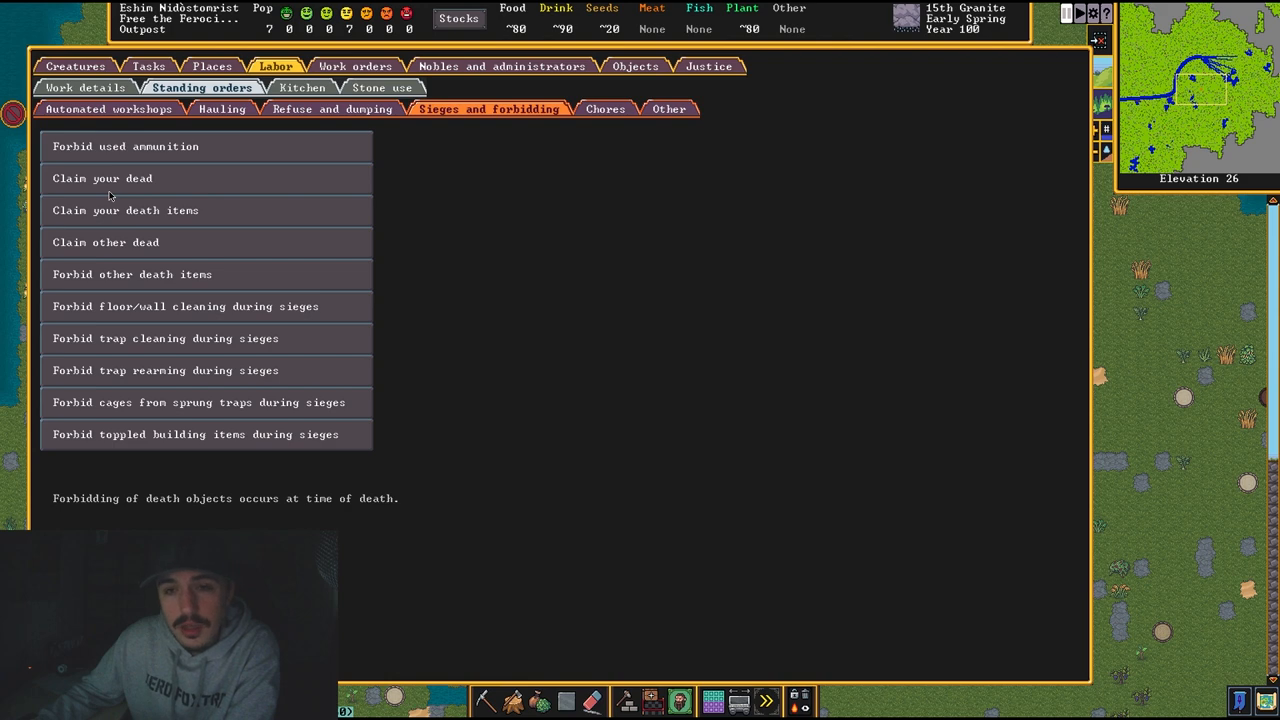
pyautogui.moveTo(112, 180)
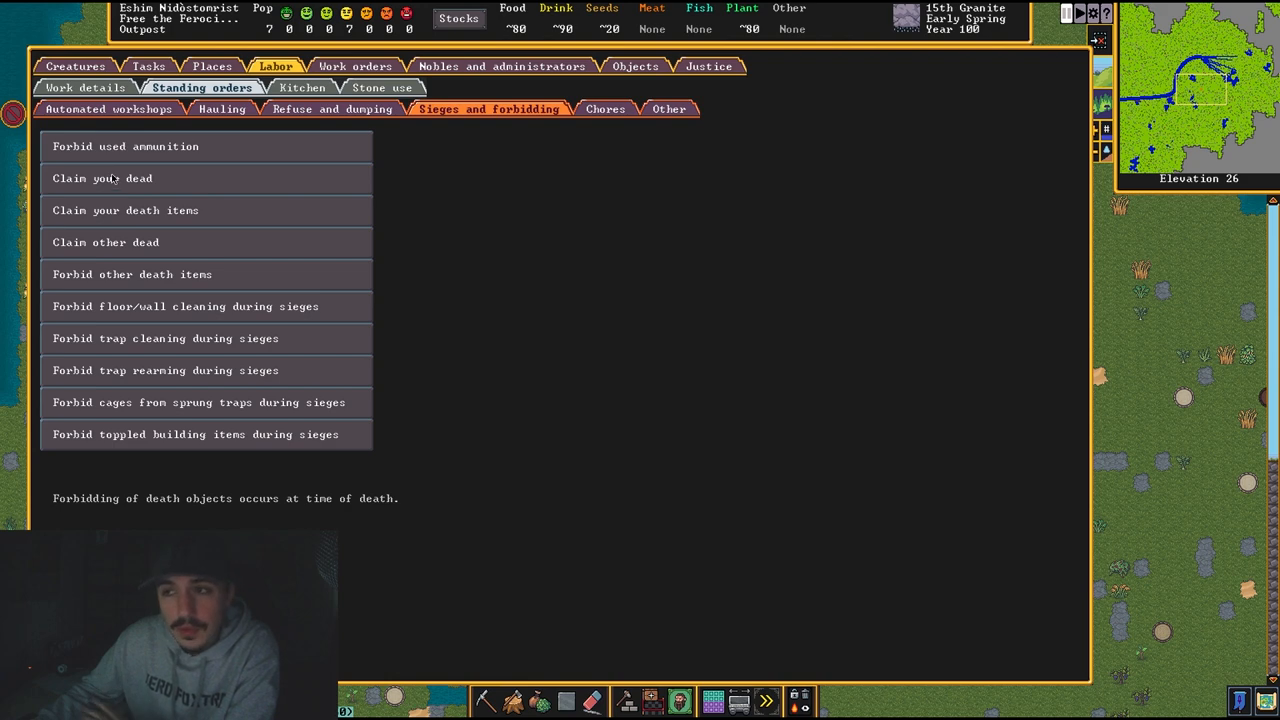
pyautogui.click(102, 178)
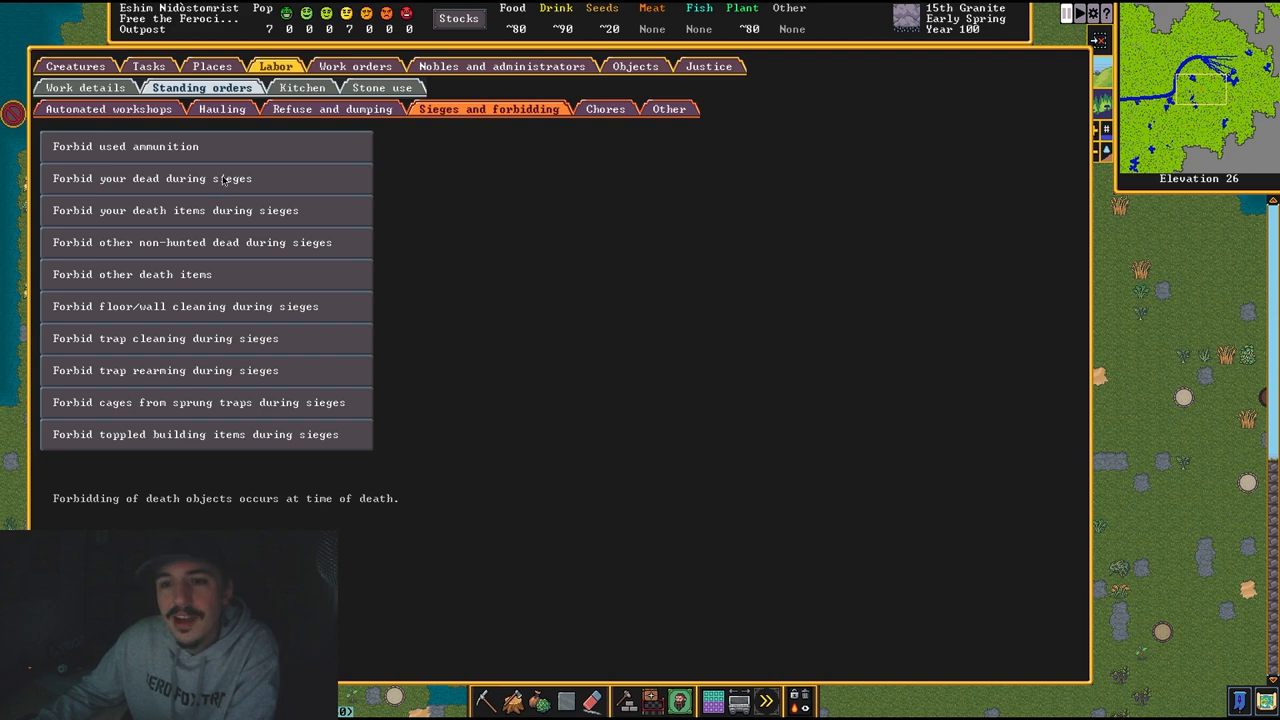
pyautogui.moveTo(304, 224)
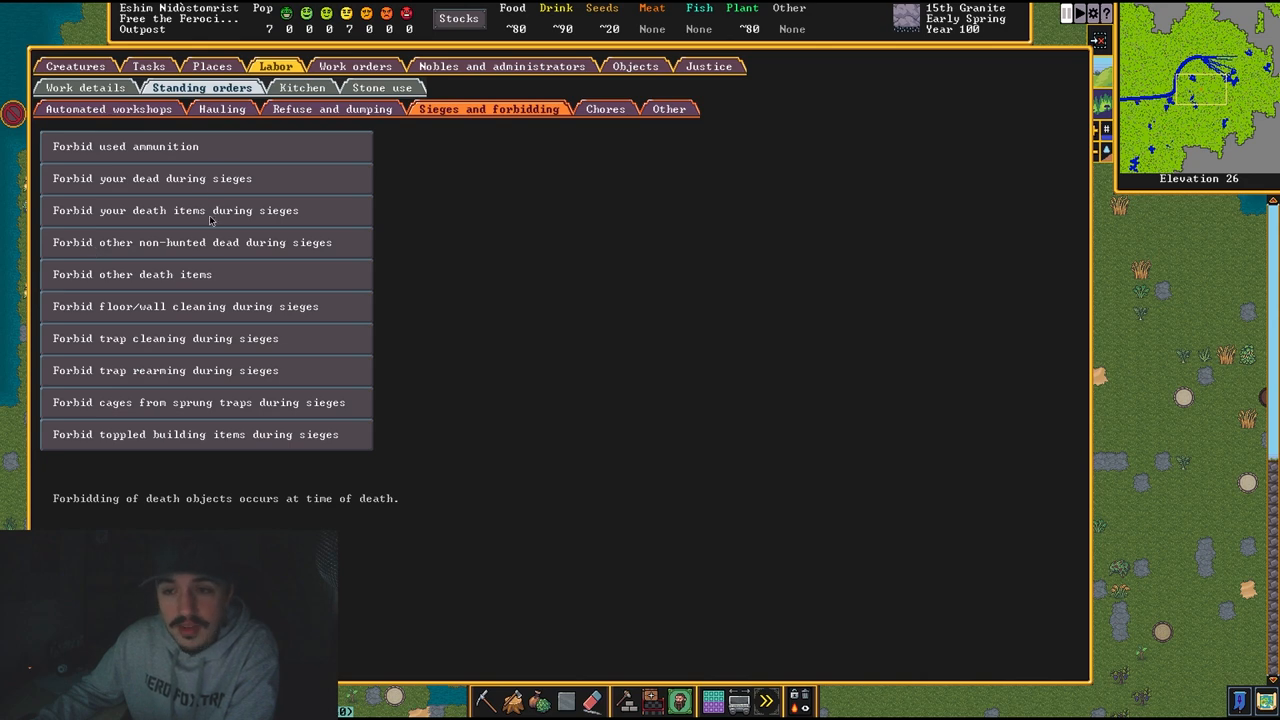
pyautogui.moveTo(186, 224)
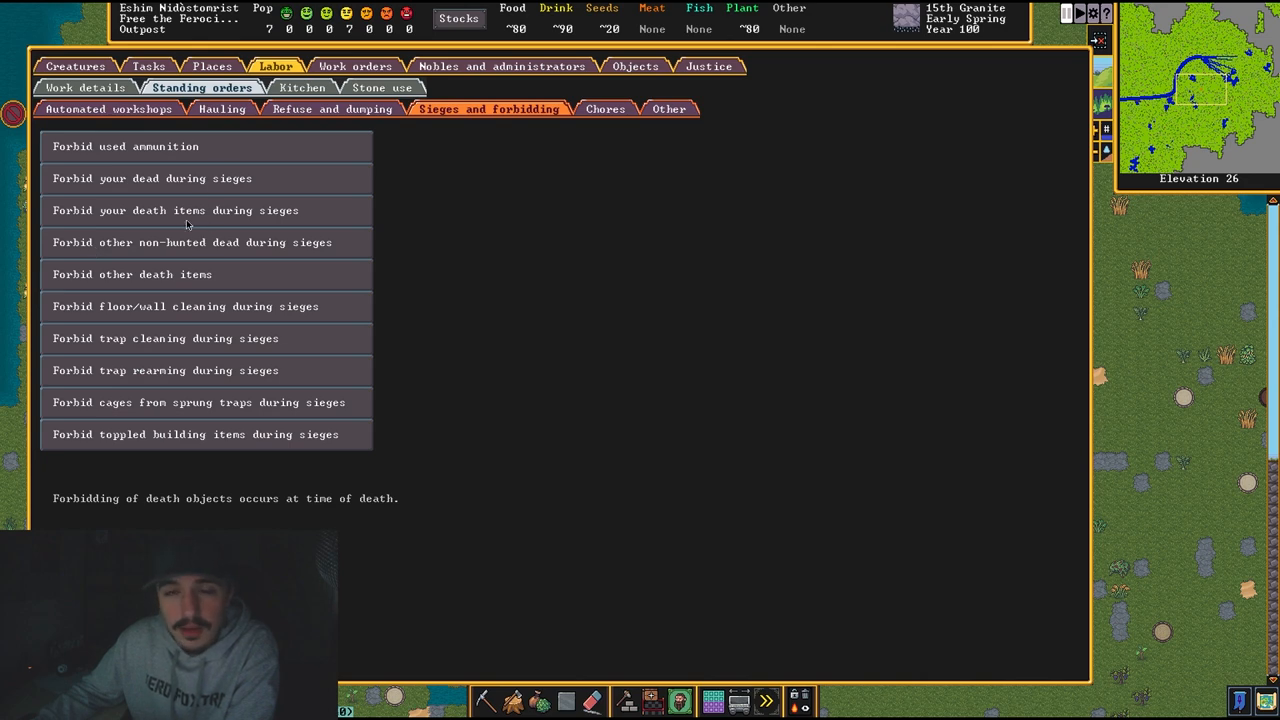
pyautogui.moveTo(364, 184)
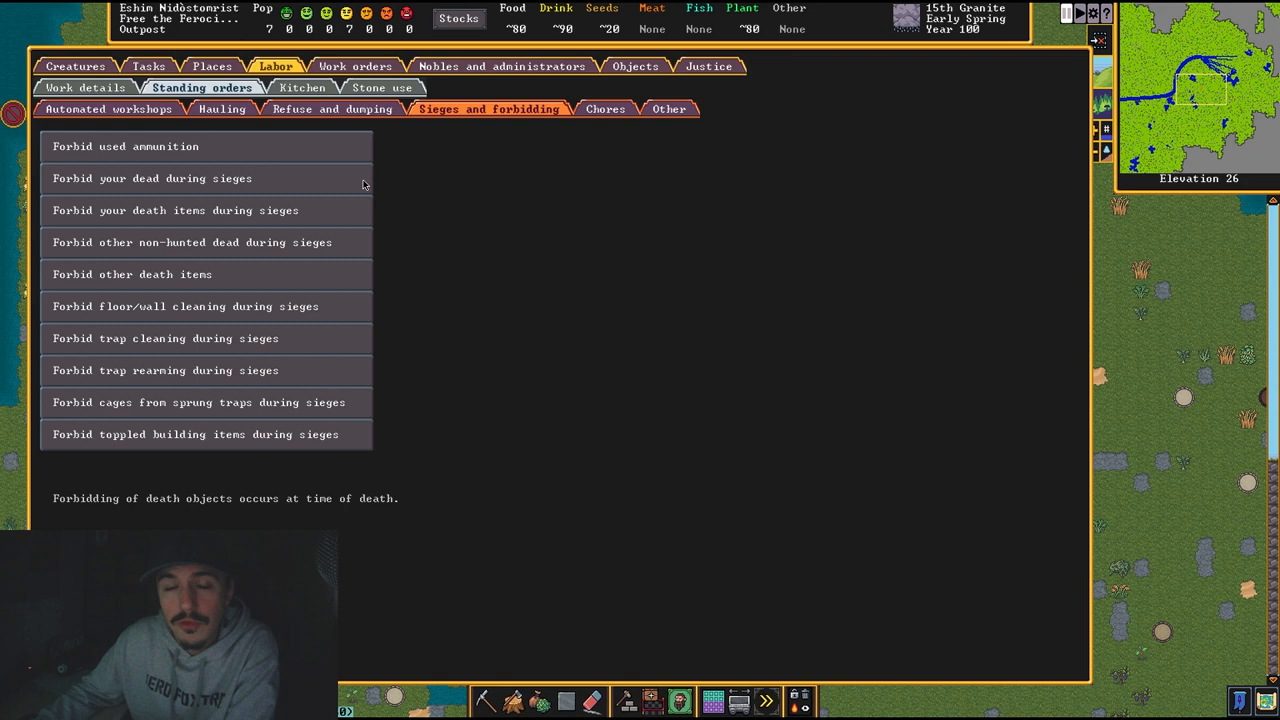
# Review the Chores orders, leaving children and all chore types enabled.
pyautogui.click(604, 108)
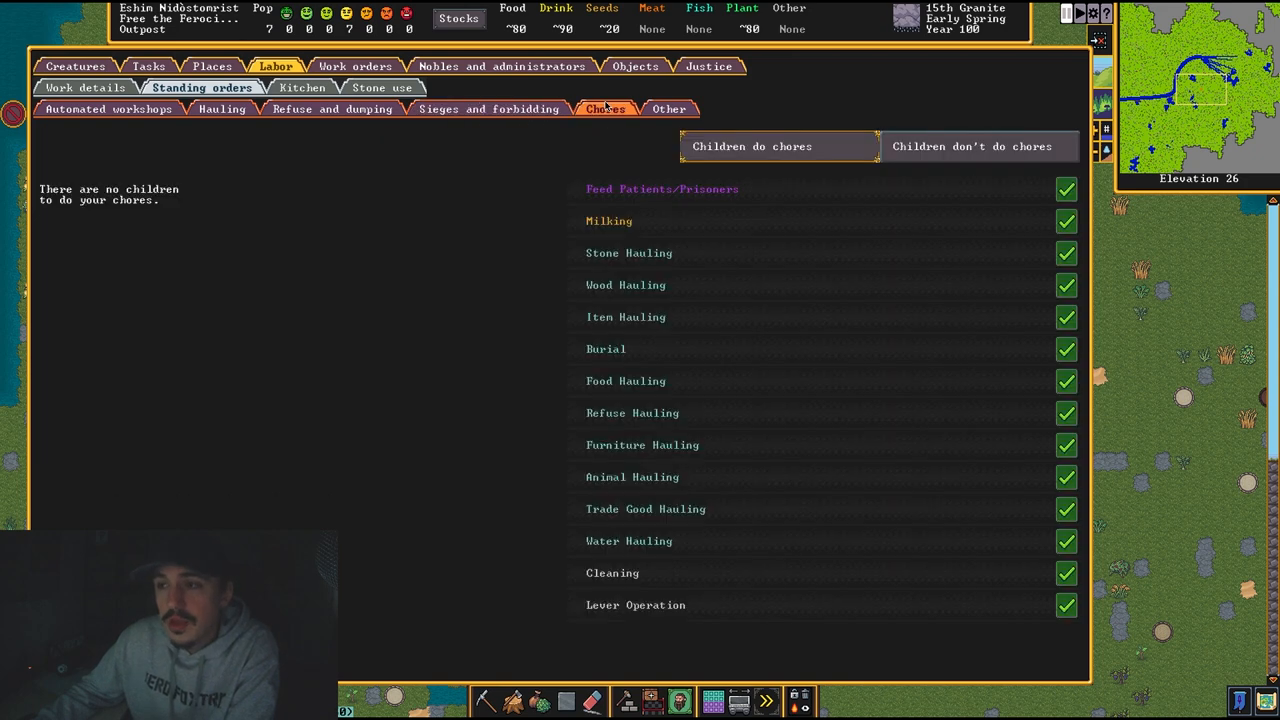
pyautogui.moveTo(492, 188)
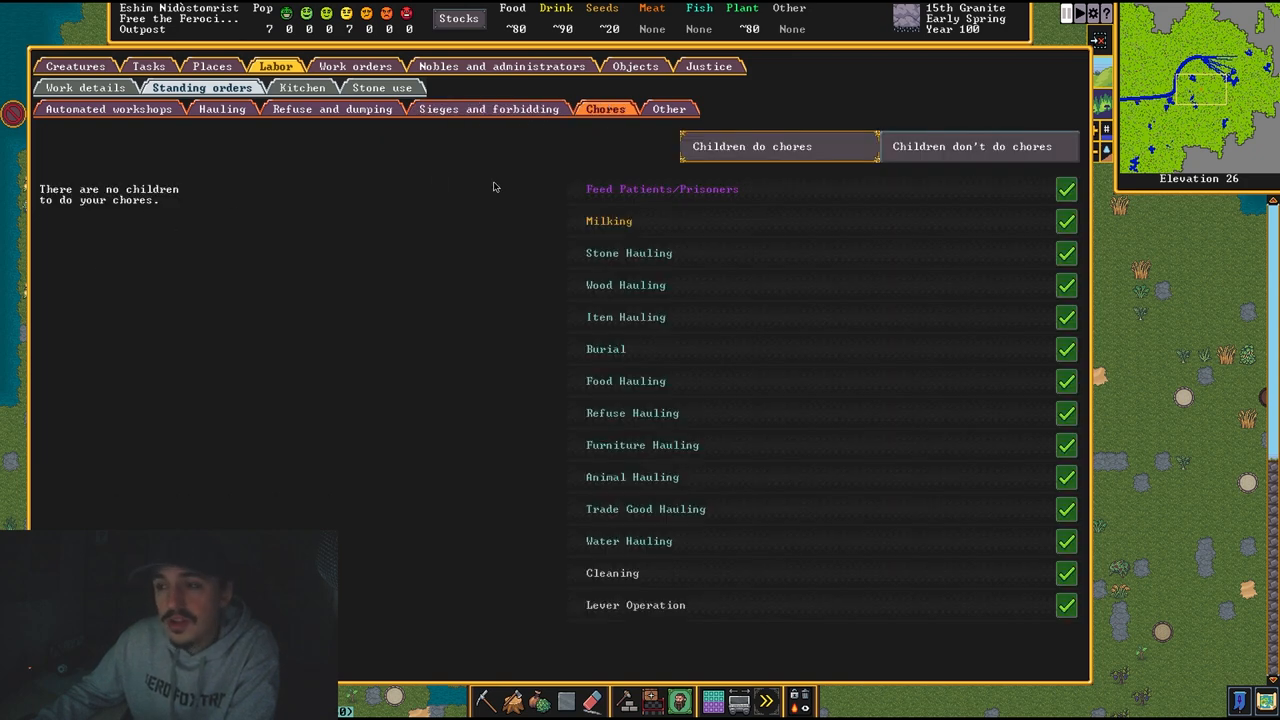
pyautogui.moveTo(250, 188)
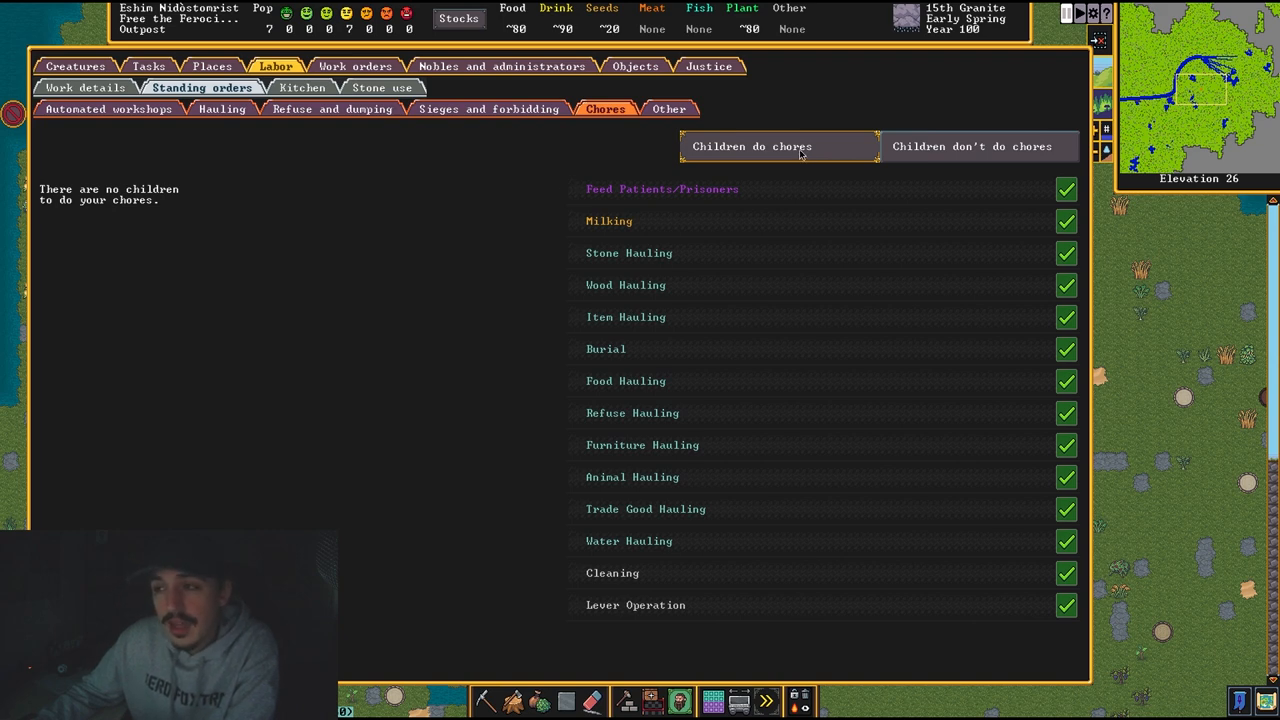
pyautogui.moveTo(272, 230)
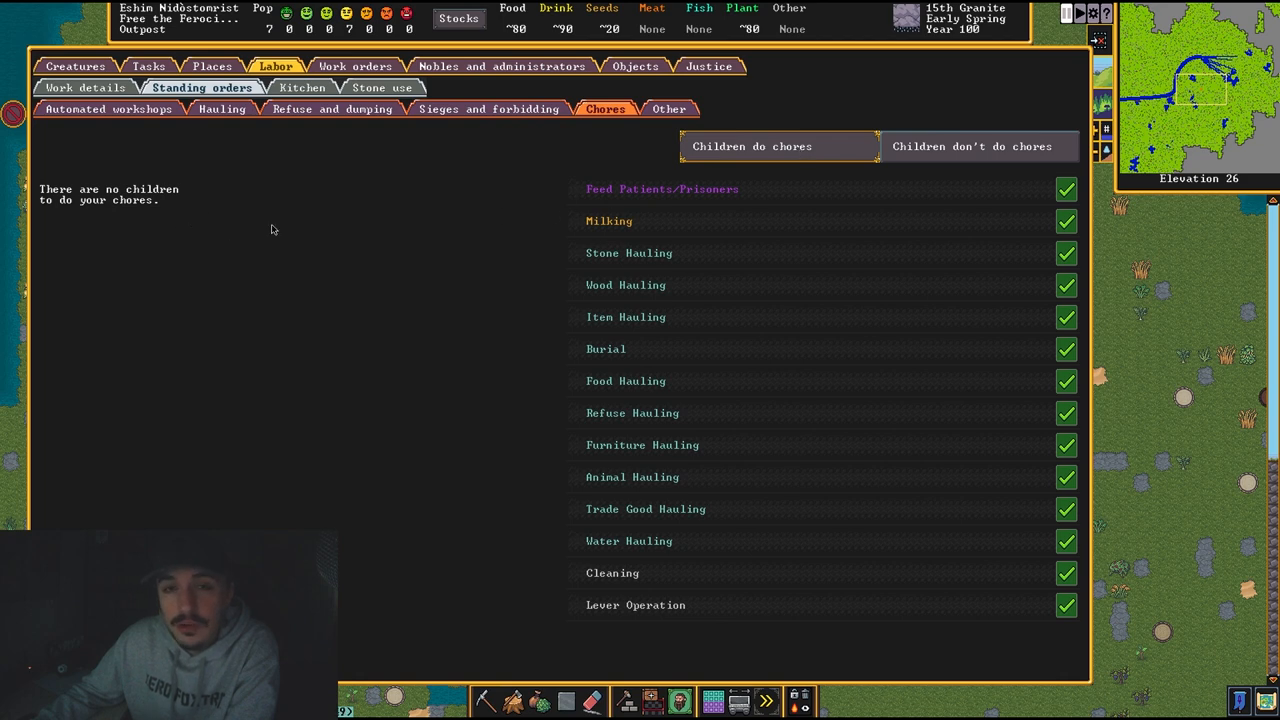
pyautogui.moveTo(536, 398)
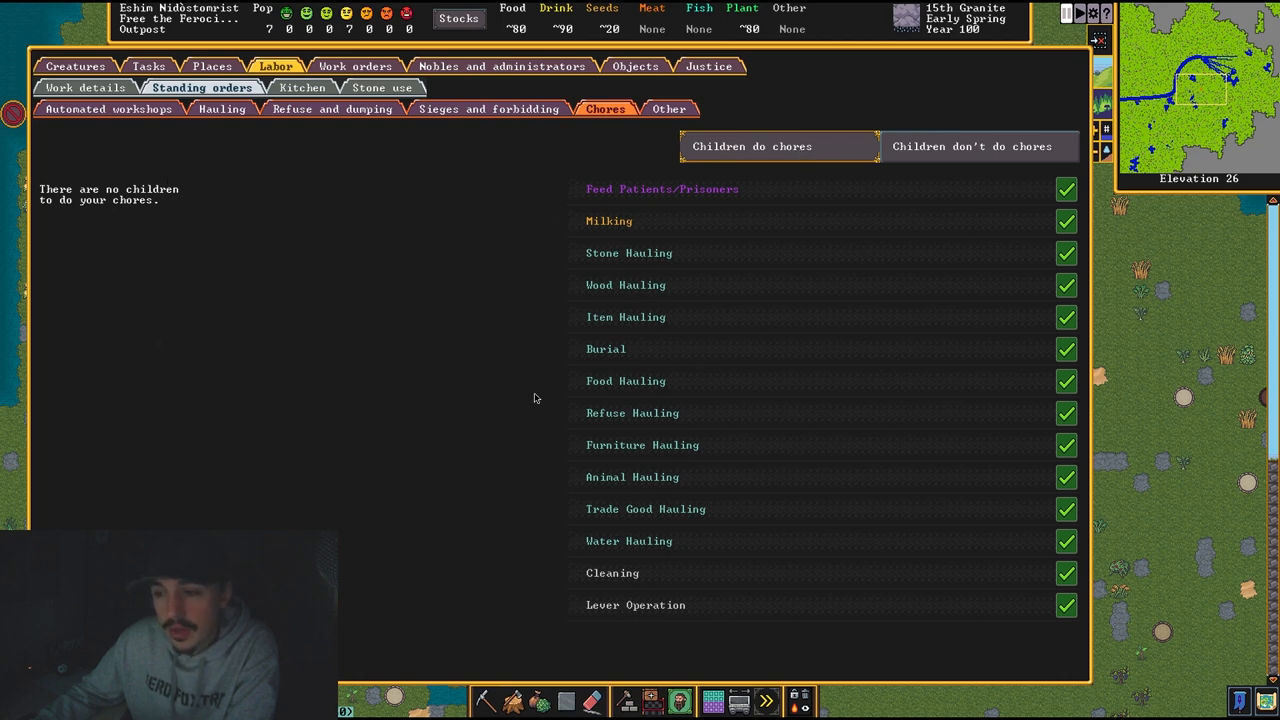
pyautogui.moveTo(172, 230)
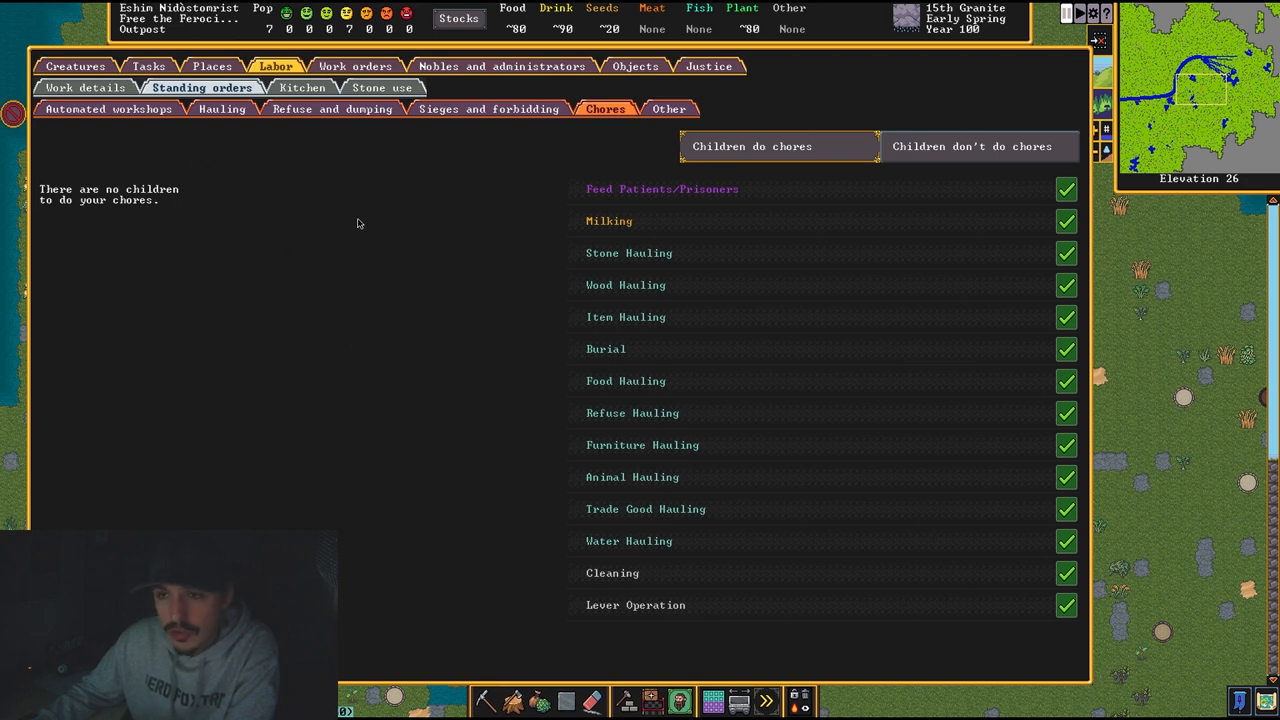
# Review the Other standing orders, leaving harvesting open to everybody.
pyautogui.click(668, 108)
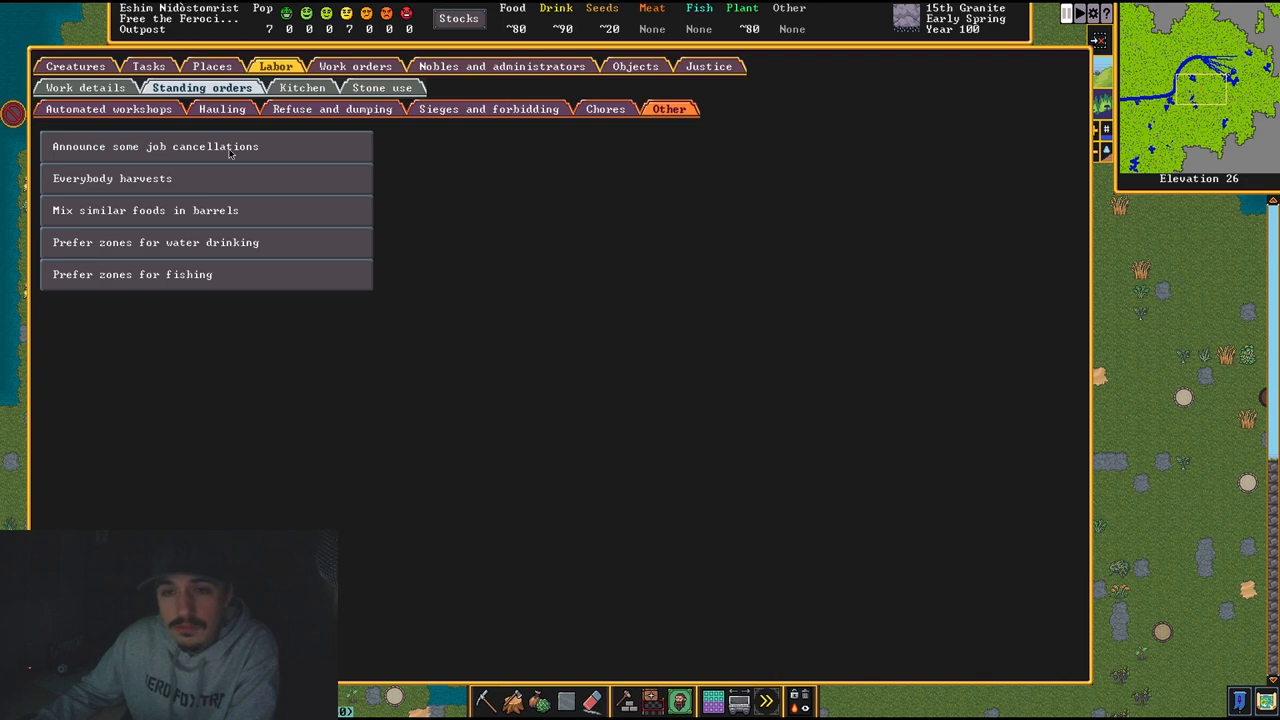
pyautogui.moveTo(216, 222)
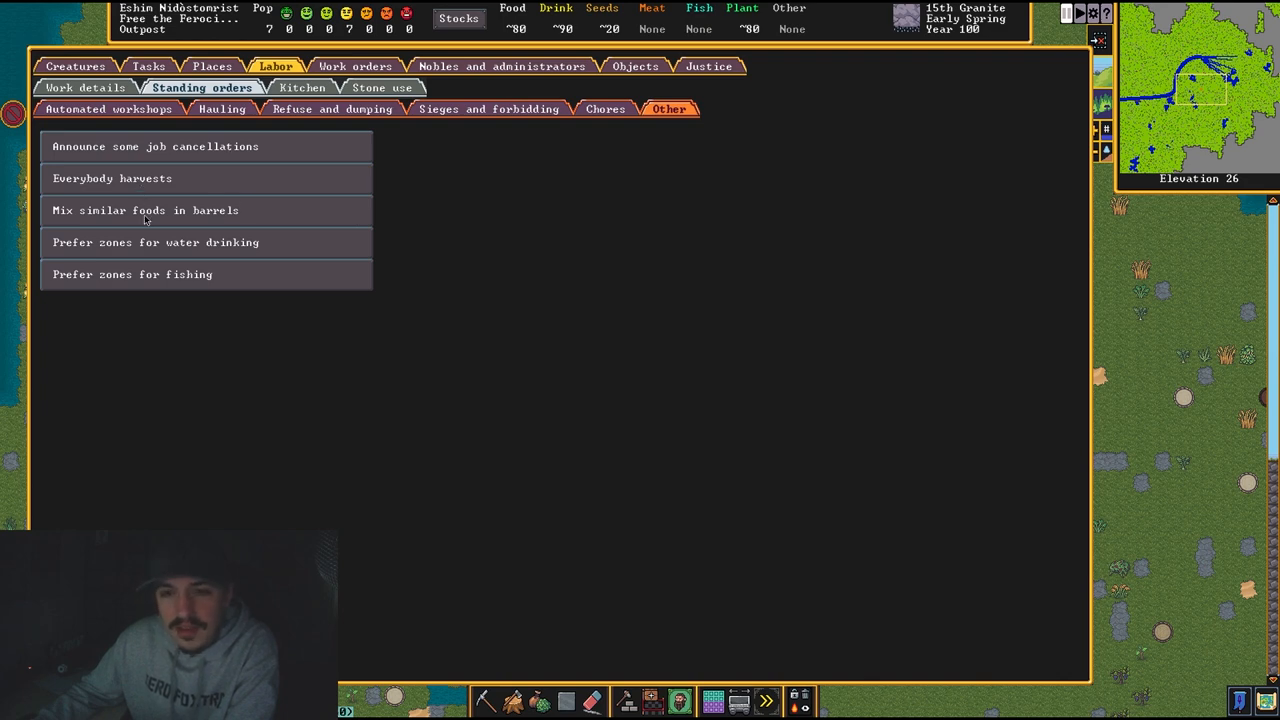
pyautogui.click(112, 178)
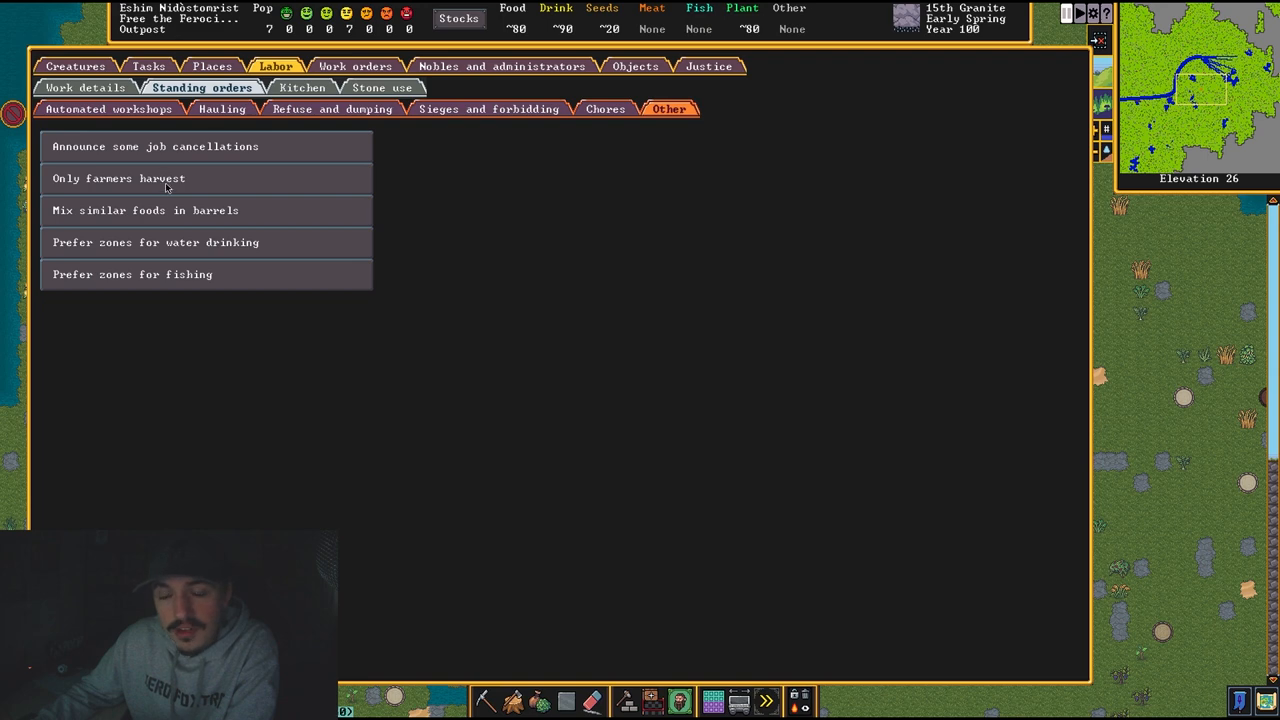
pyautogui.click(118, 178)
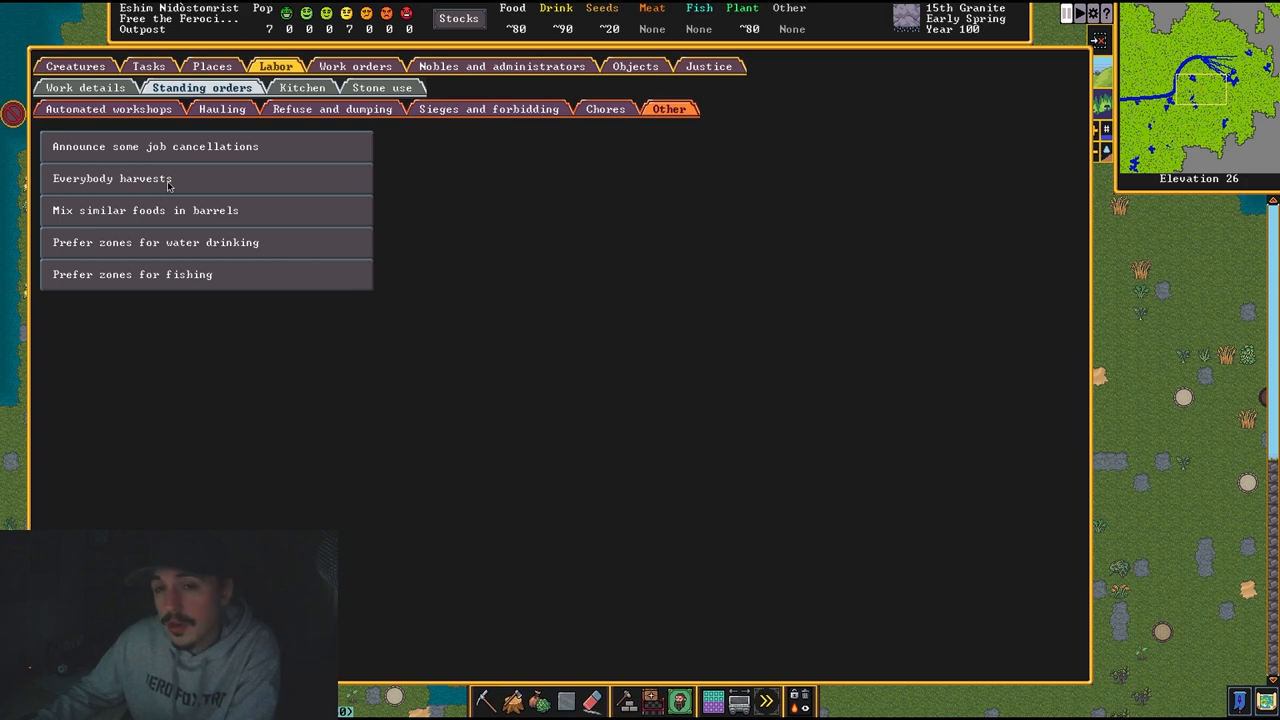
pyautogui.moveTo(154, 212)
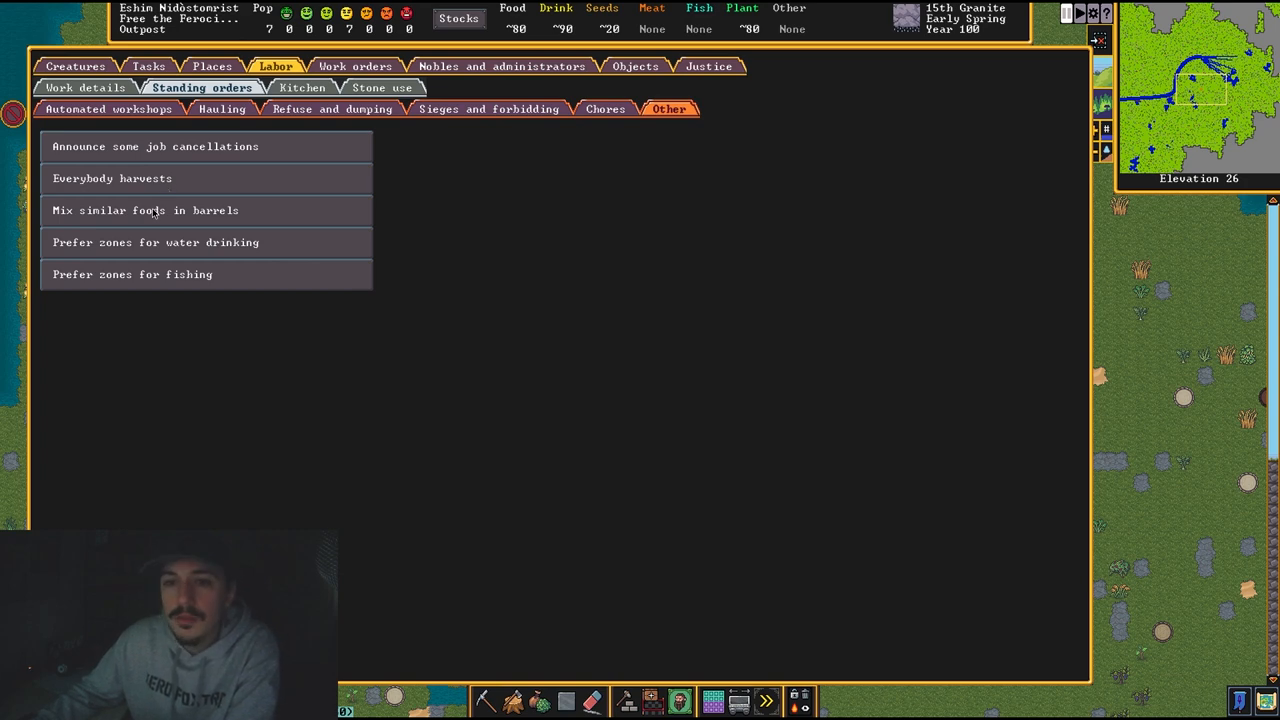
pyautogui.moveTo(196, 216)
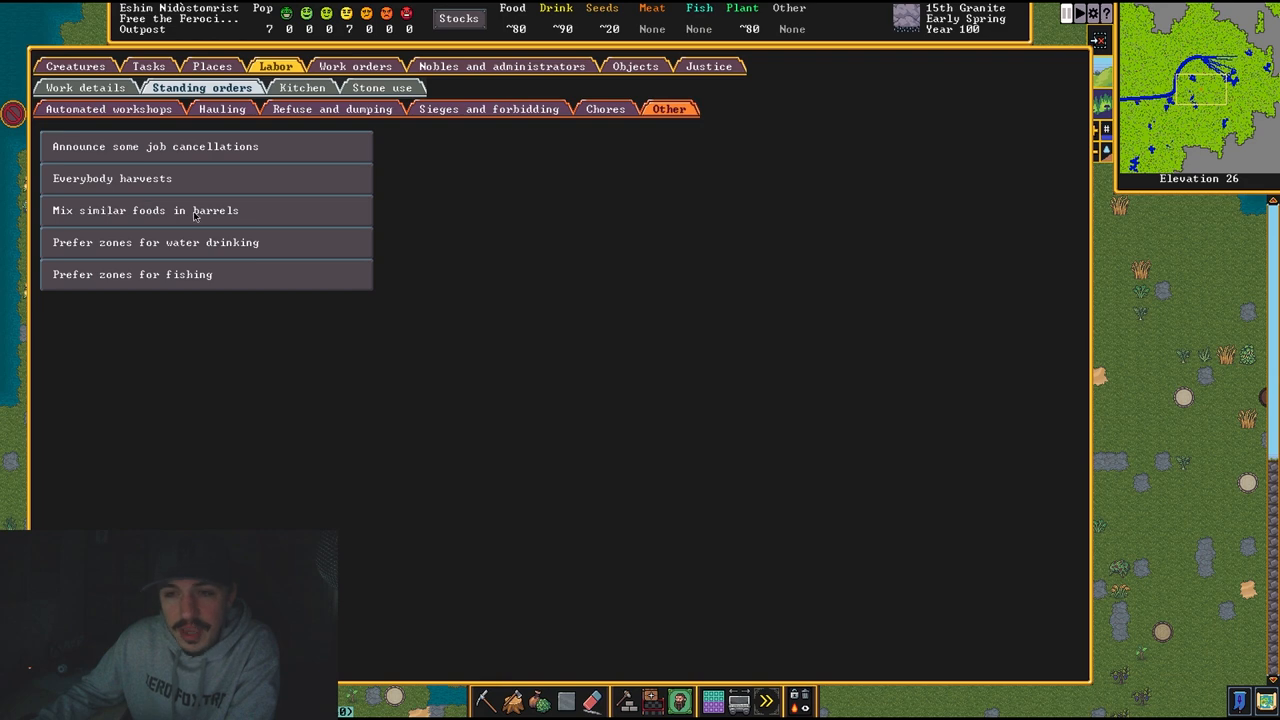
pyautogui.moveTo(190, 212)
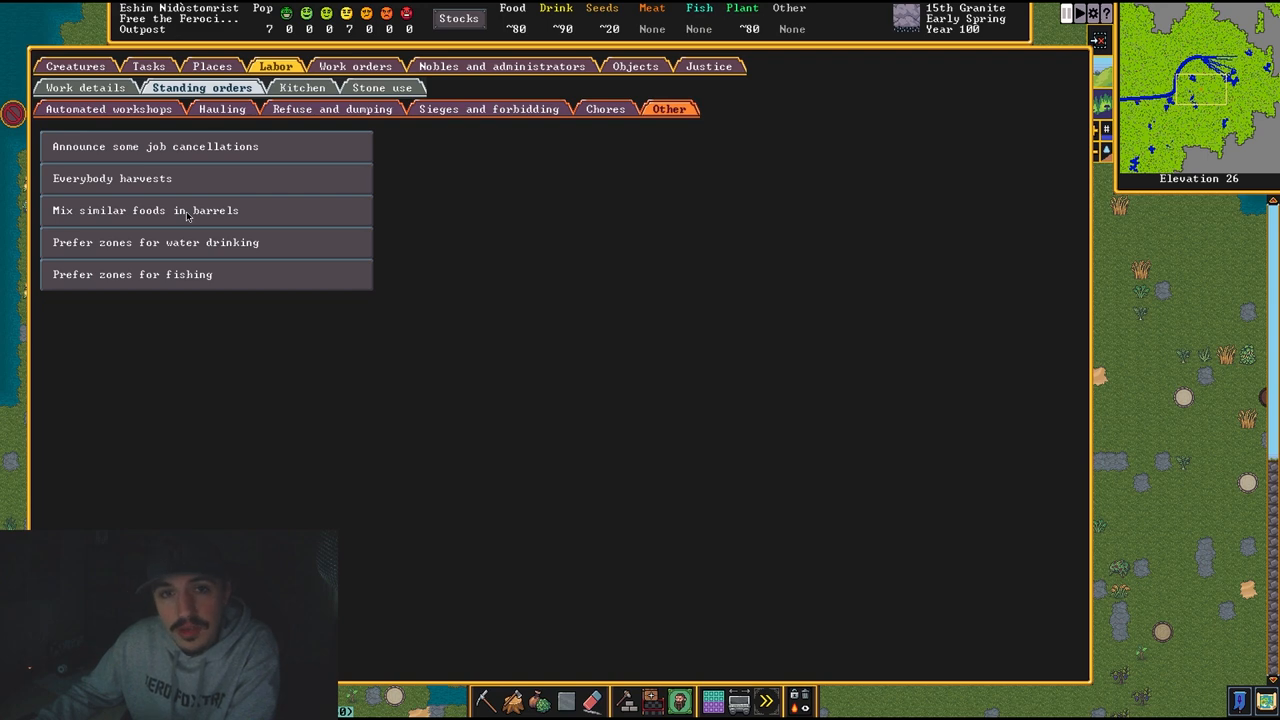
pyautogui.moveTo(164, 250)
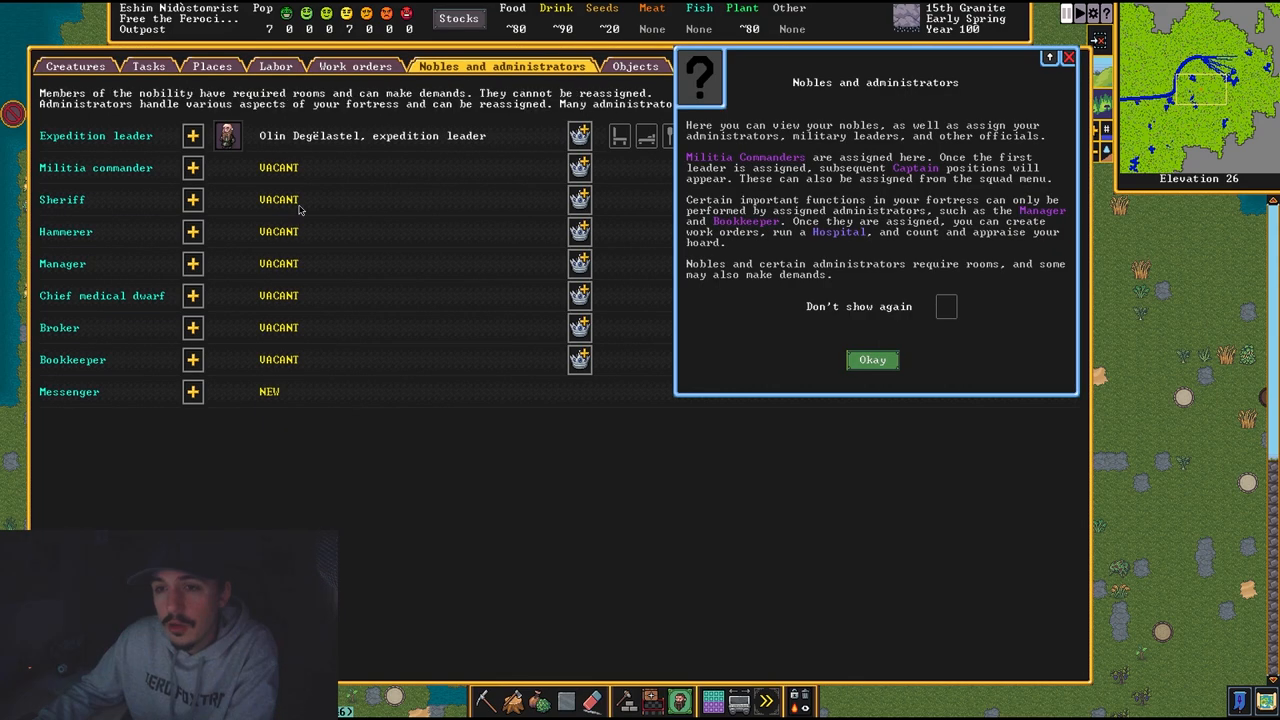
# Dismiss the nobles help and begin assigning the expedition leader to the vacant administrator positions.
pyautogui.click(872, 360)
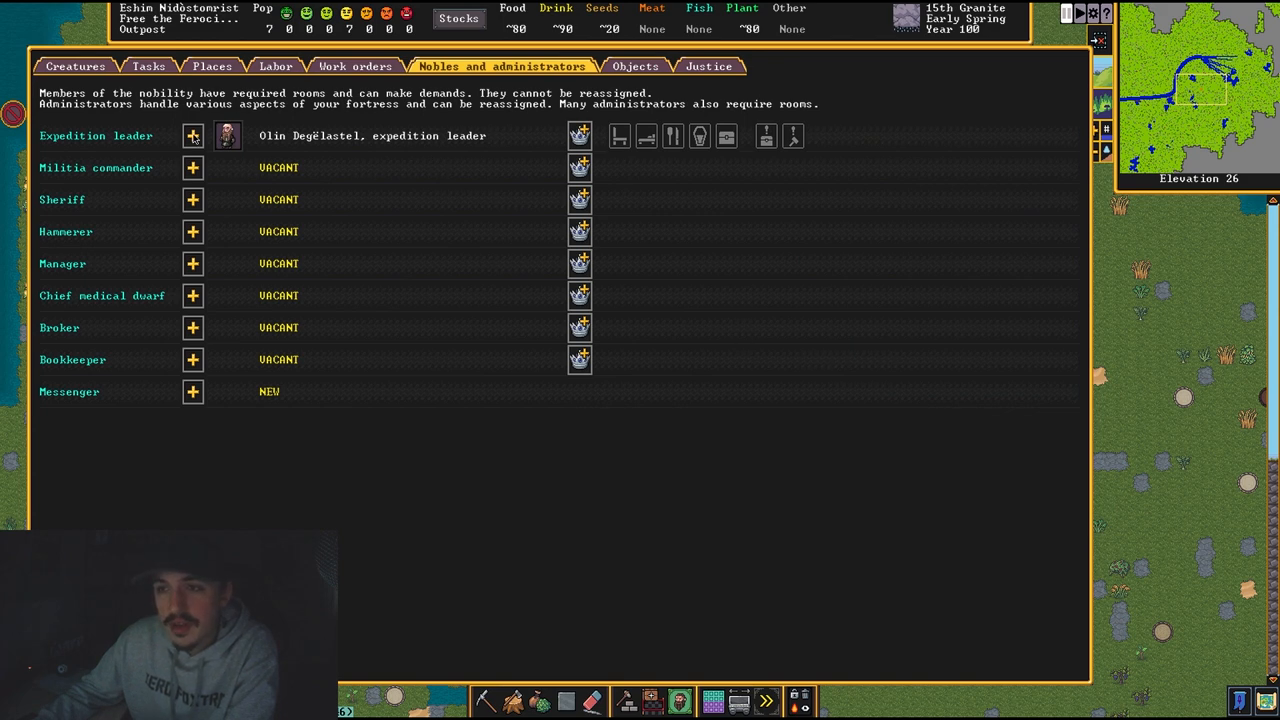
pyautogui.click(192, 136)
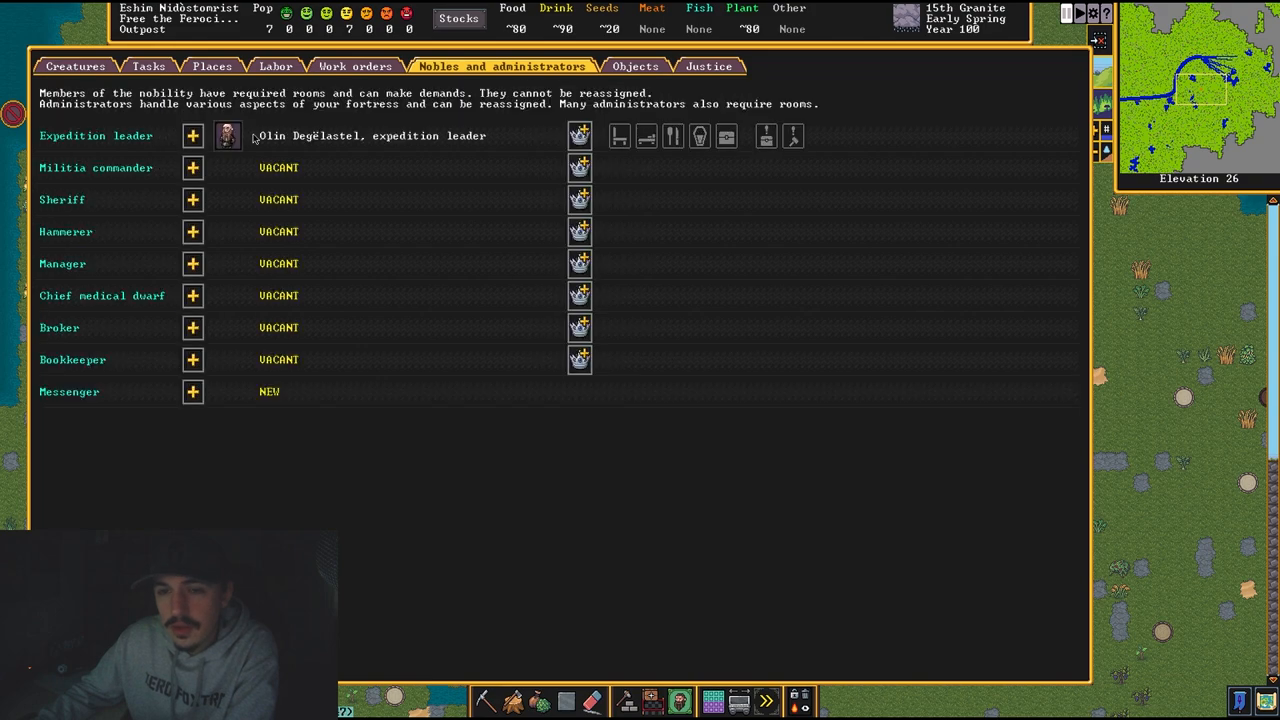
pyautogui.moveTo(194, 248)
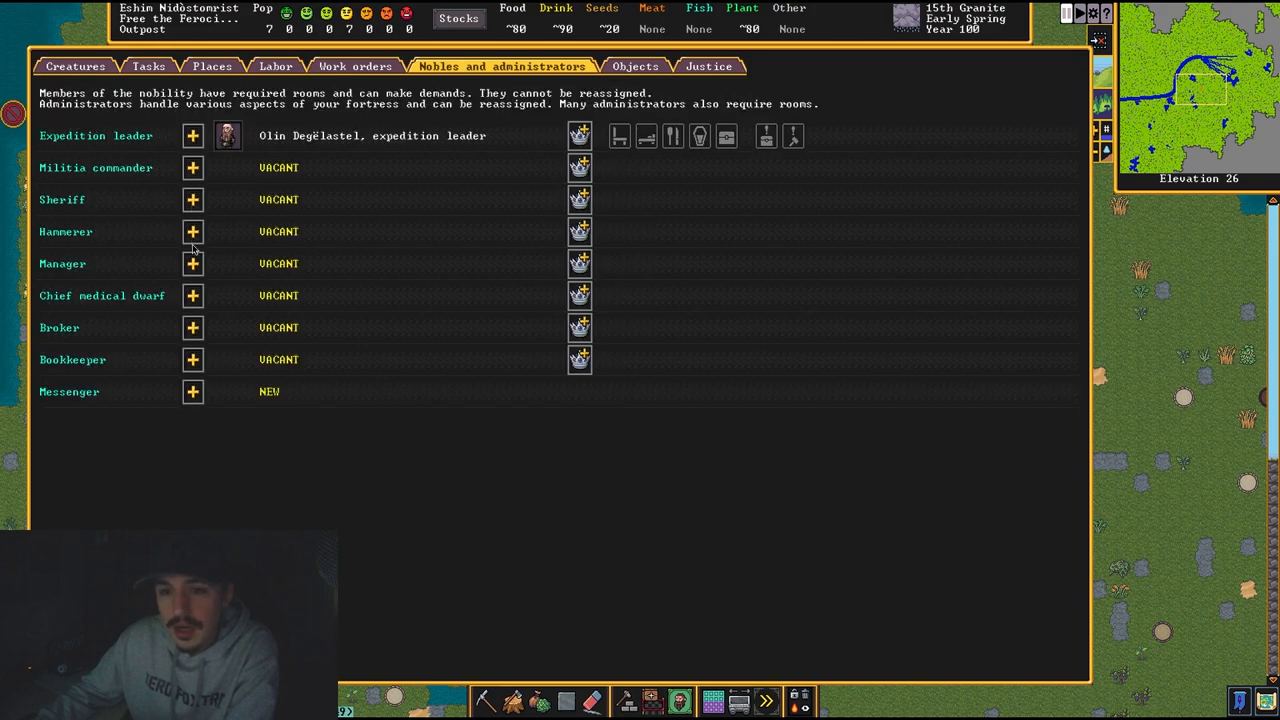
pyautogui.click(192, 264)
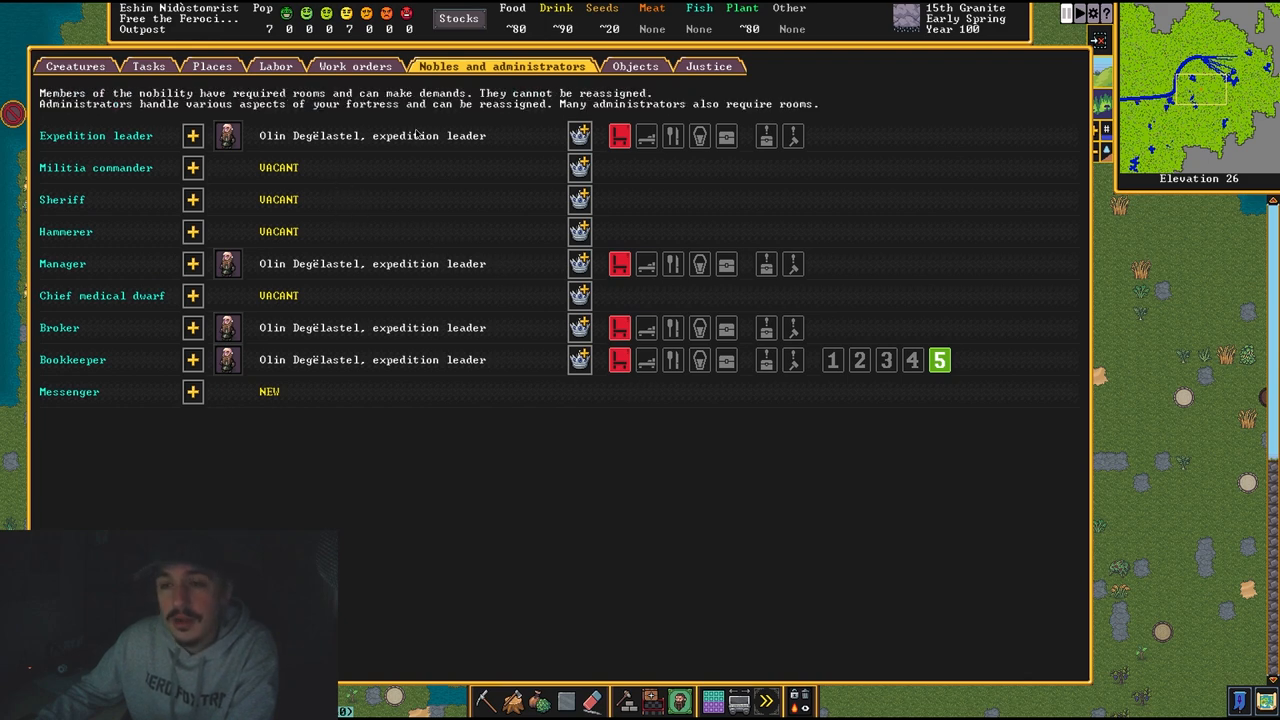
pyautogui.moveTo(232, 142)
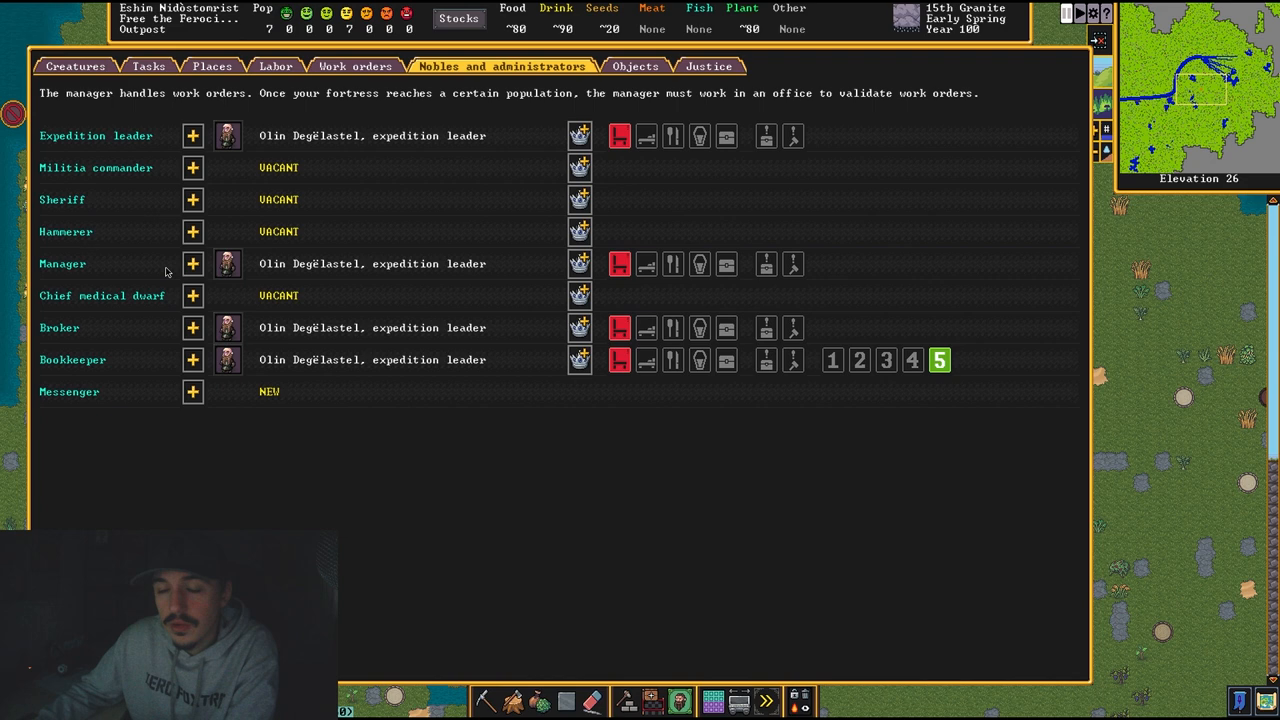
pyautogui.moveTo(252, 276)
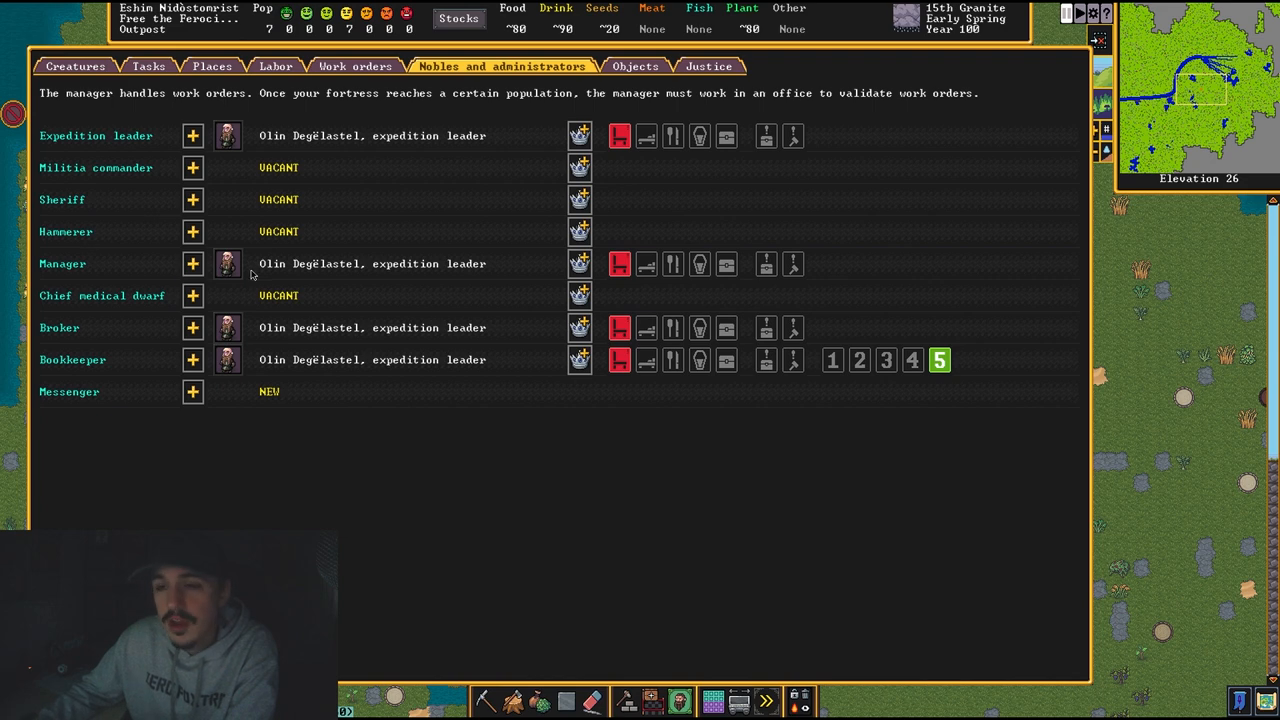
pyautogui.moveTo(414, 270)
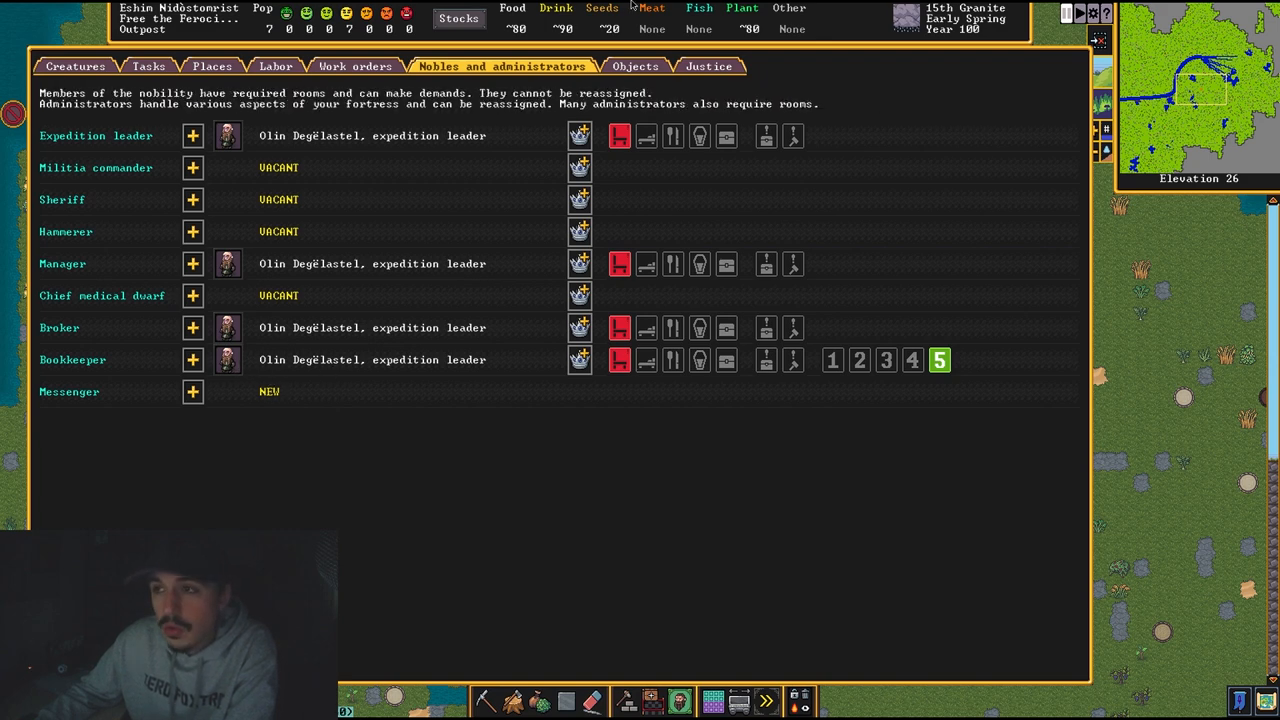
pyautogui.moveTo(464, 340)
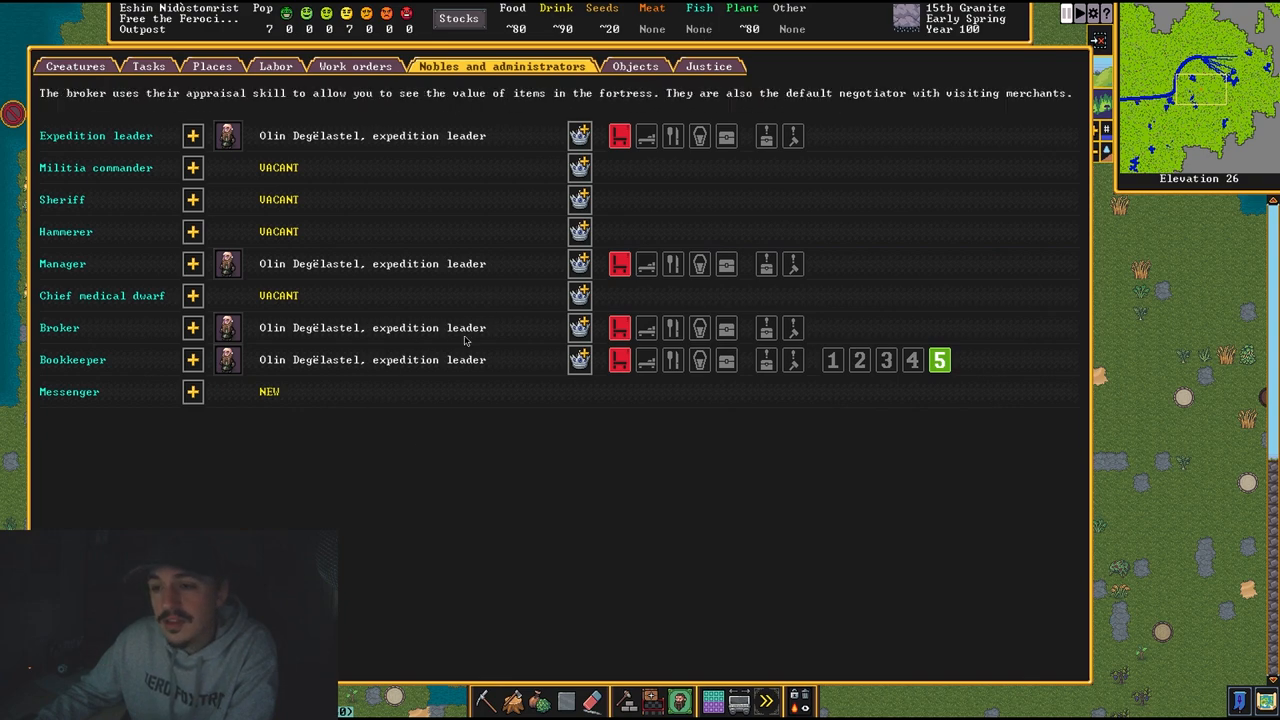
pyautogui.click(276, 66)
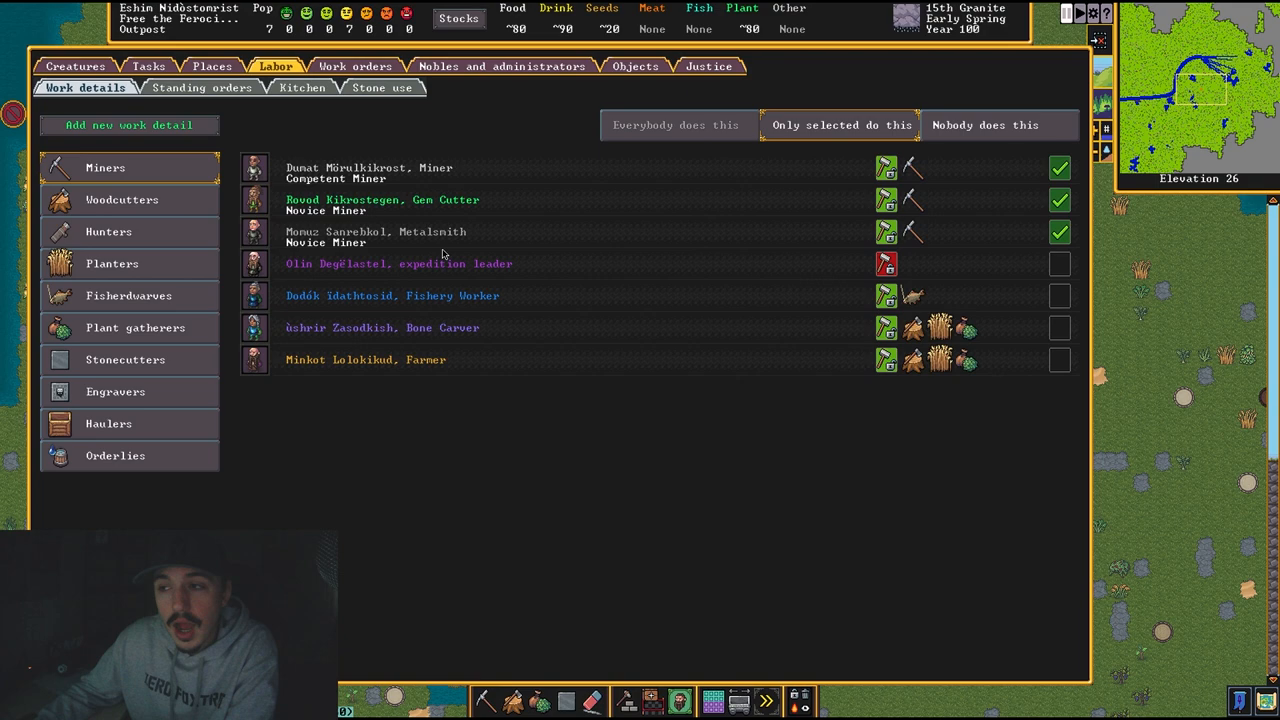
pyautogui.click(502, 66)
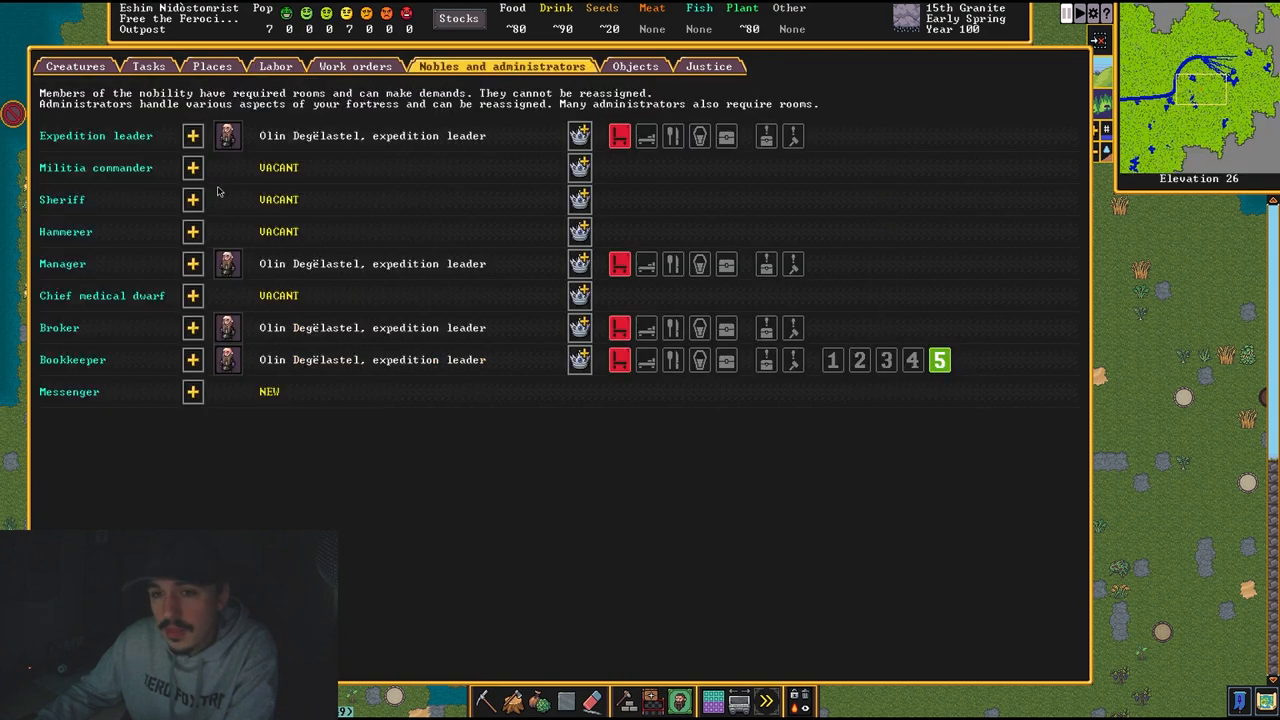
pyautogui.moveTo(204, 178)
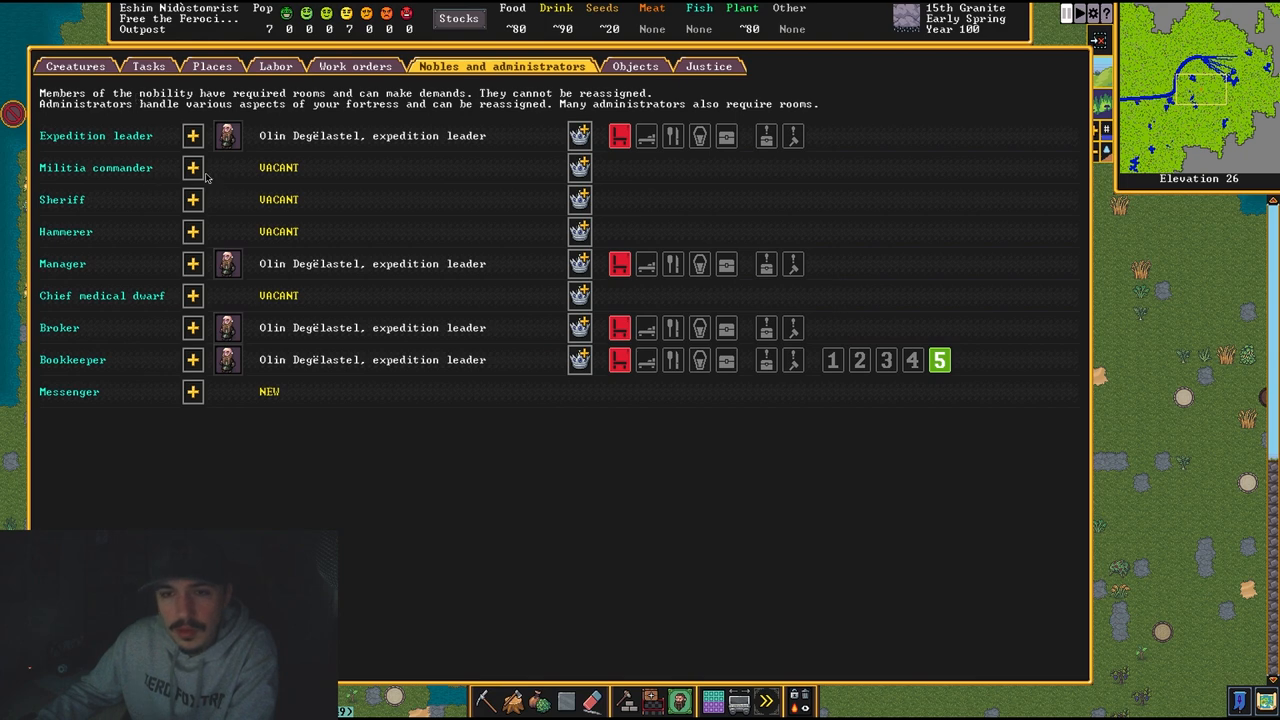
pyautogui.moveTo(240, 276)
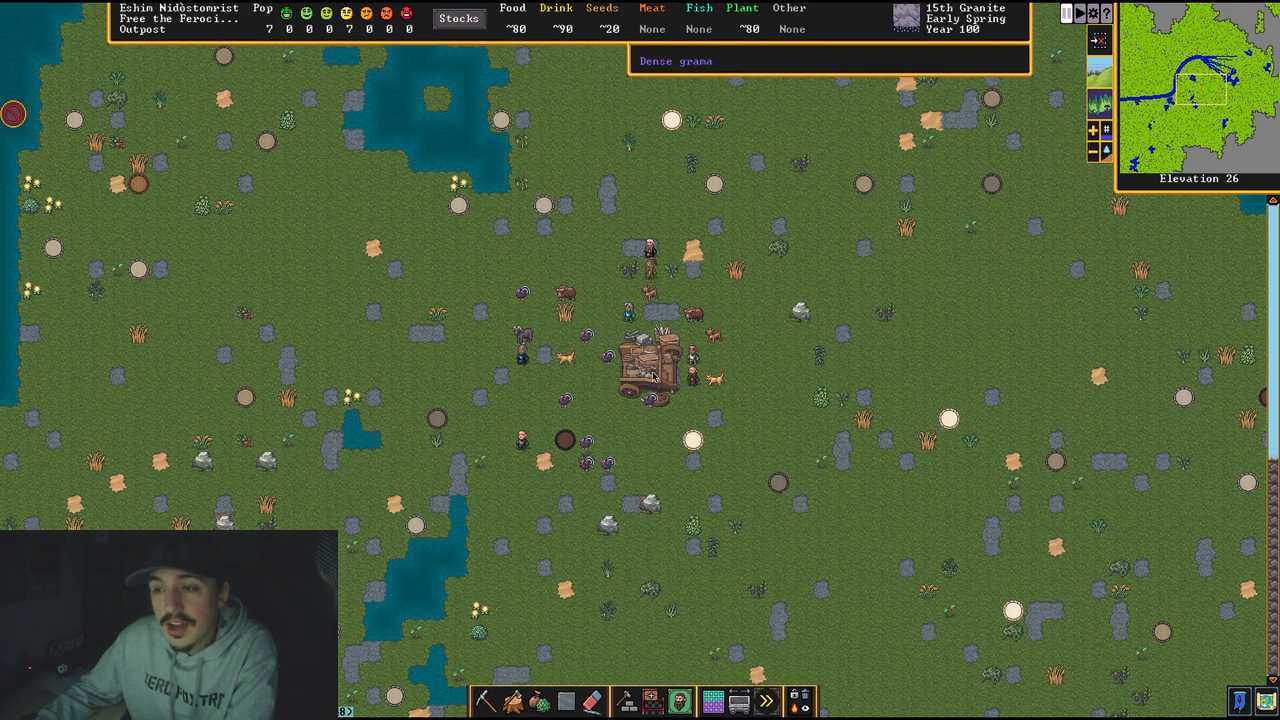
pyautogui.moveTo(332, 252)
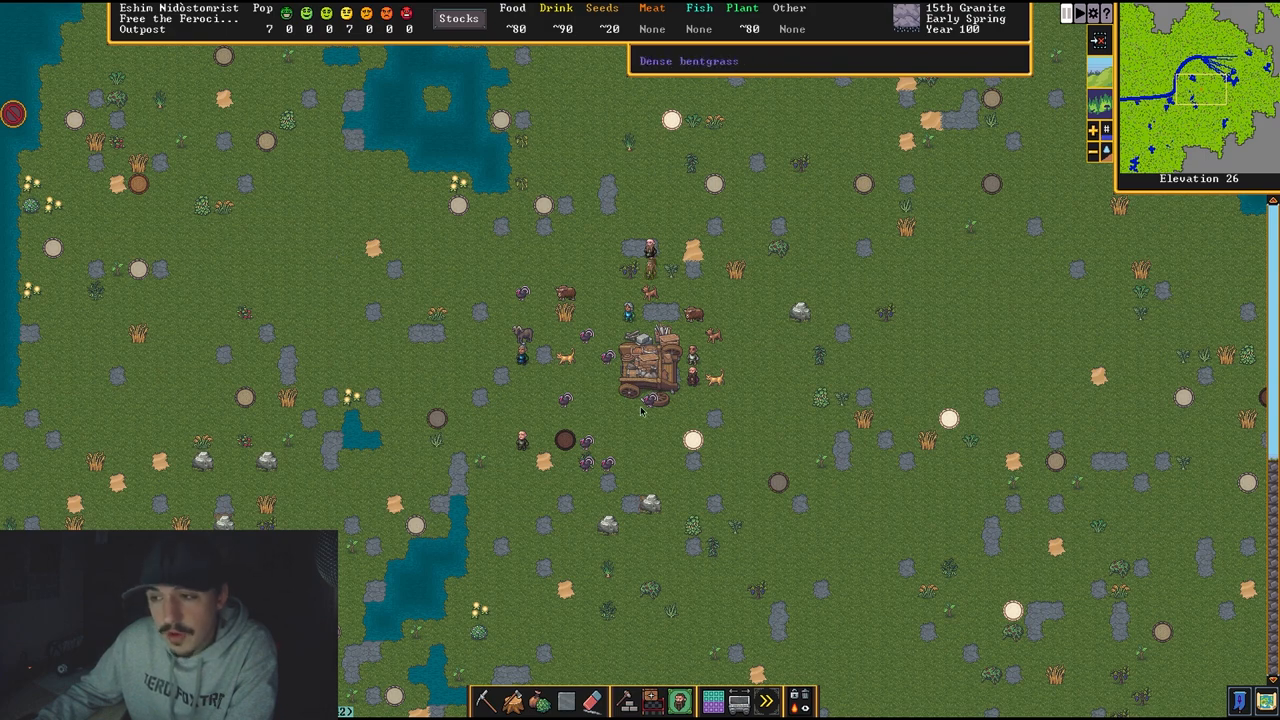
pyautogui.moveTo(792, 252)
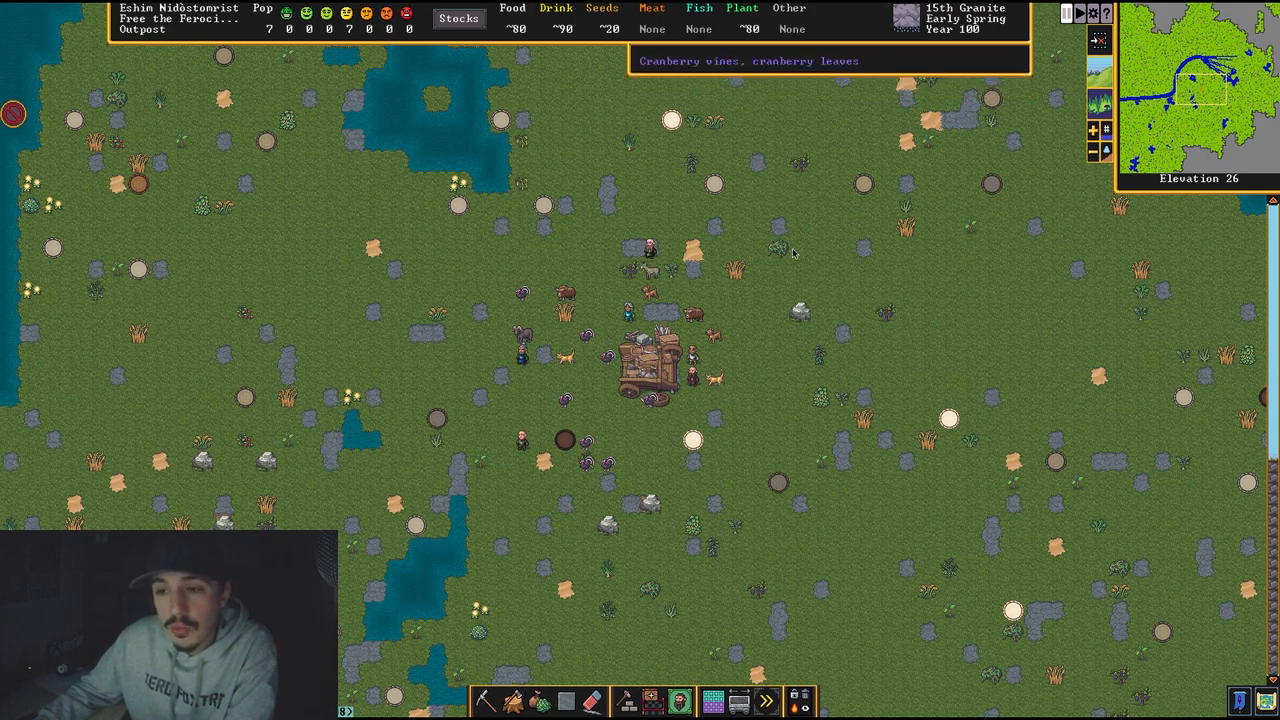
pyautogui.moveTo(848, 236)
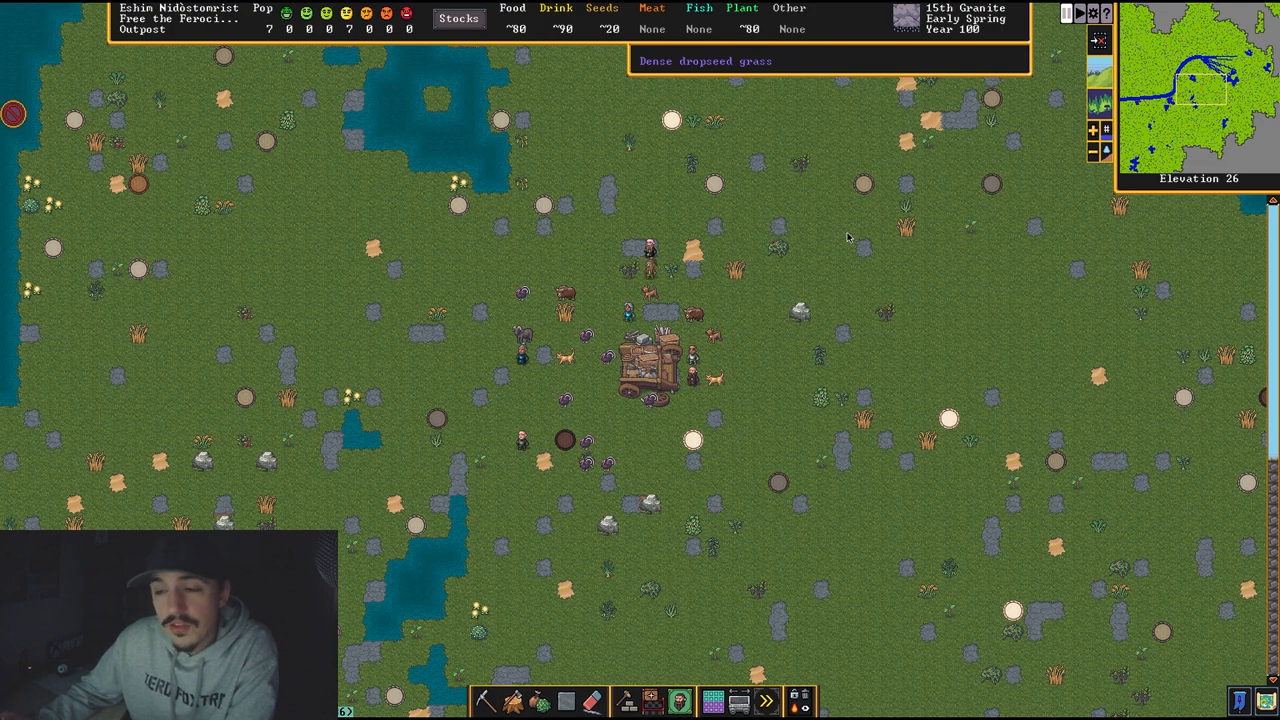